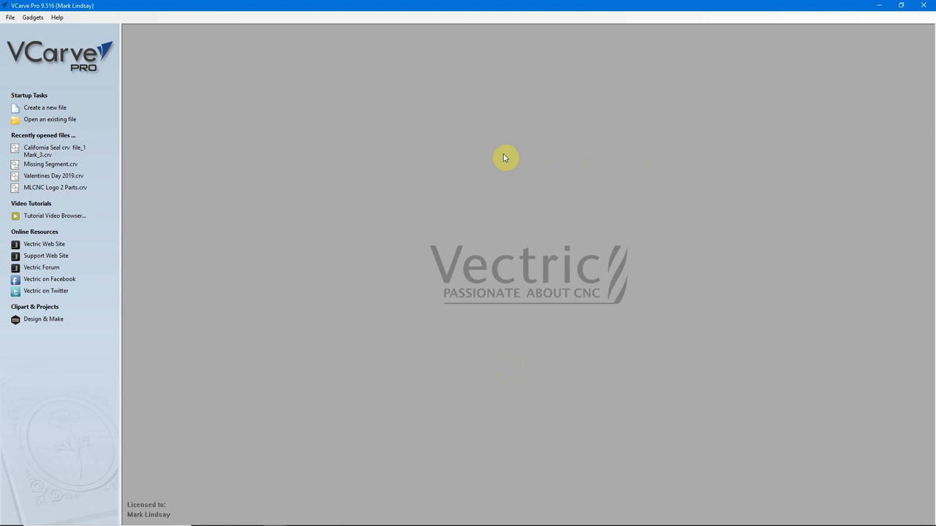
pyautogui.moveTo(494, 154)
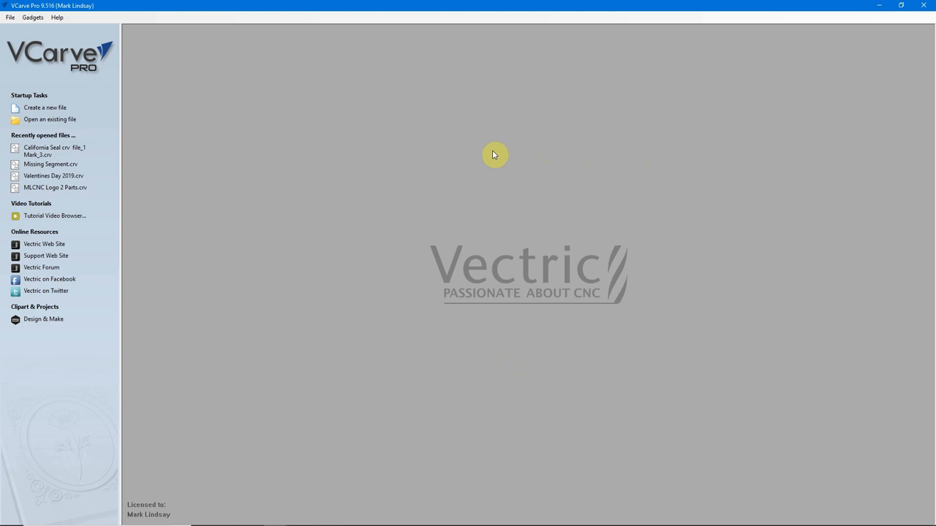
pyautogui.moveTo(491, 171)
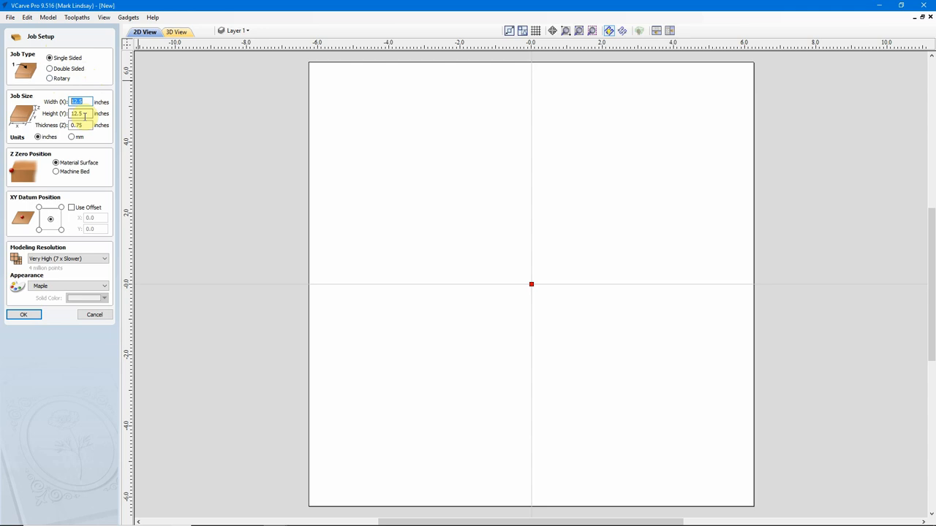
# Set the single-sided maple job to 12.5 by 12.5 inches, 0.75 inches thick
pyautogui.click(77, 125)
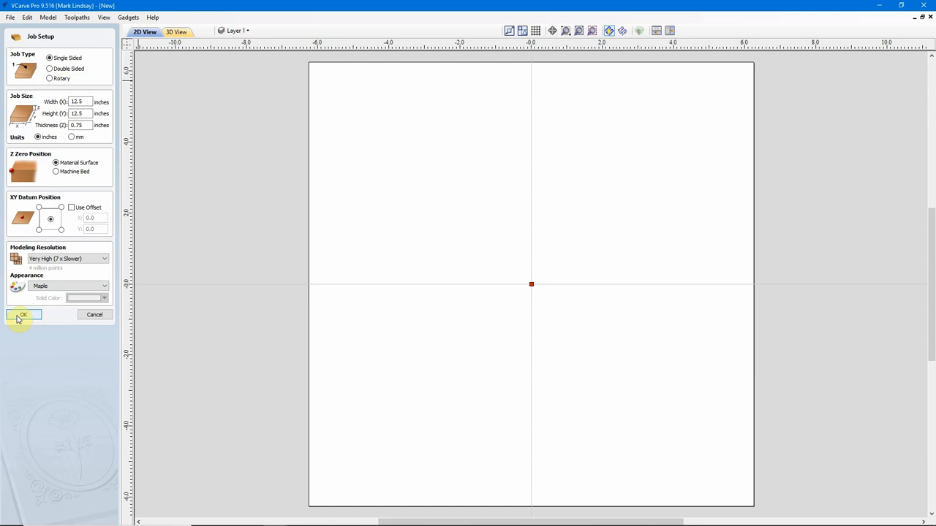
# Confirm the 12.5-inch job and import the floral rosette 3D model
pyautogui.click(22, 316)
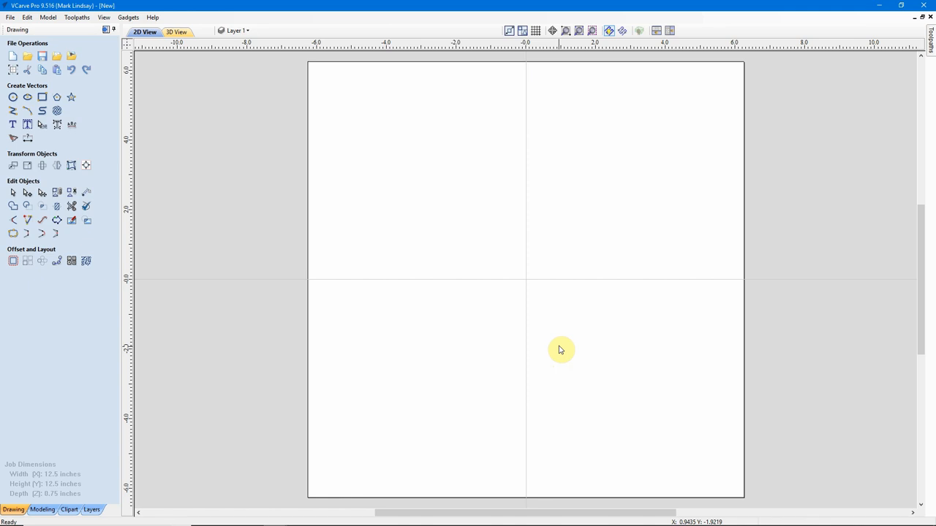
pyautogui.moveTo(11, 29)
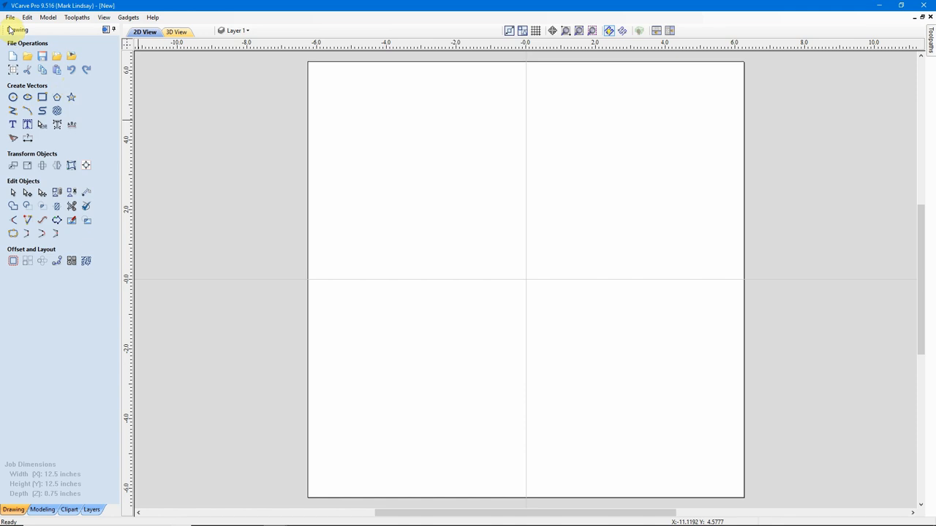
pyautogui.click(10, 16)
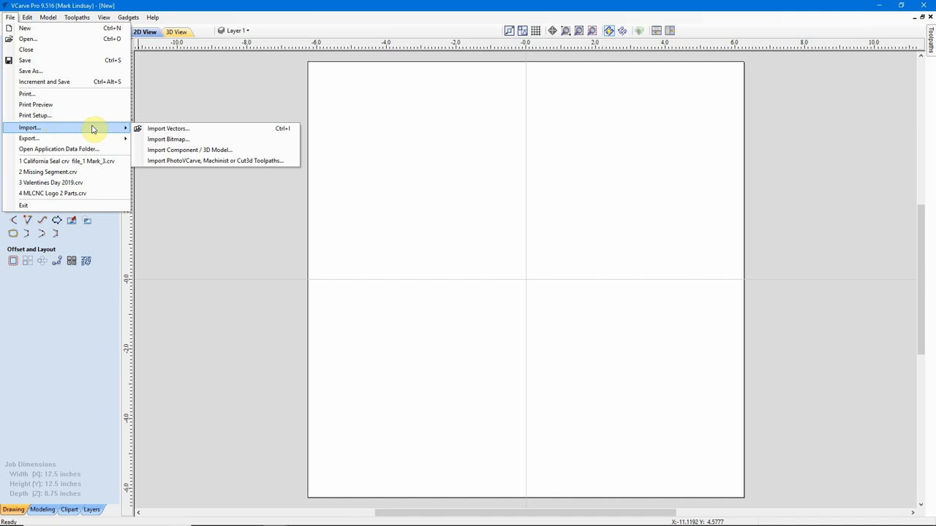
pyautogui.click(215, 160)
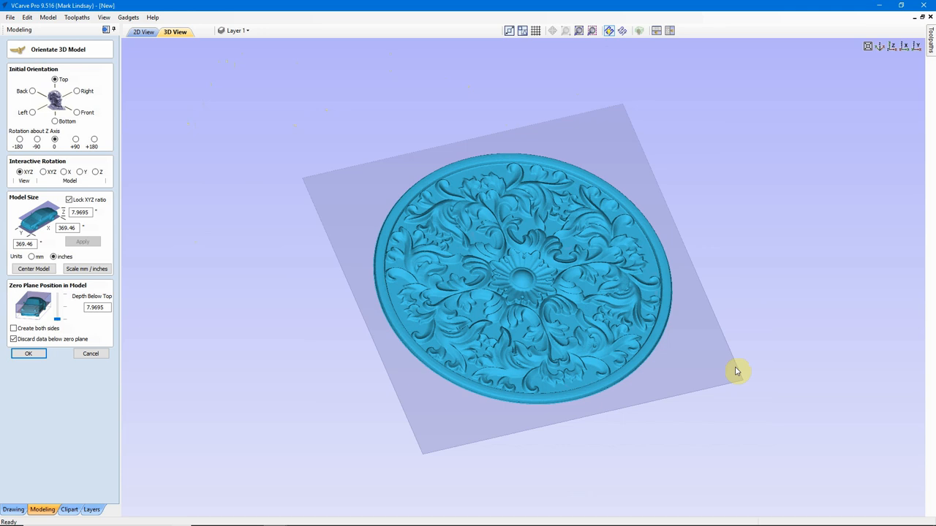
pyautogui.moveTo(233, 114)
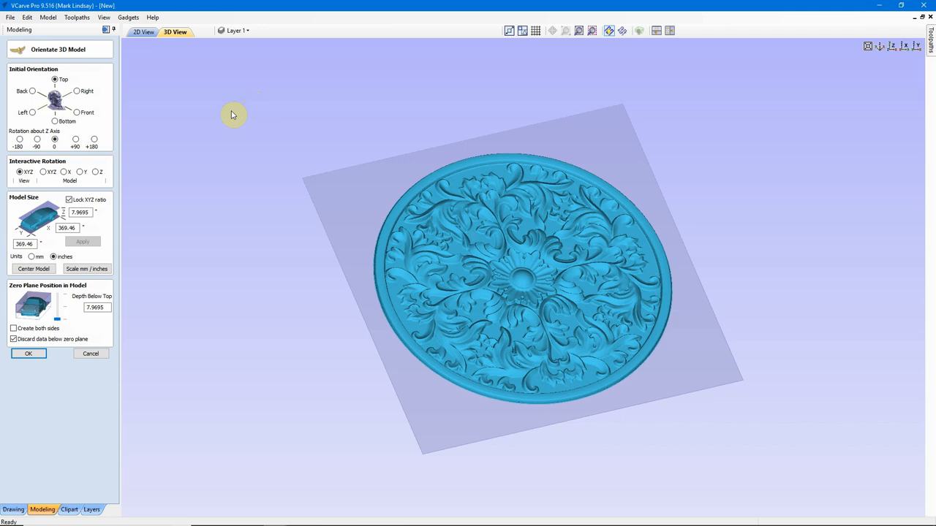
pyautogui.moveTo(601, 334)
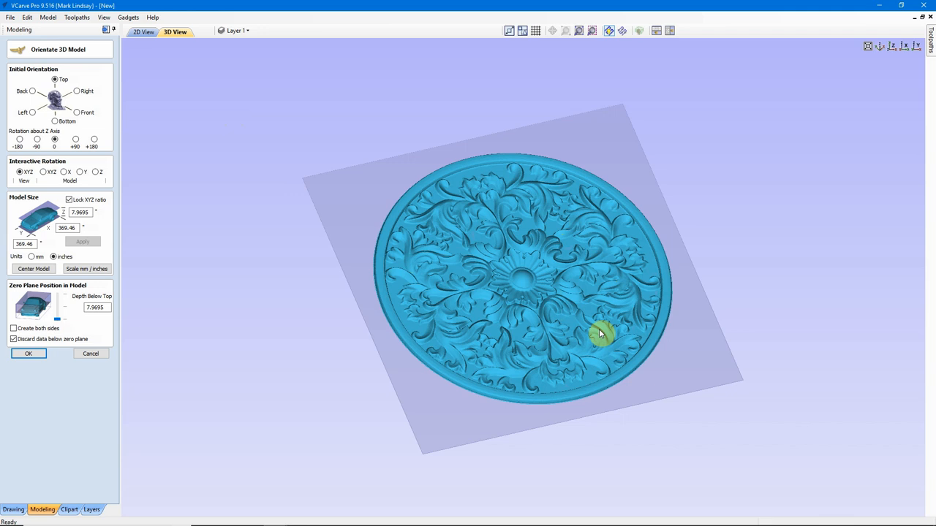
pyautogui.moveTo(507, 243)
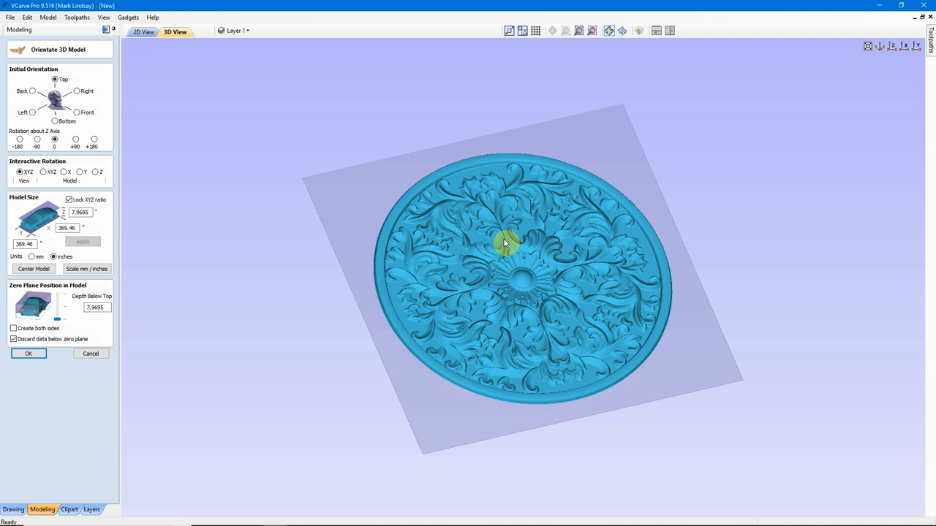
pyautogui.moveTo(647, 362)
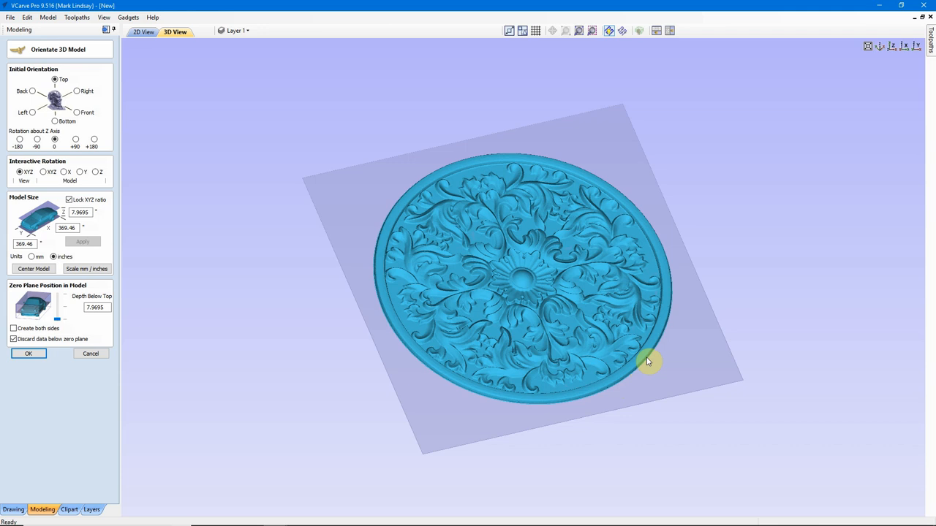
pyautogui.moveTo(526, 277)
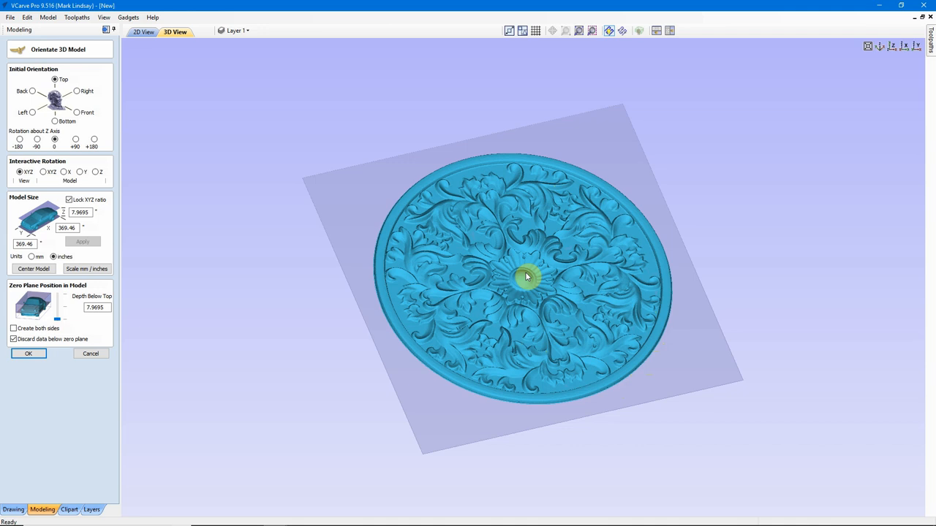
pyautogui.moveTo(544, 260)
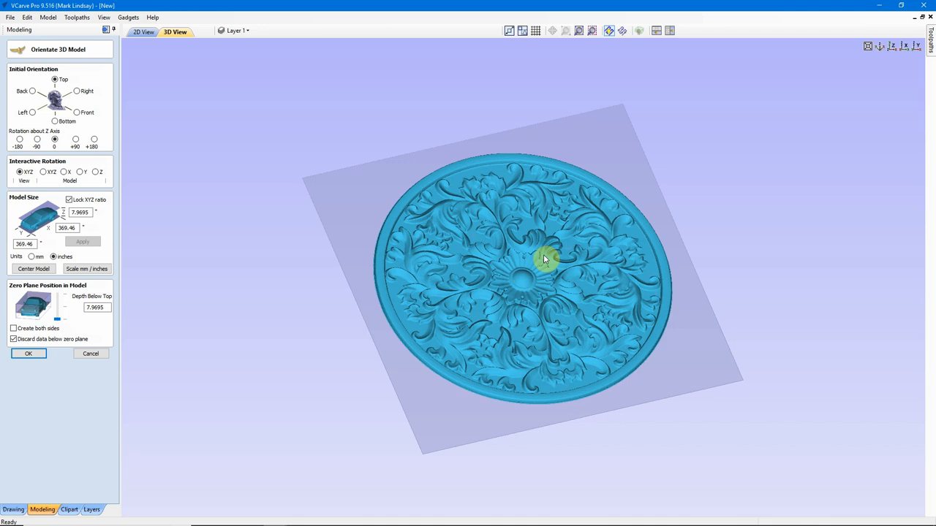
pyautogui.moveTo(384, 316)
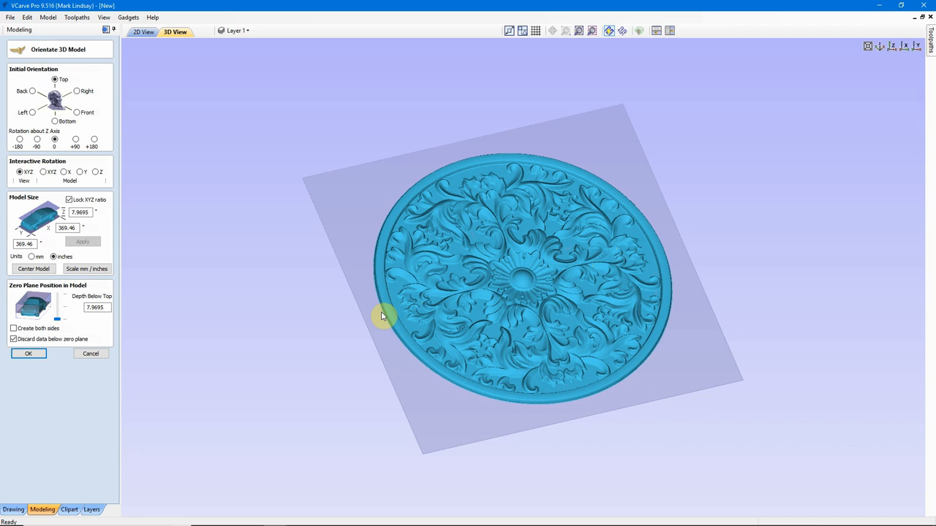
pyautogui.moveTo(912, 60)
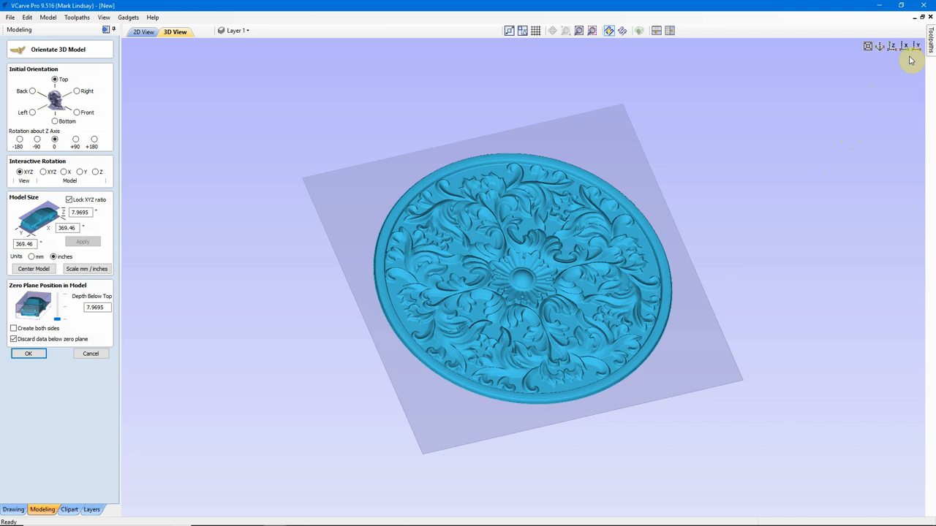
pyautogui.click(892, 46)
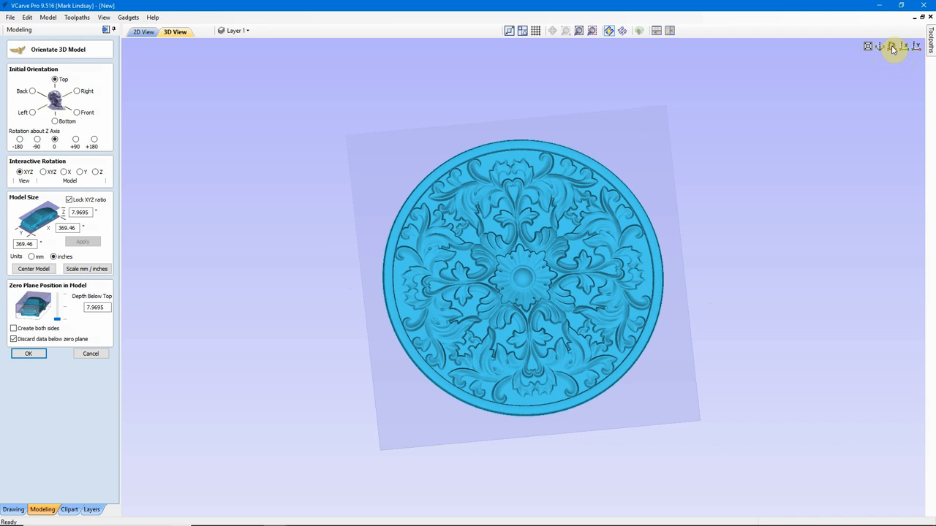
pyautogui.click(905, 46)
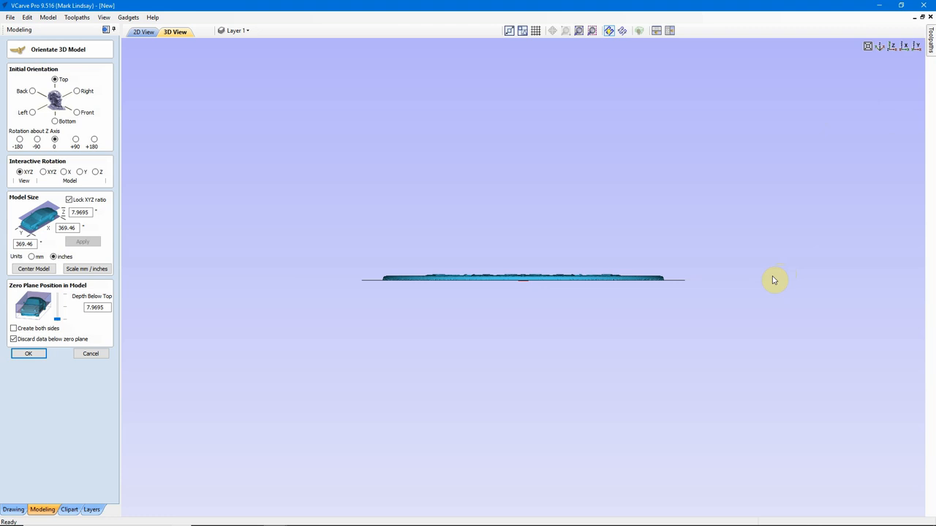
pyautogui.moveTo(451, 293)
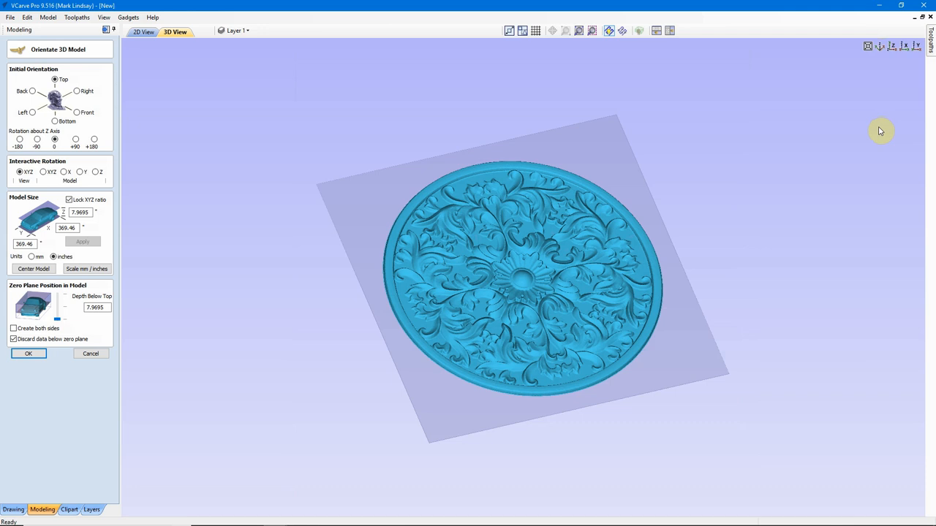
pyautogui.moveTo(563, 306)
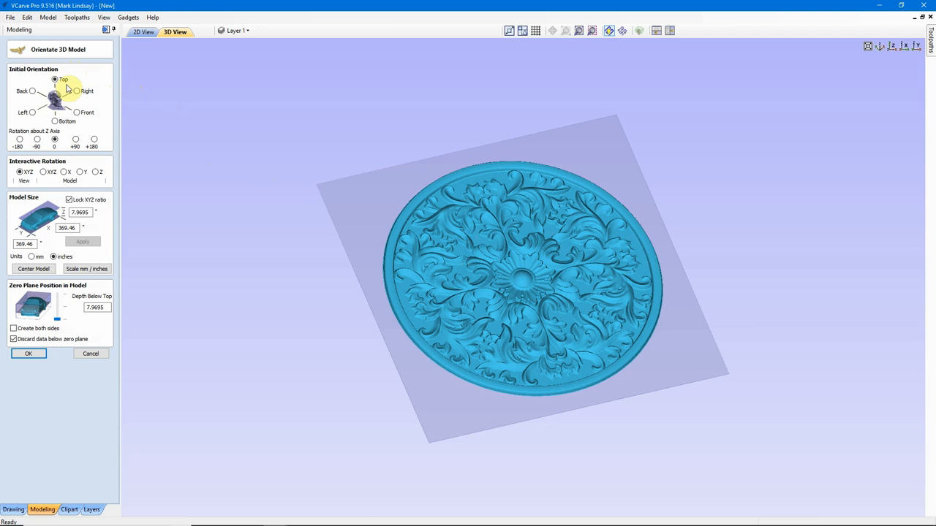
pyautogui.moveTo(366, 174)
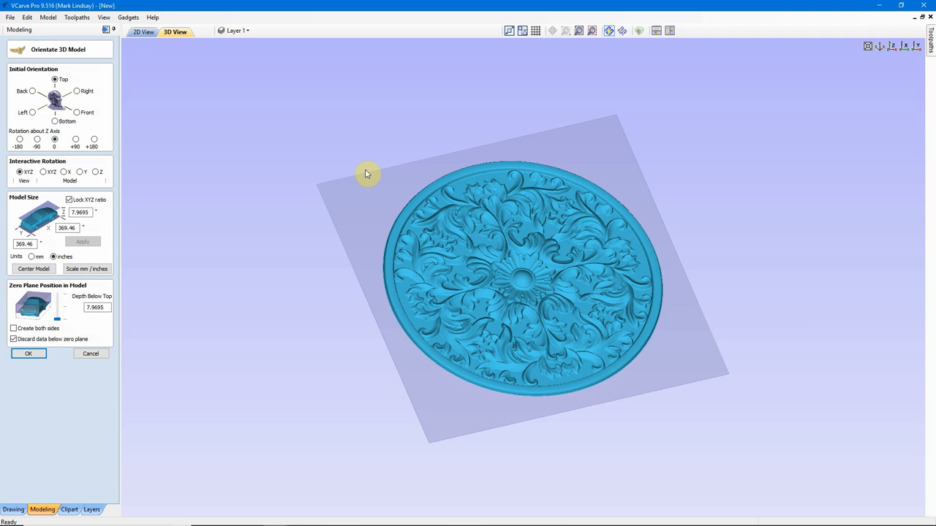
pyautogui.moveTo(516, 152)
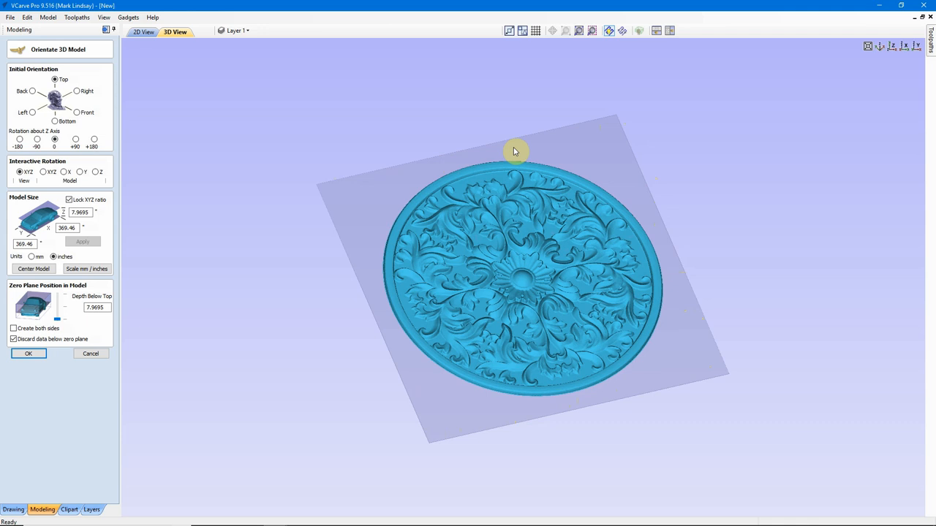
pyautogui.moveTo(532, 75)
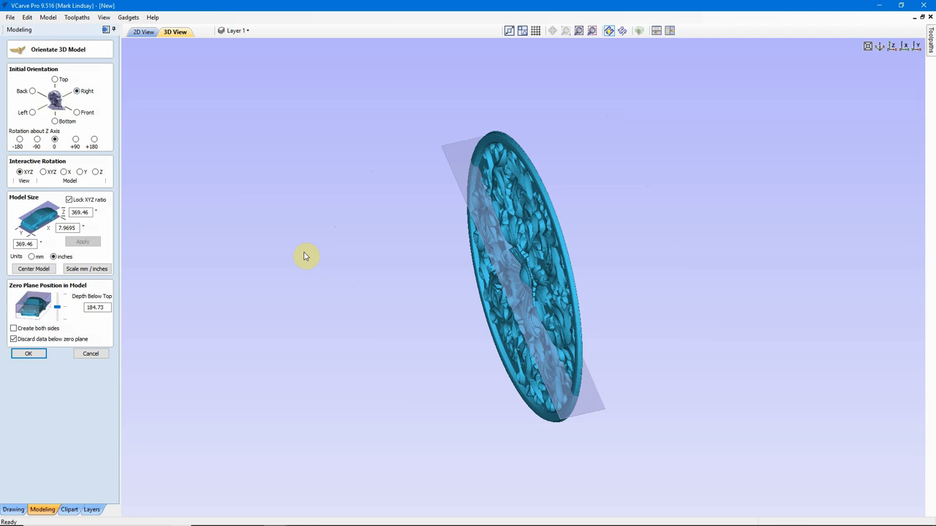
pyautogui.moveTo(520, 314)
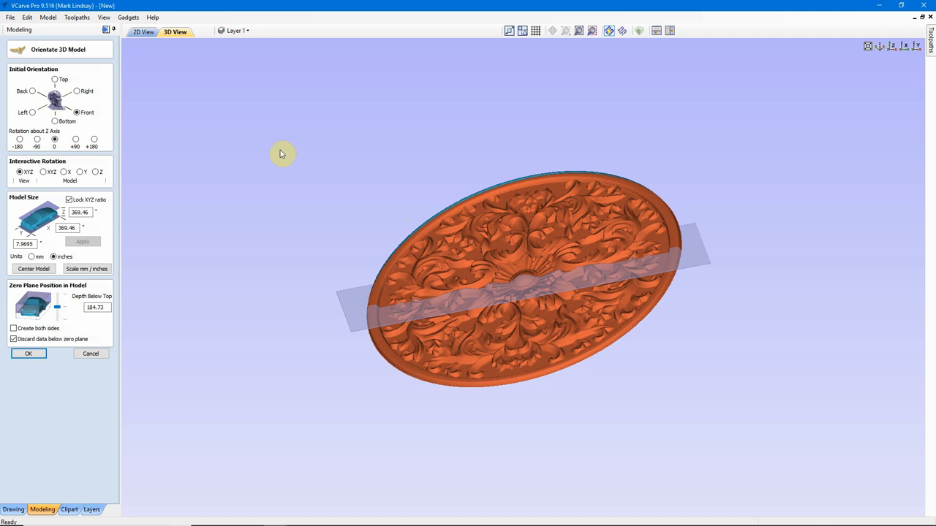
pyautogui.moveTo(26, 303)
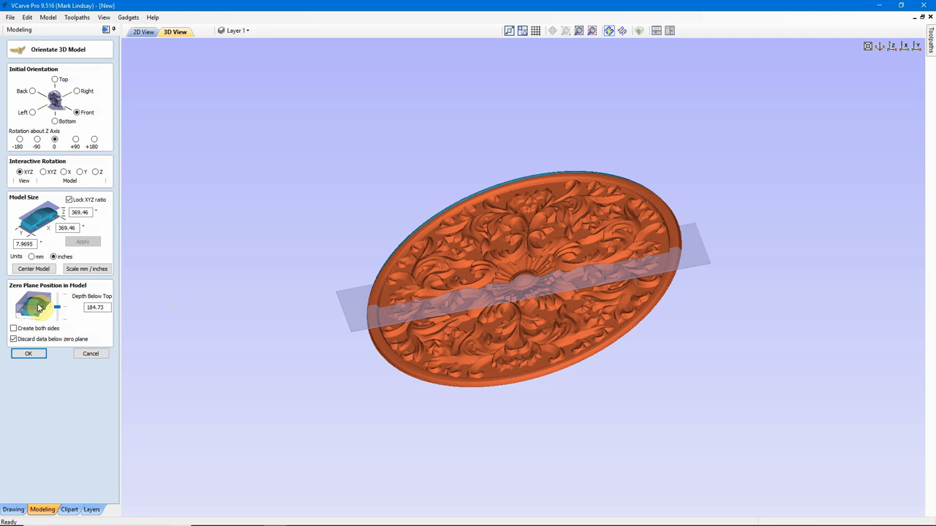
# Set the rosette's initial orientation to Bottom, showing its underside
pyautogui.click(55, 122)
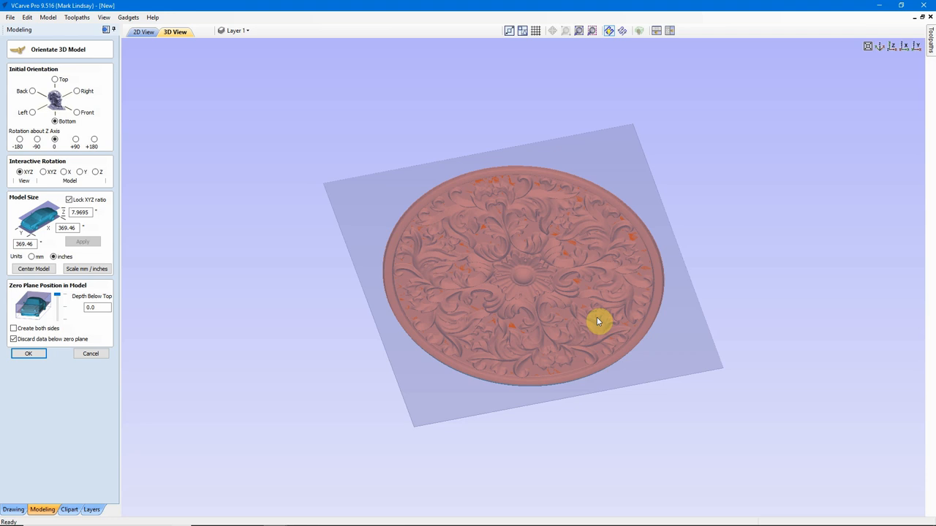
pyautogui.moveTo(220, 192)
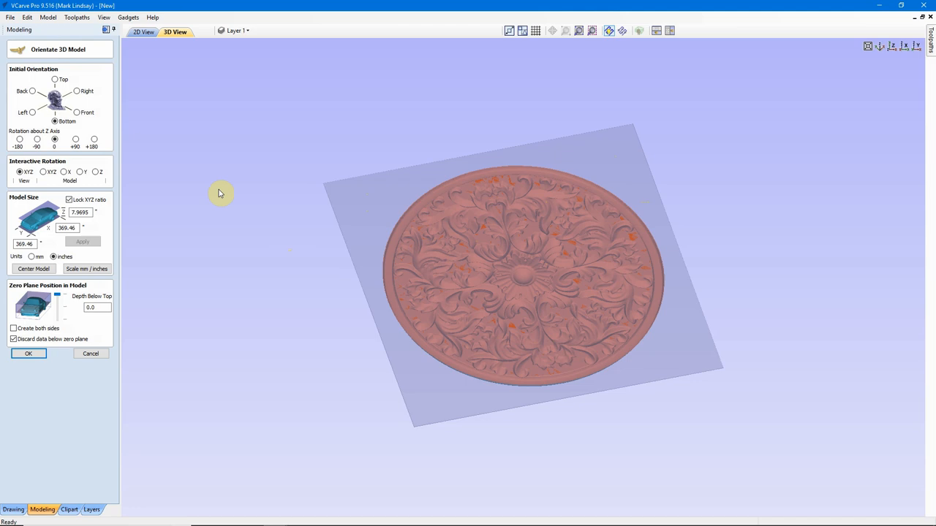
# Switch the initial orientation to Top so the rosette faces up, with 0 Z rotation
pyautogui.click(54, 79)
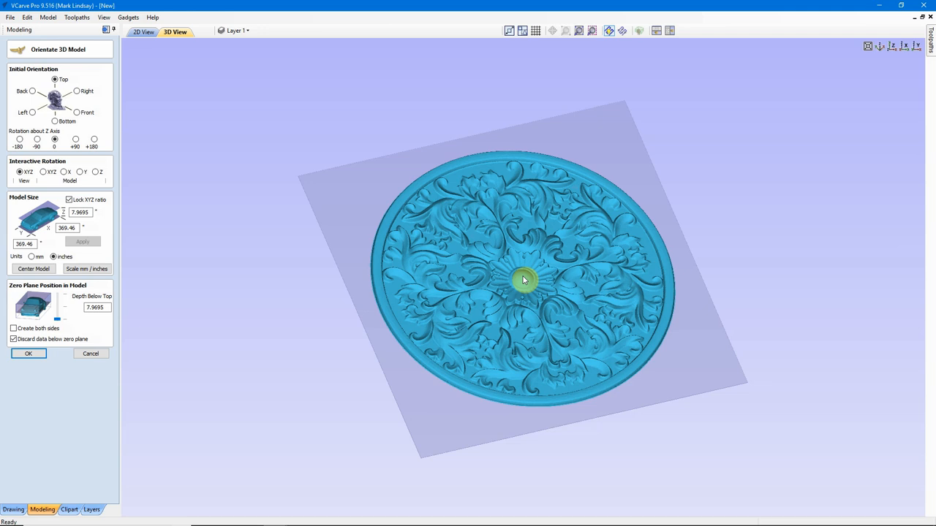
pyautogui.moveTo(658, 311)
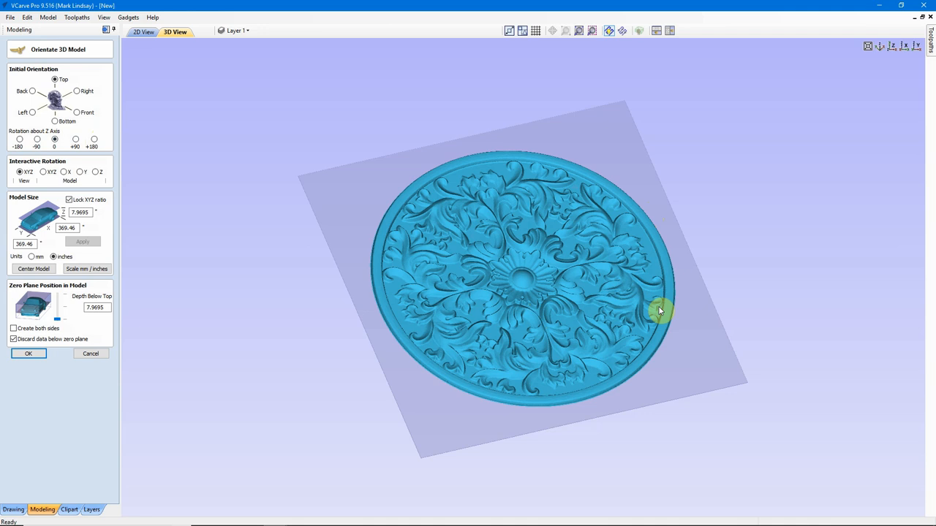
pyautogui.moveTo(567, 374)
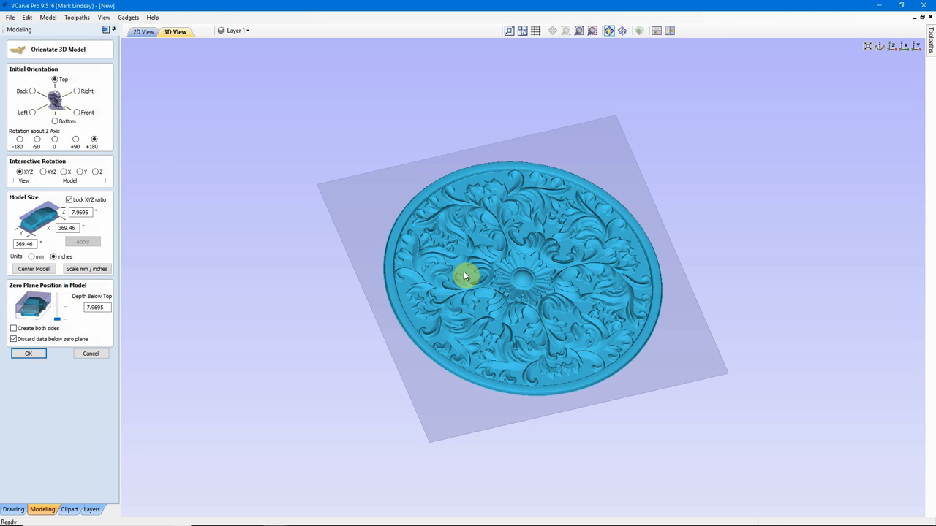
pyautogui.moveTo(607, 271)
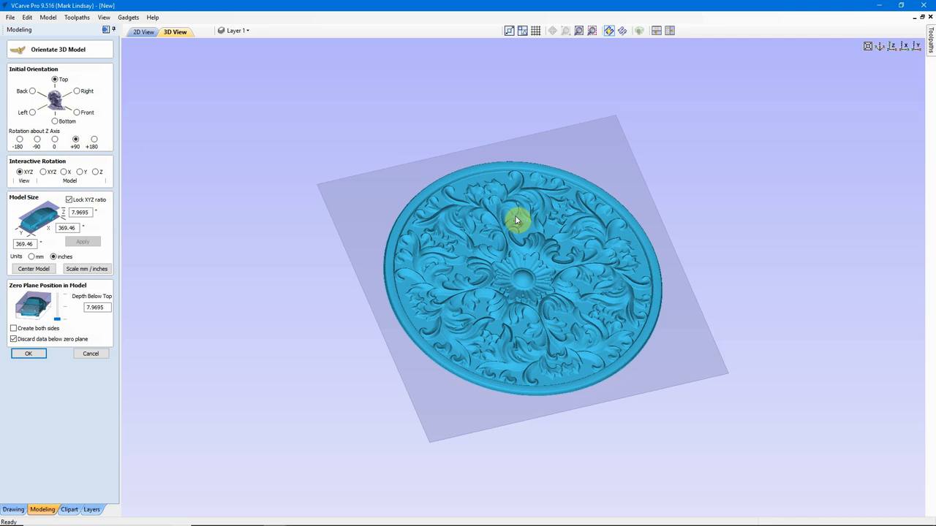
pyautogui.moveTo(649, 283)
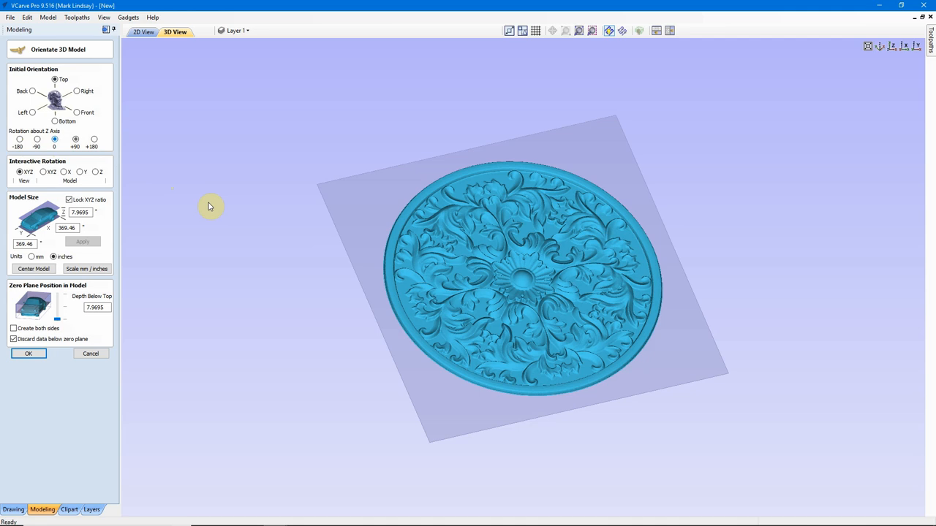
pyautogui.moveTo(259, 201)
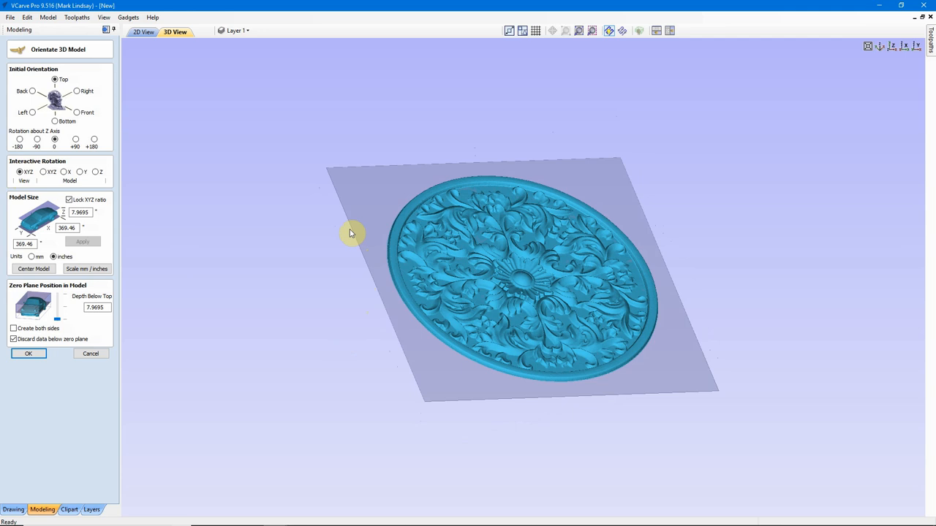
pyautogui.moveTo(351, 232); pyautogui.dragTo(318, 352)
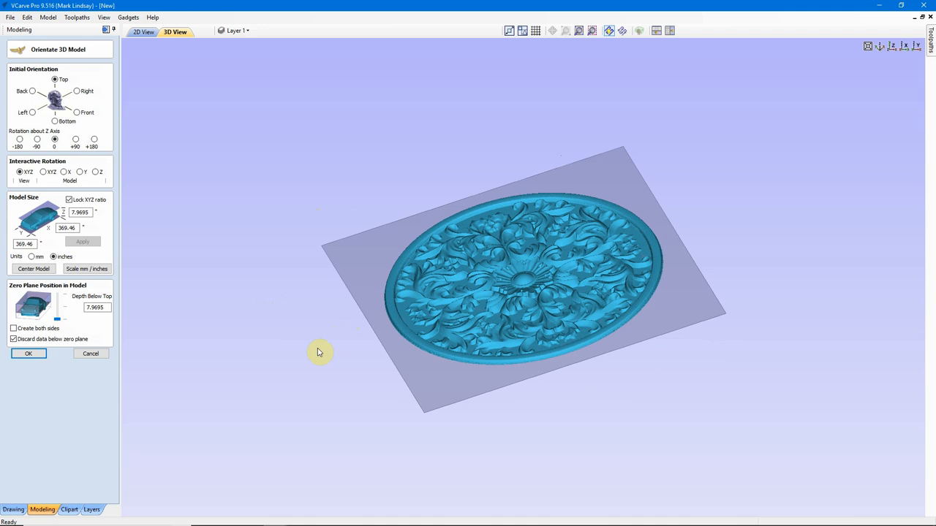
pyautogui.moveTo(318, 352); pyautogui.dragTo(517, 129)
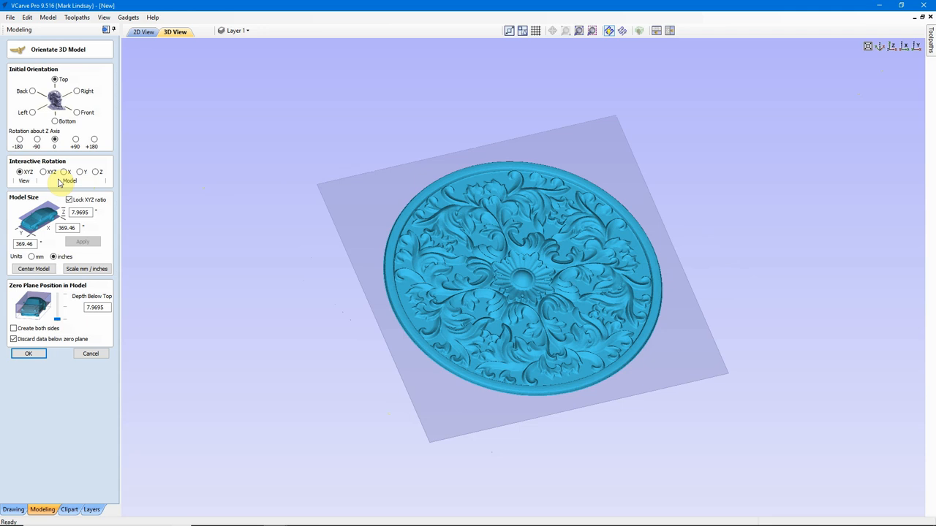
pyautogui.moveTo(488, 377)
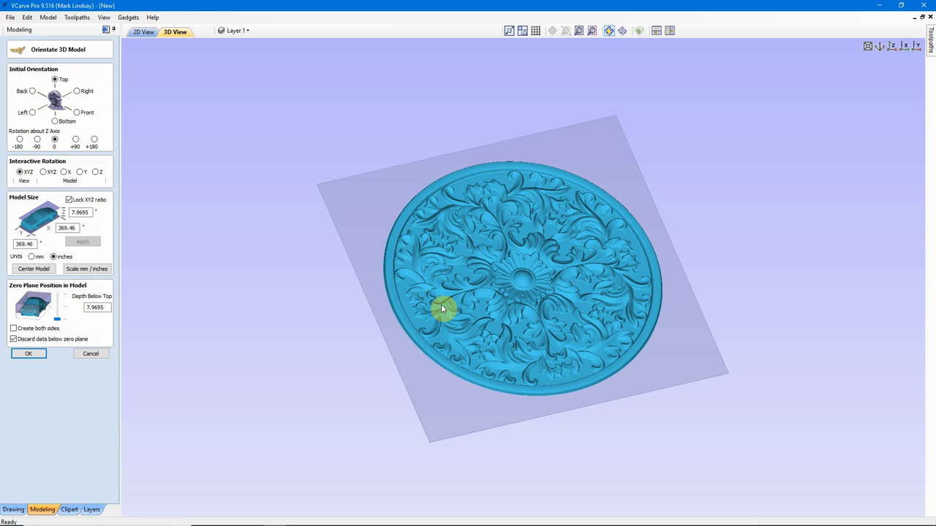
pyautogui.moveTo(465, 360)
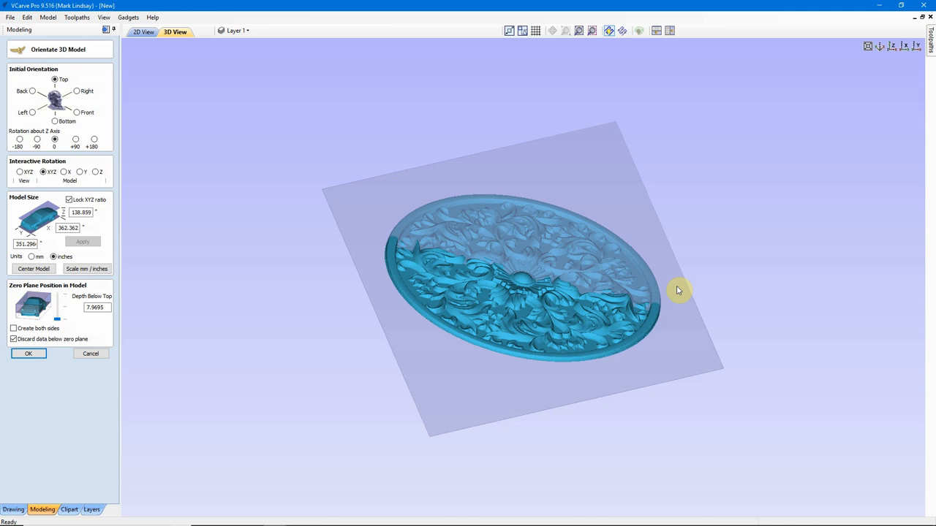
pyautogui.moveTo(176, 220)
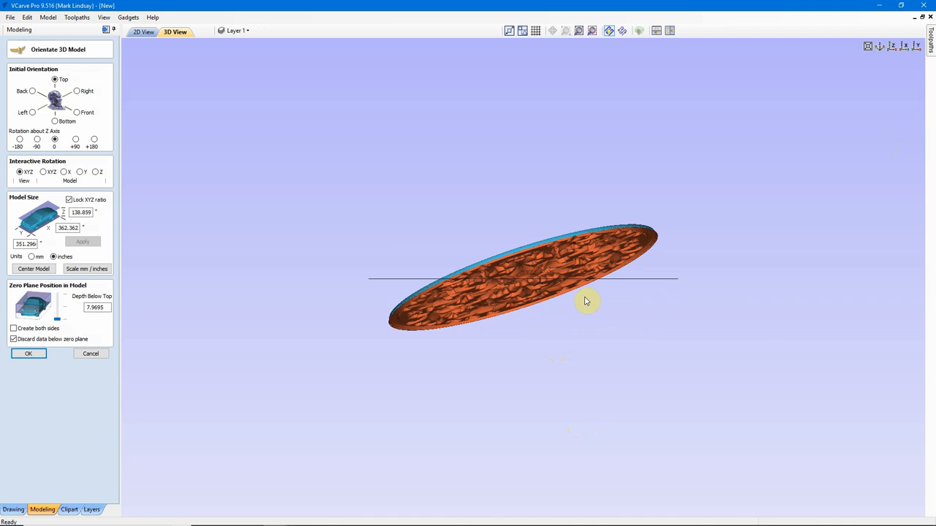
# Tilt the rosette freely using XYZ Model rotation, then view it from a preset angle
pyautogui.moveTo(585, 302); pyautogui.dragTo(553, 338)
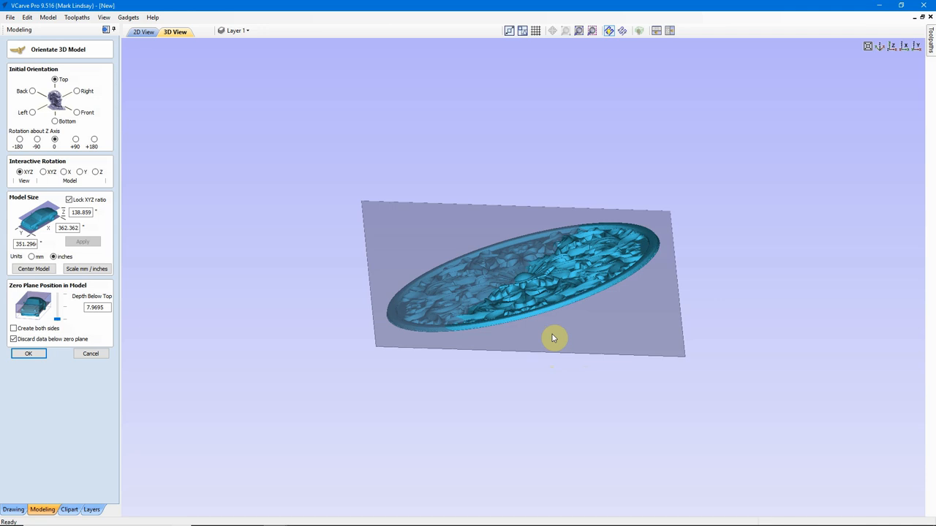
pyautogui.click(42, 171)
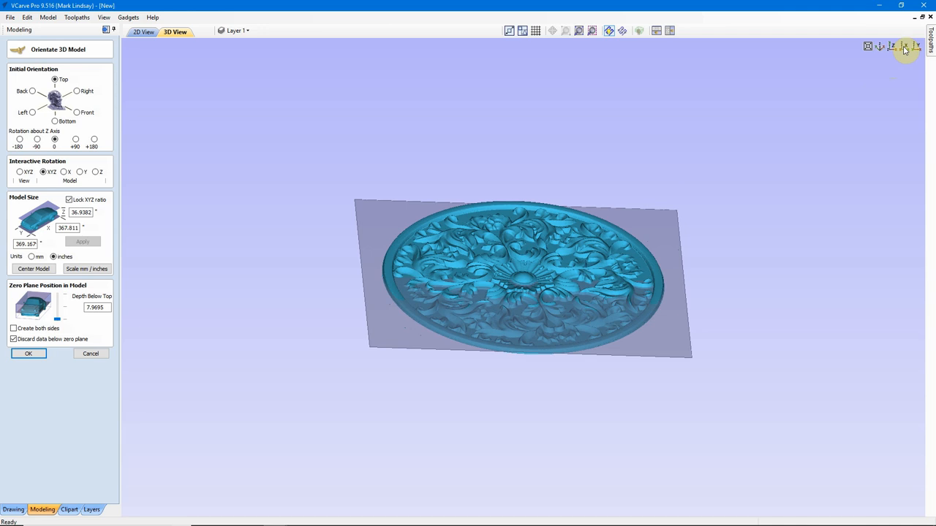
pyautogui.click(905, 46)
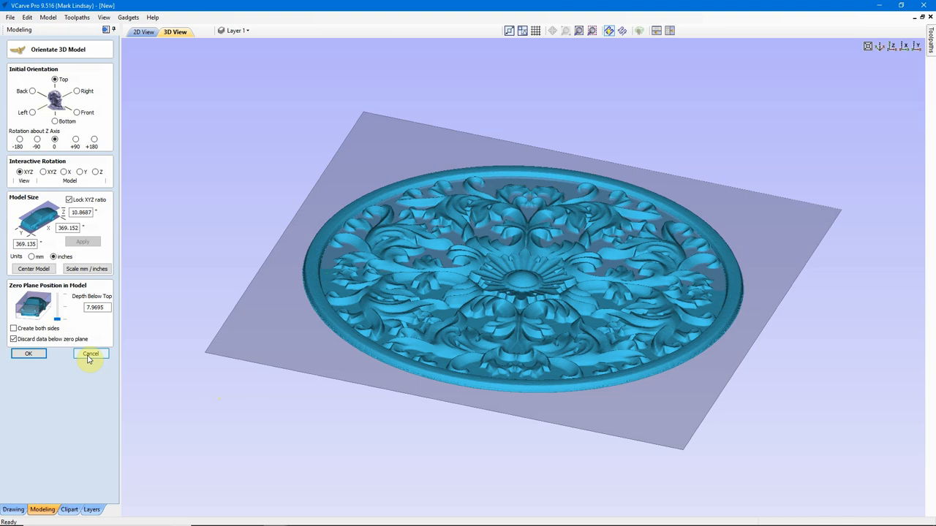
# Cancel the tilted orientation and re-import the medallion 3D model lying flat
pyautogui.click(90, 353)
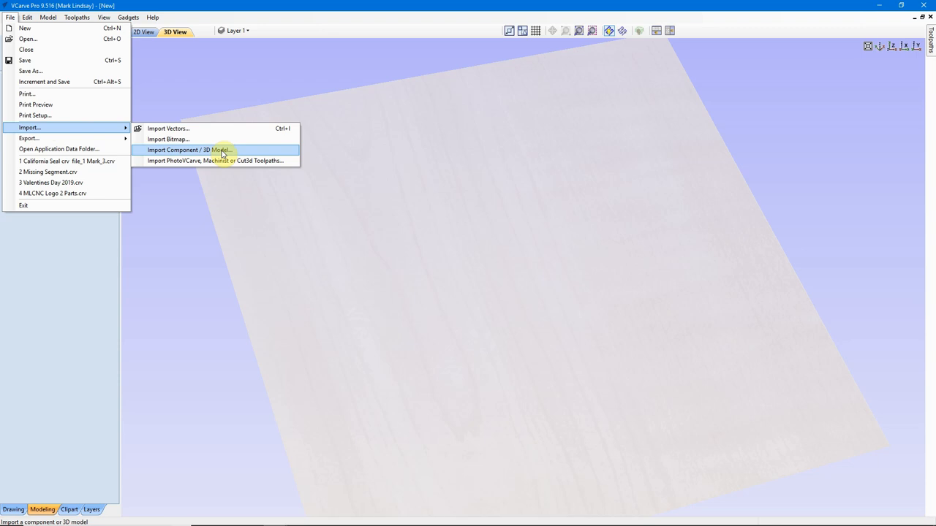
pyautogui.click(189, 150)
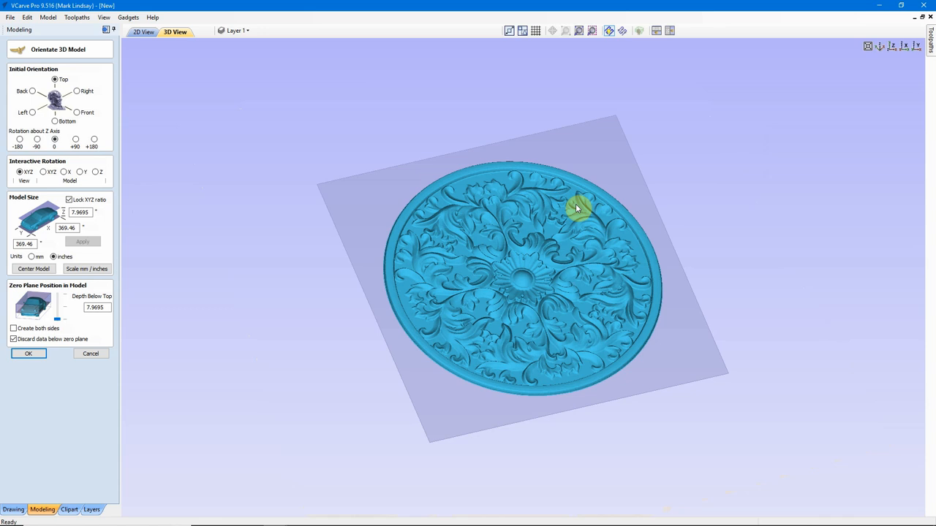
pyautogui.moveTo(578, 209); pyautogui.dragTo(471, 282)
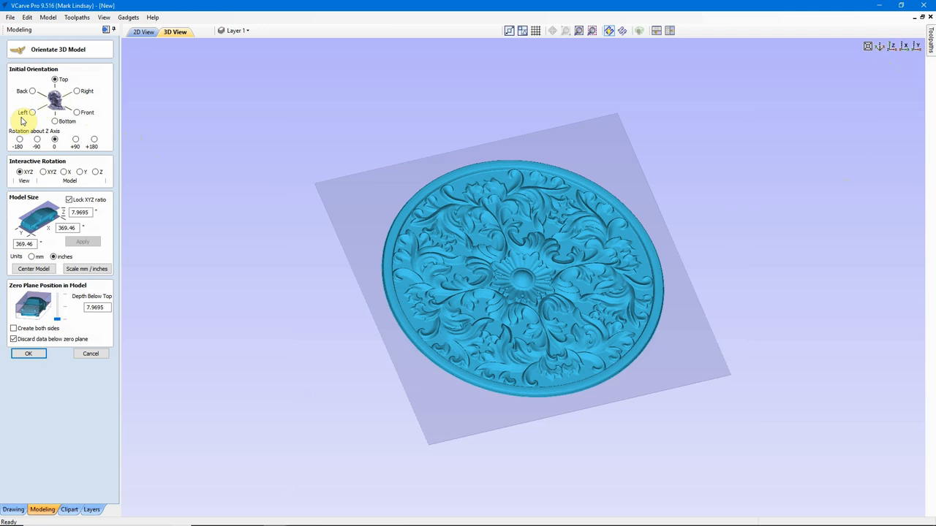
pyautogui.moveTo(22, 207)
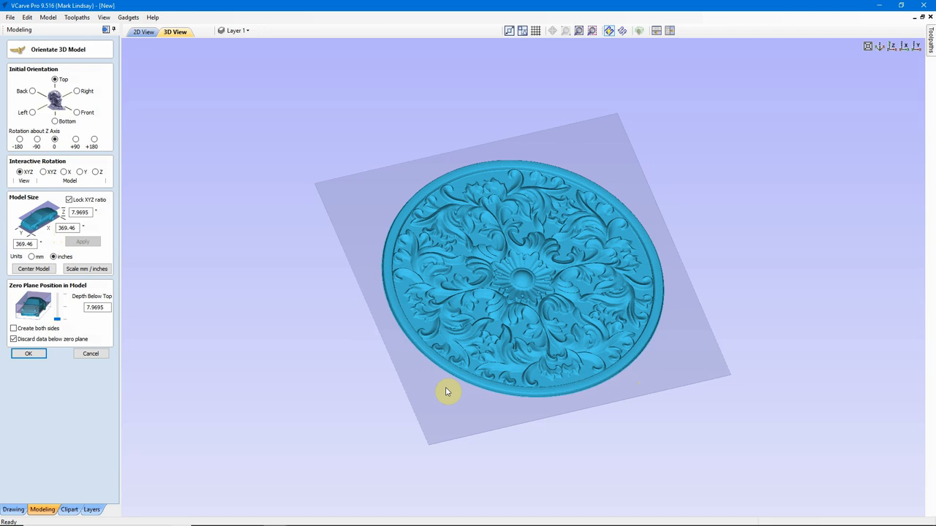
pyautogui.moveTo(371, 340)
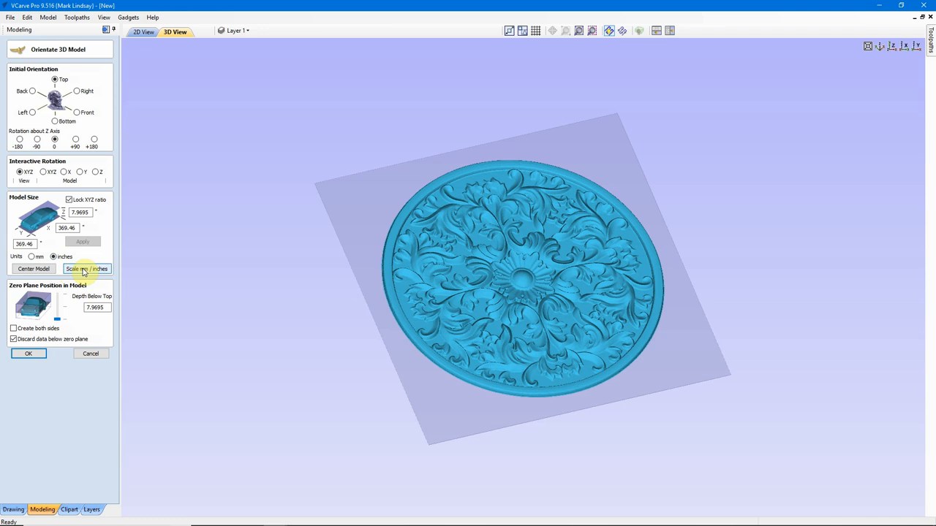
# Convert the rosette from millimetres to inches and resize it to 12 by 12 inches
pyautogui.click(86, 268)
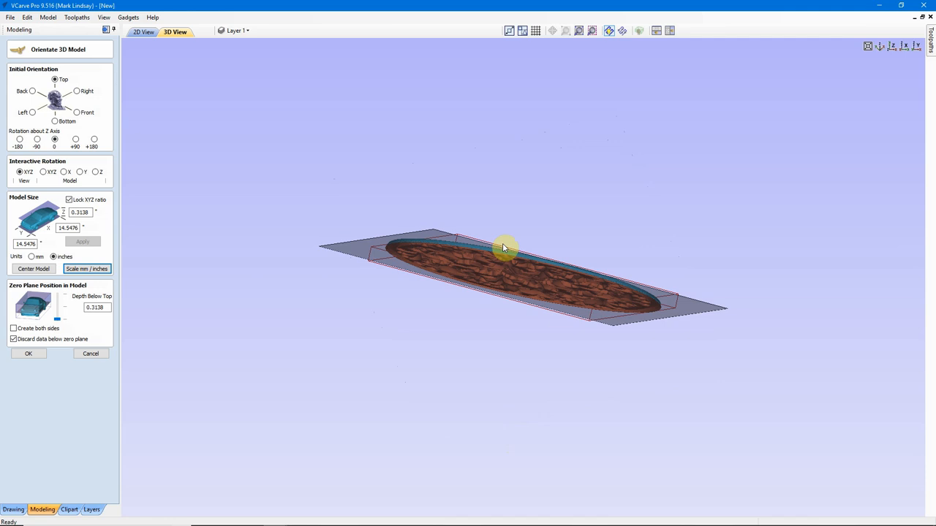
pyautogui.moveTo(504, 245); pyautogui.dragTo(620, 174)
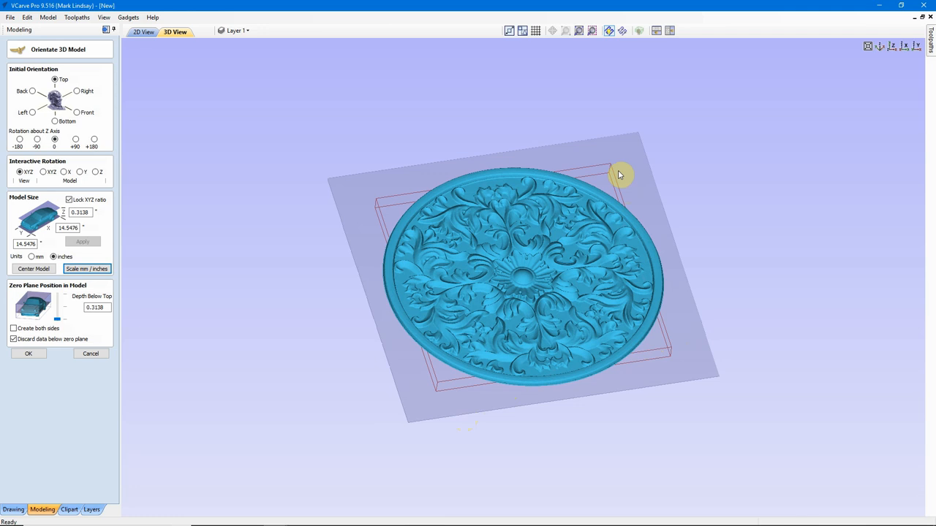
pyautogui.tripleClick(67, 228)
pyautogui.write('12')
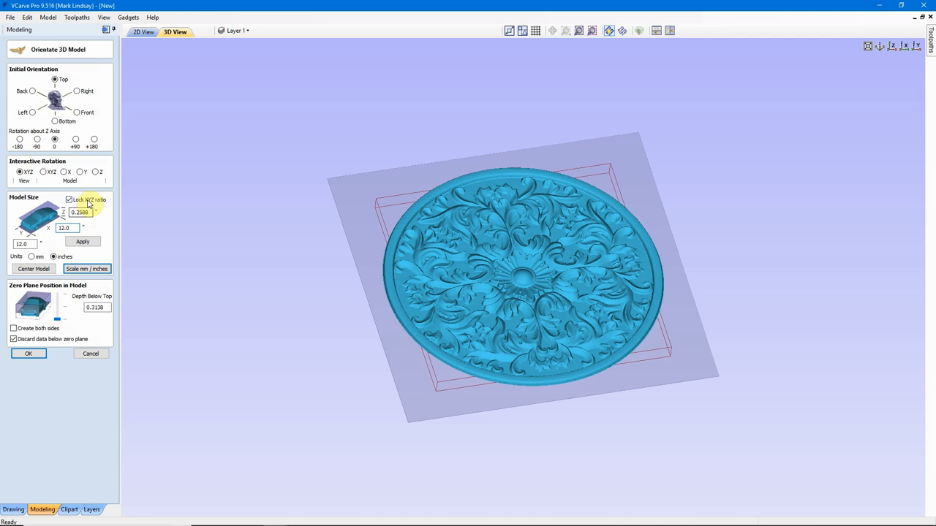
pyautogui.click(82, 241)
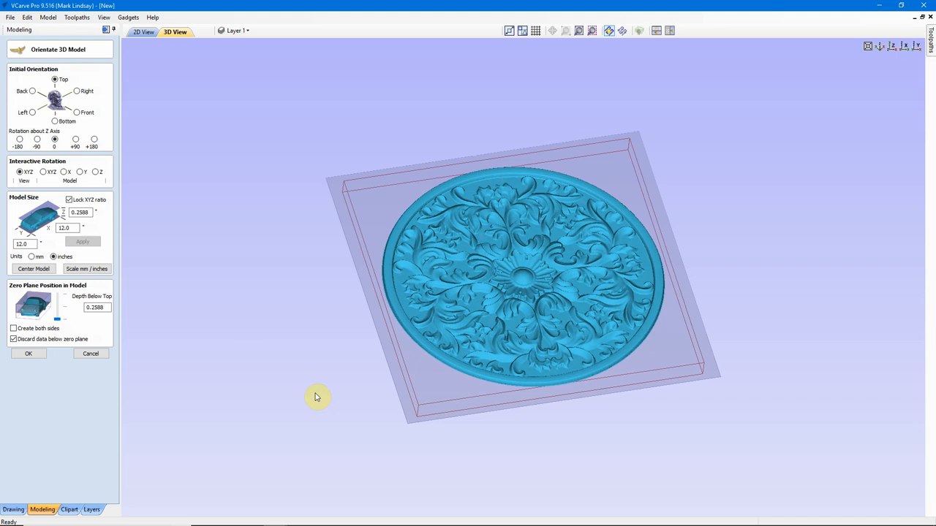
pyautogui.moveTo(317, 397); pyautogui.dragTo(448, 410)
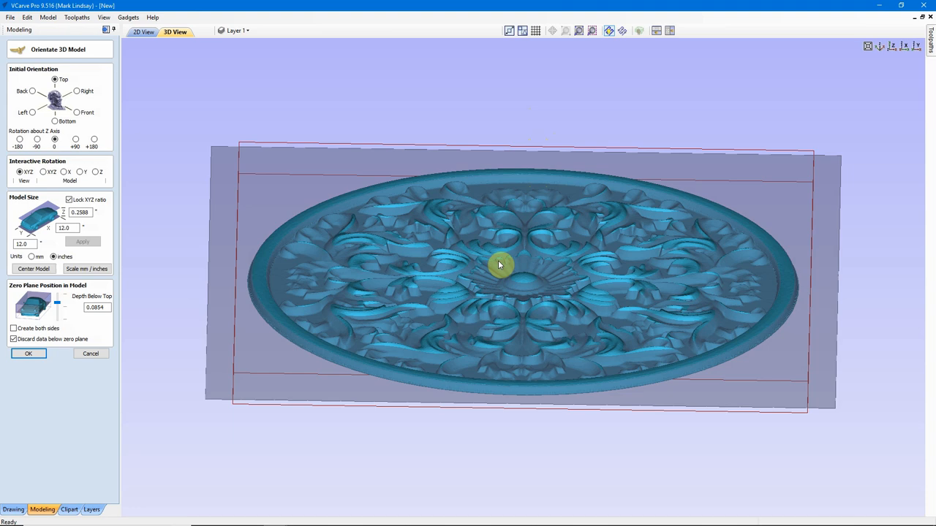
# Orbit to look straight down on the rosette while adjusting its zero-plane depth
pyautogui.moveTo(500, 264); pyautogui.dragTo(534, 310)
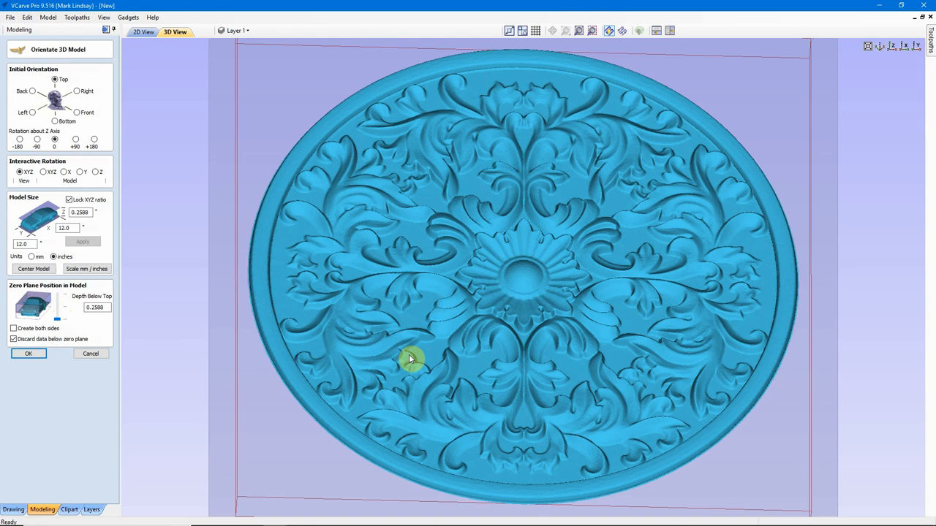
# Tilt the view to check the centred rosette with its zero plane at 0.1294 inches
pyautogui.moveTo(410, 358); pyautogui.dragTo(308, 292)
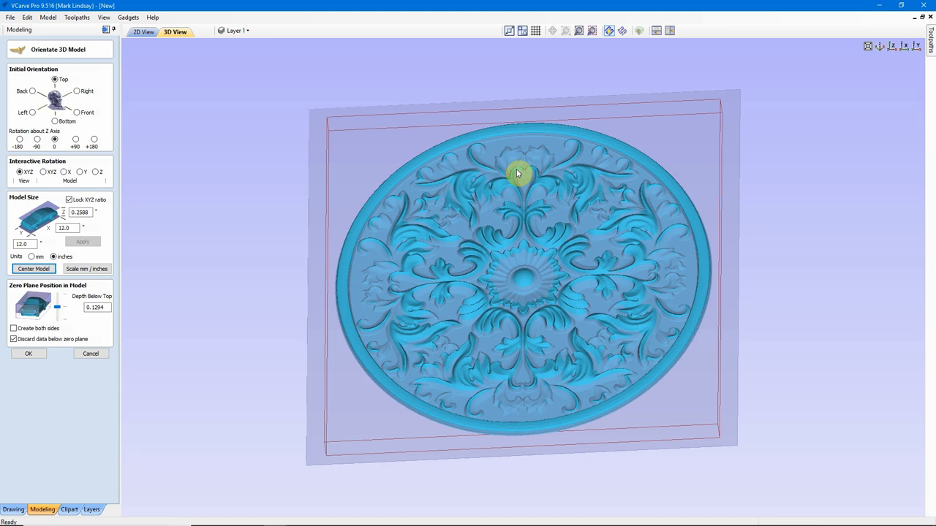
pyautogui.moveTo(518, 173); pyautogui.dragTo(527, 247)
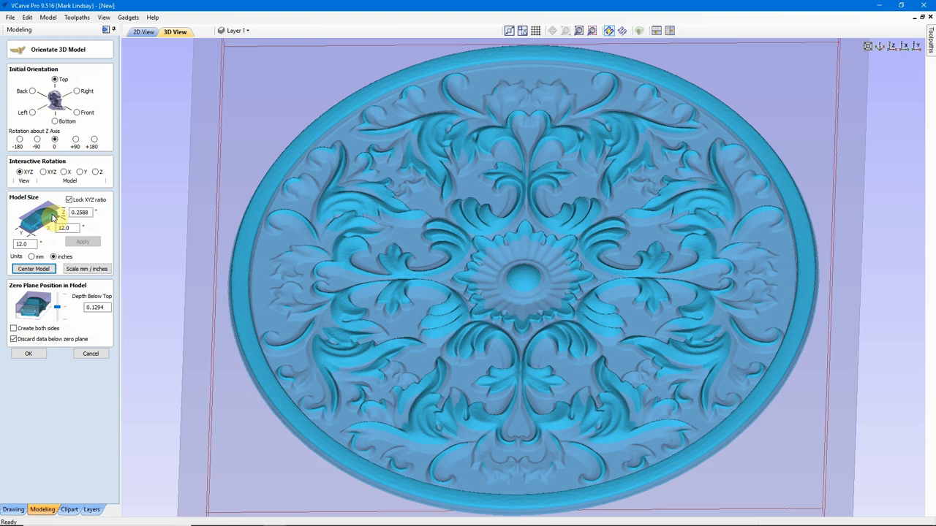
pyautogui.moveTo(60, 307)
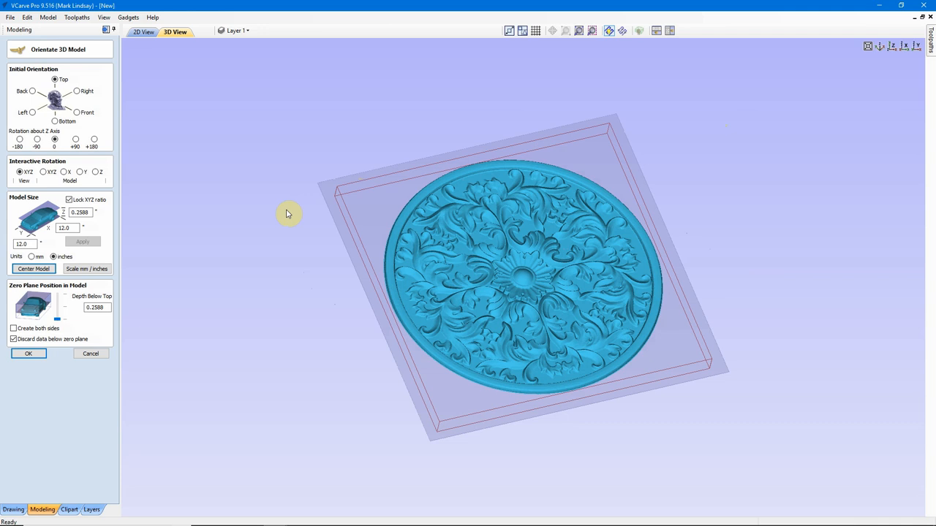
pyautogui.moveTo(265, 393)
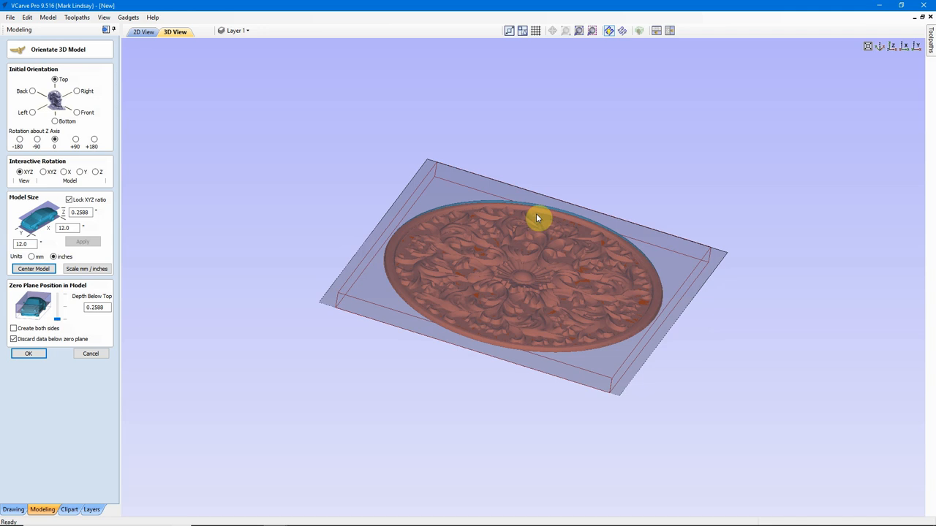
# Orbit back above the rosette to inspect it with the zero plane at 0.2588 inches
pyautogui.moveTo(538, 218); pyautogui.dragTo(527, 270)
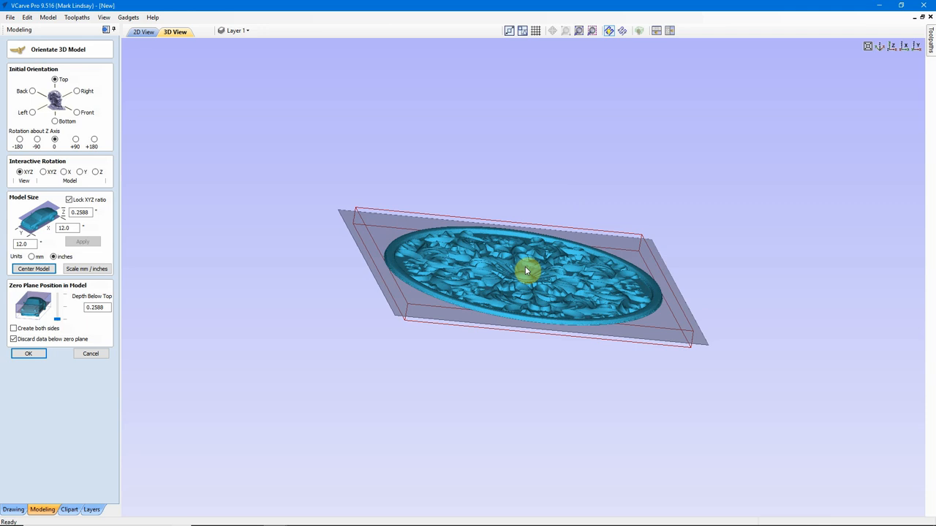
pyautogui.moveTo(185, 359)
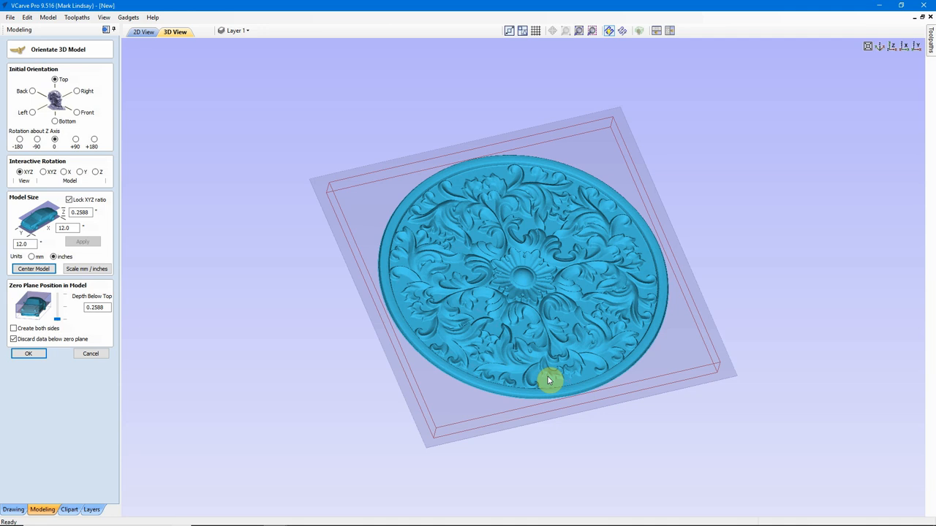
pyautogui.moveTo(120, 323)
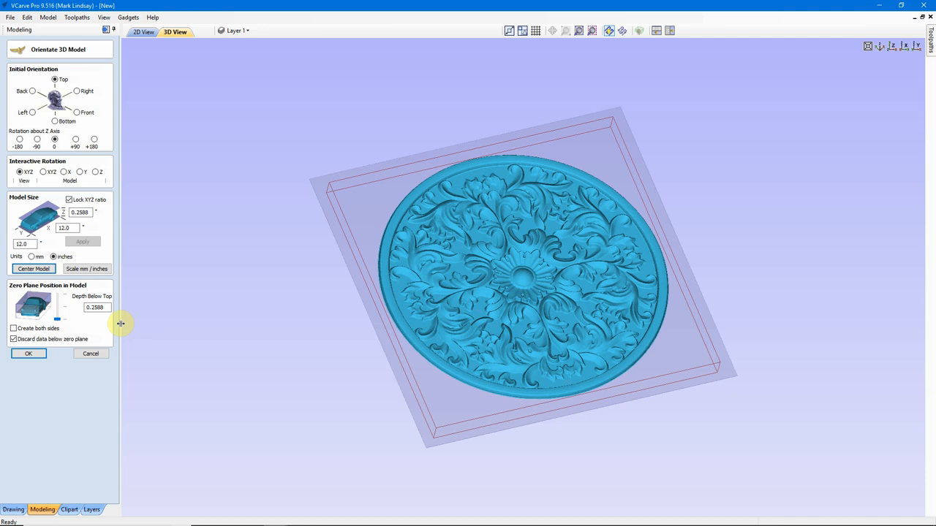
pyautogui.moveTo(153, 356)
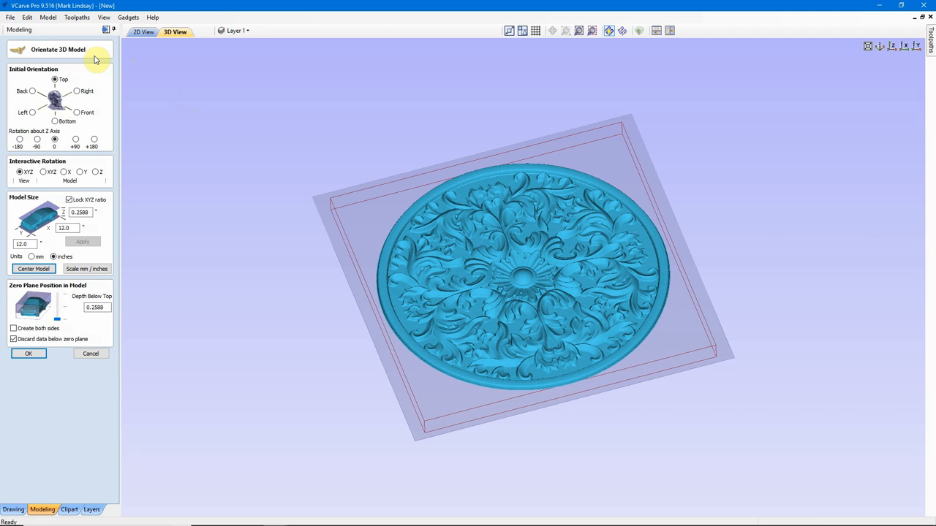
pyautogui.moveTo(40, 77)
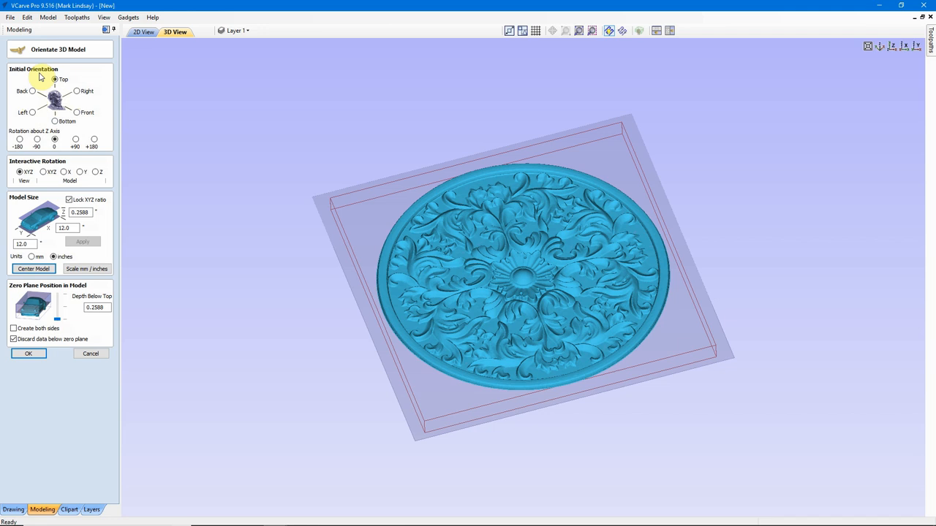
pyautogui.moveTo(334, 329)
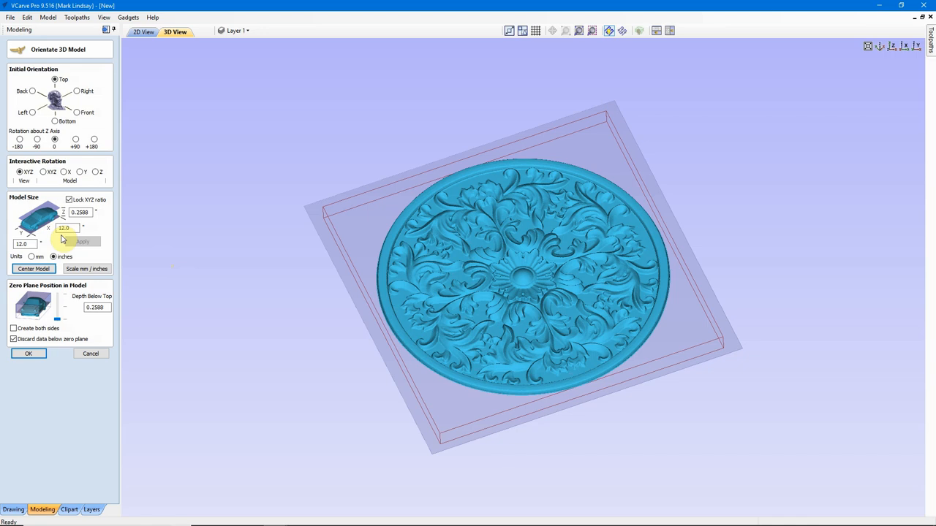
# Accept the Scroll model's size and zero-plane orientation settings
pyautogui.click(28, 353)
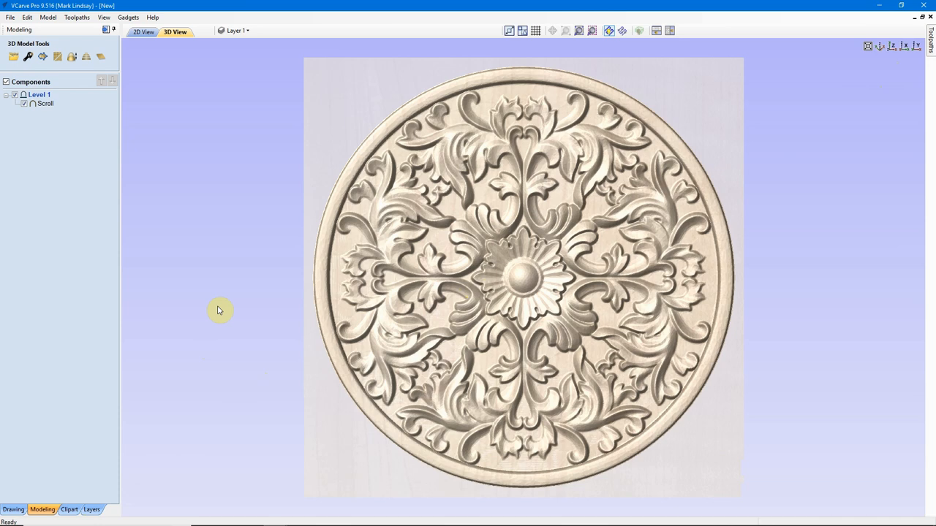
pyautogui.moveTo(99, 121)
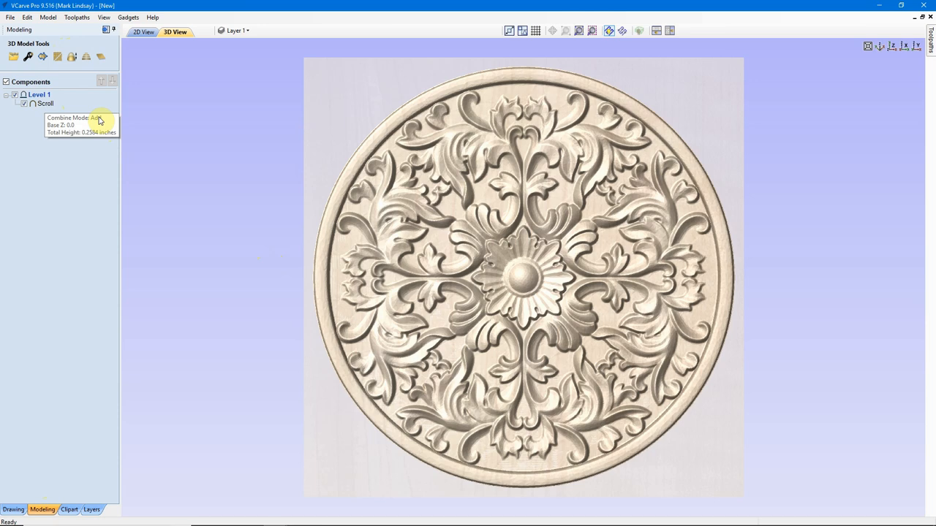
pyautogui.moveTo(61, 331)
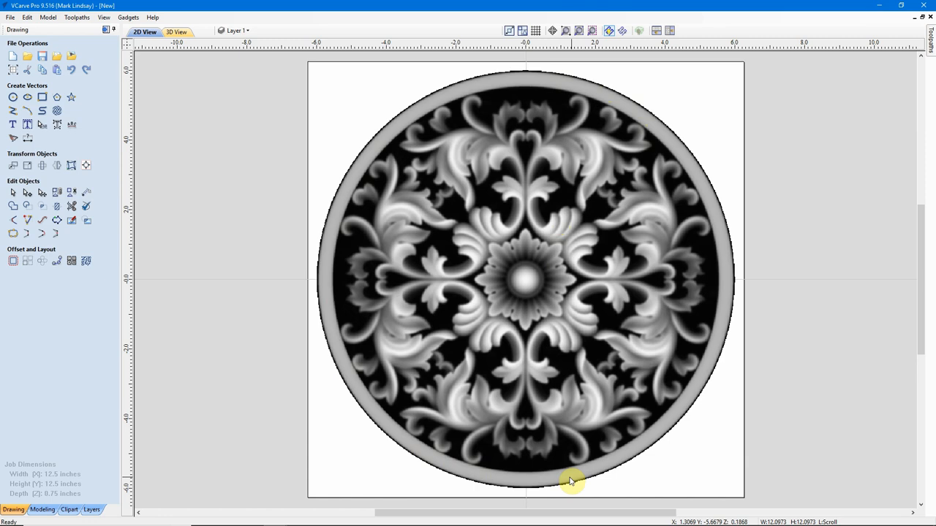
pyautogui.moveTo(340, 201)
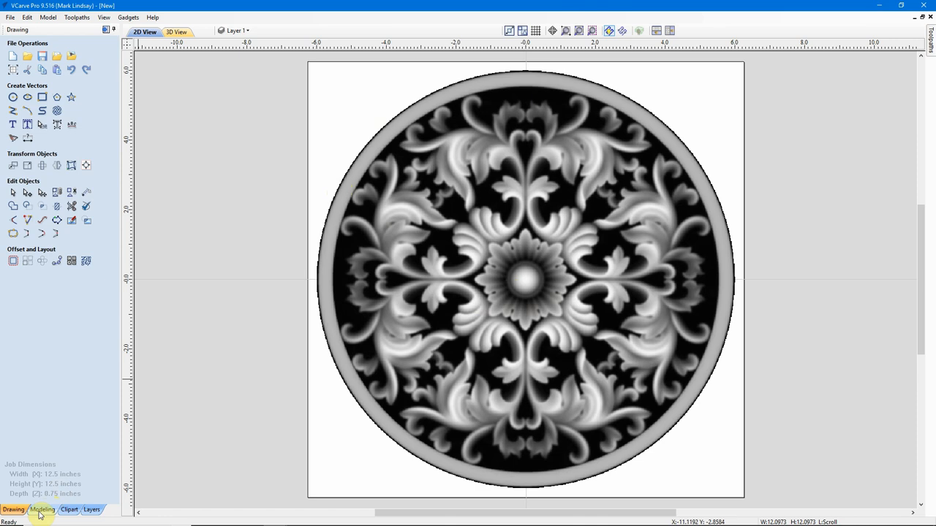
pyautogui.click(42, 510)
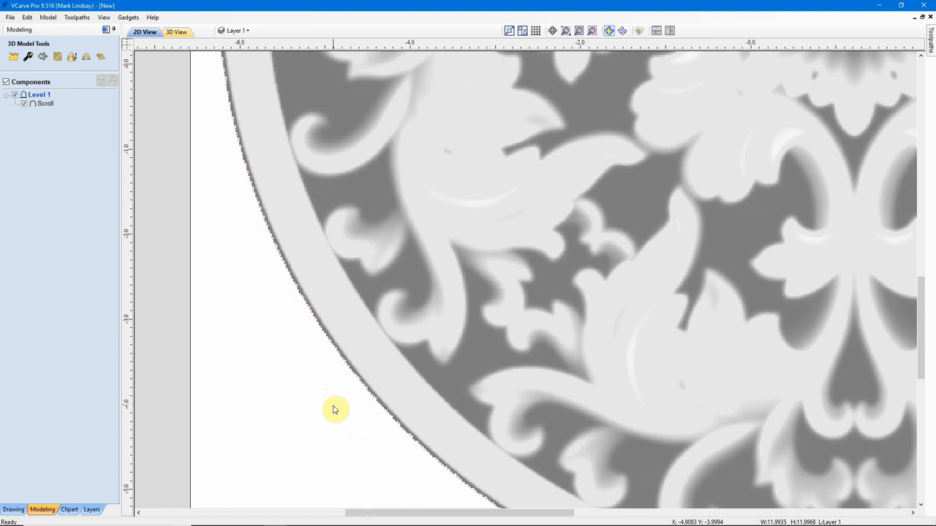
pyautogui.click(13, 510)
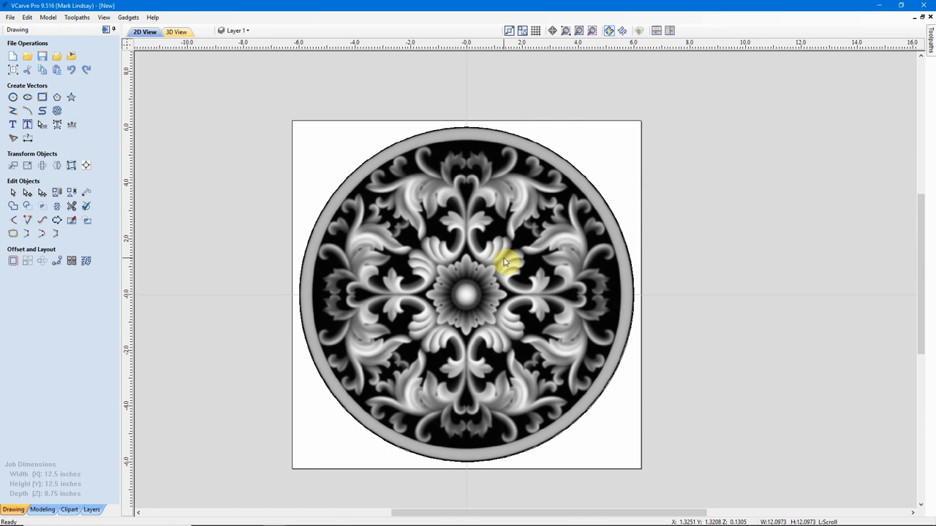
pyautogui.moveTo(533, 256)
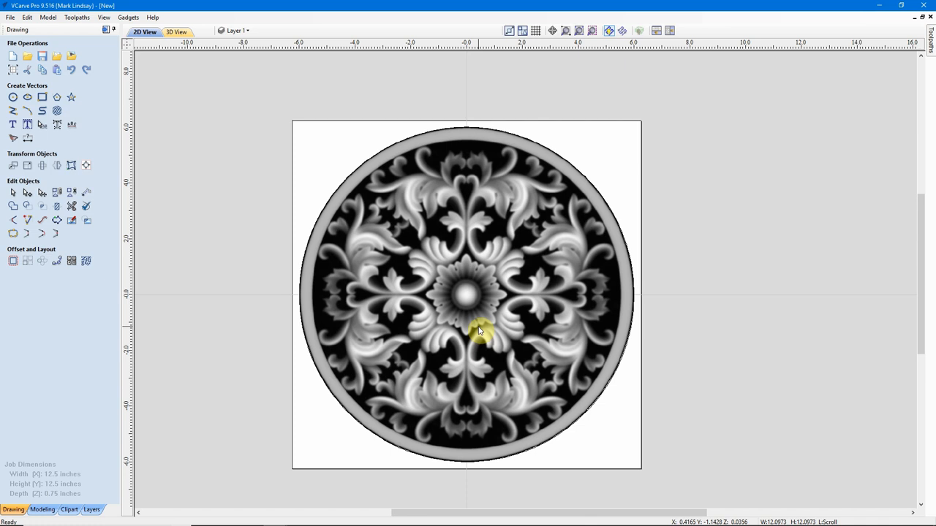
pyautogui.moveTo(480, 328)
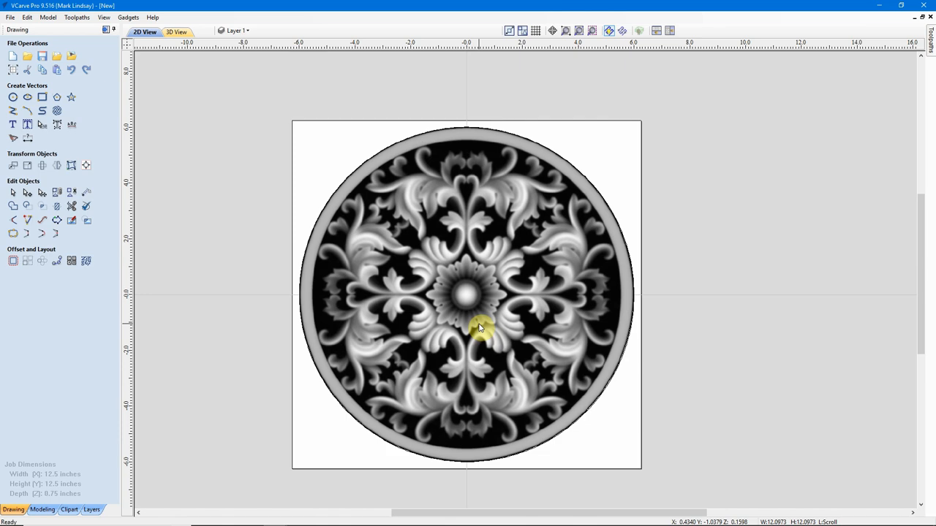
# Open Material Setup from the Toolpaths panel to check 0.75-inch thickness
pyautogui.click(77, 17)
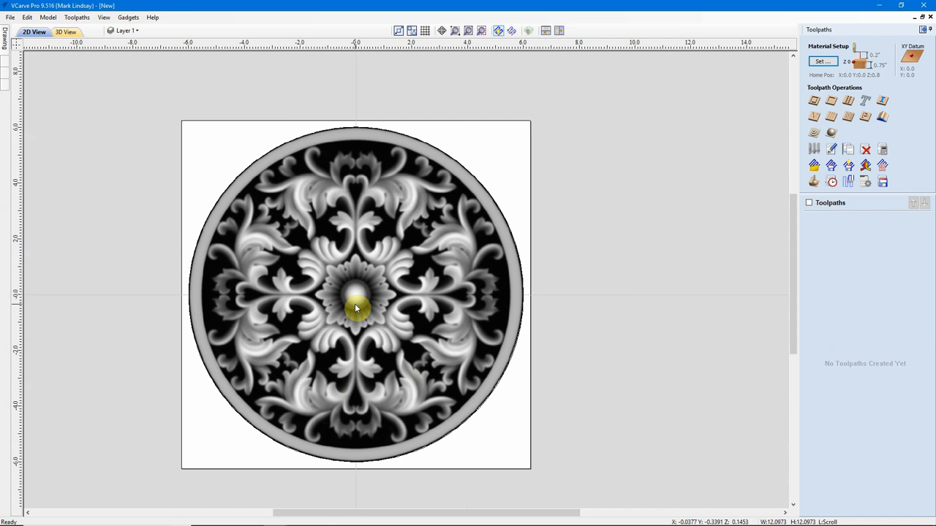
pyautogui.moveTo(479, 205)
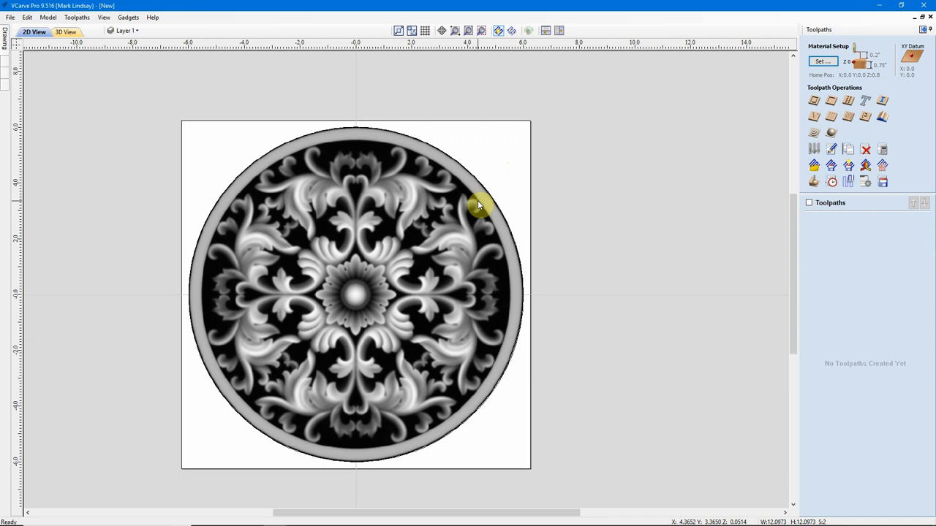
pyautogui.click(821, 61)
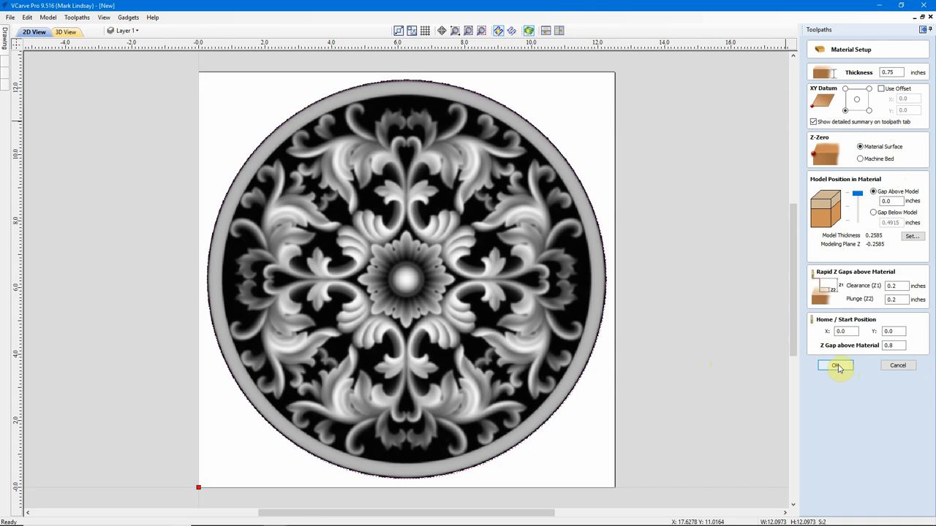
# Confirm the 0.75-inch material setup with no gap above the model
pyautogui.click(836, 366)
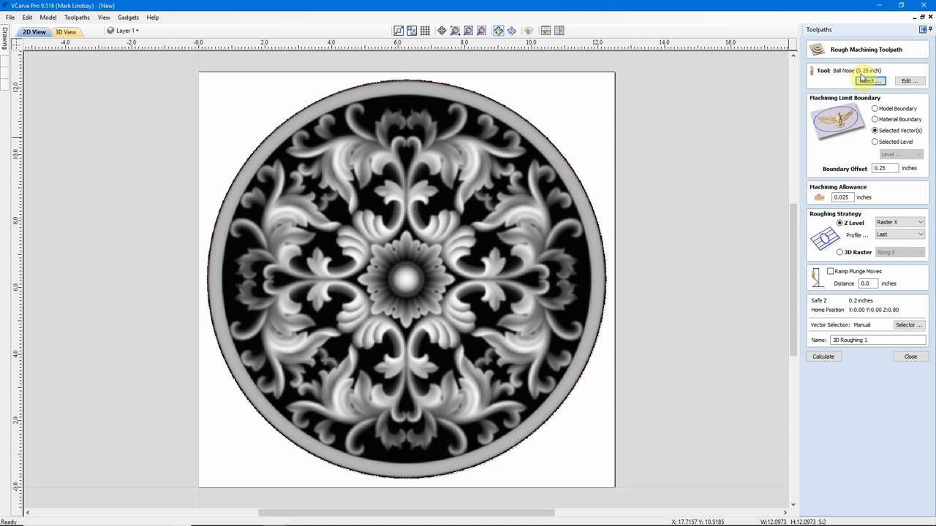
pyautogui.moveTo(667, 248)
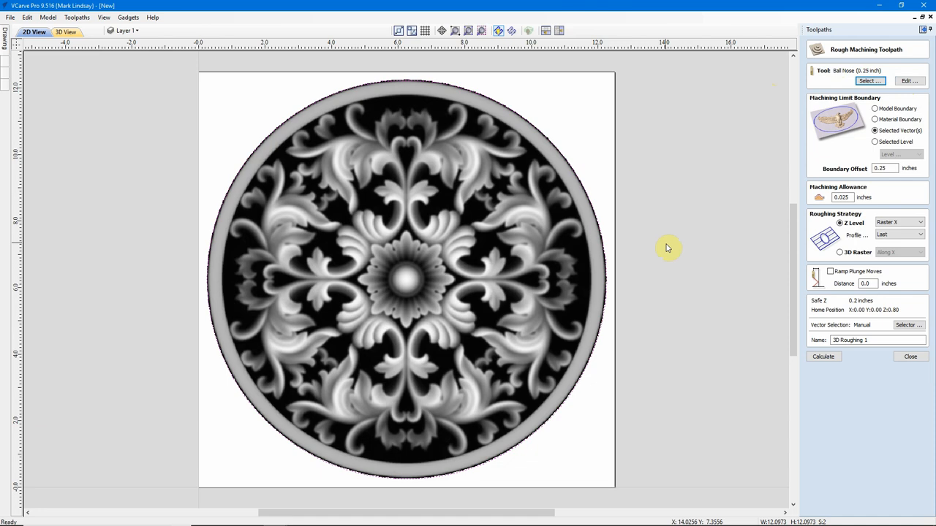
pyautogui.moveTo(488, 292)
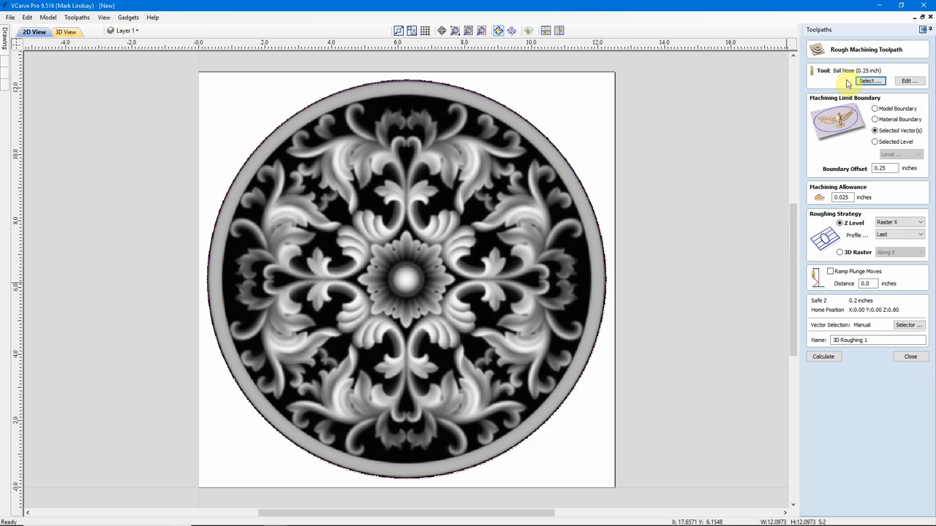
# Switch the machining limit boundary to Model Boundary
pyautogui.click(909, 80)
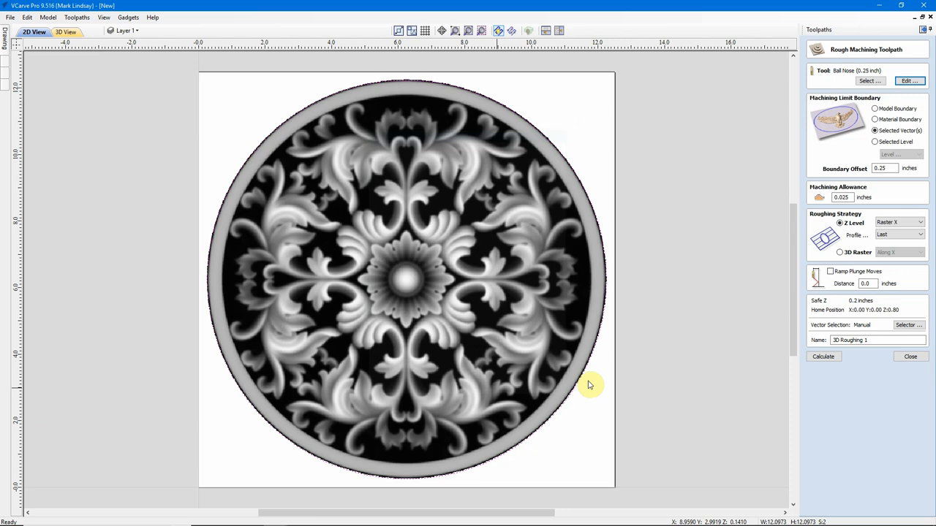
pyautogui.moveTo(571, 170)
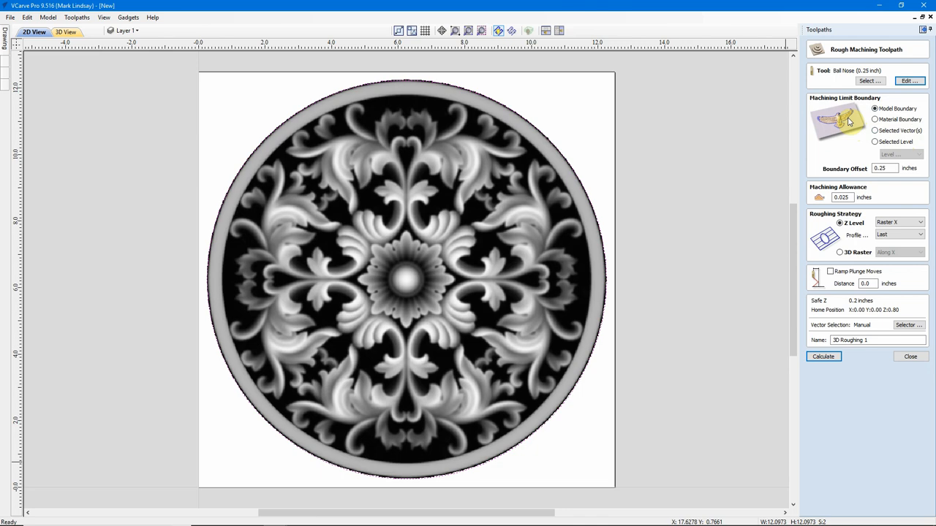
pyautogui.moveTo(174, 94)
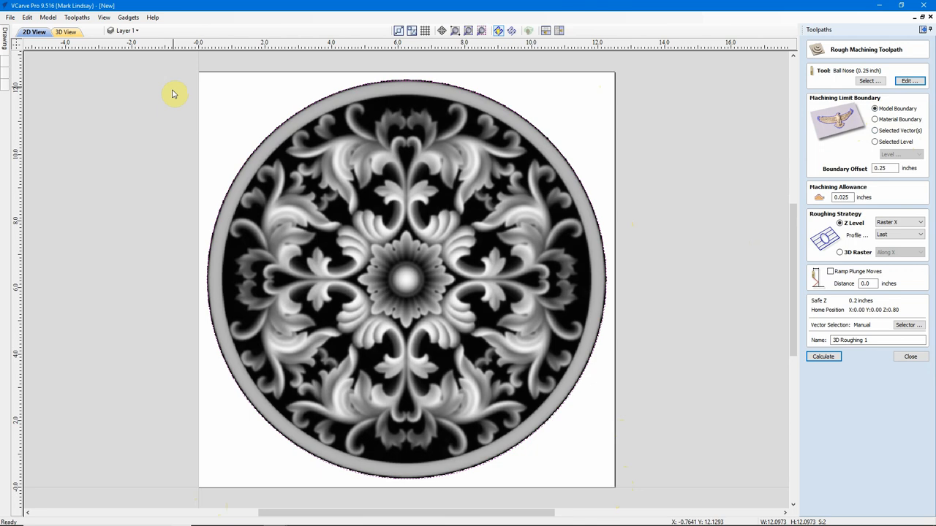
pyautogui.moveTo(592, 202)
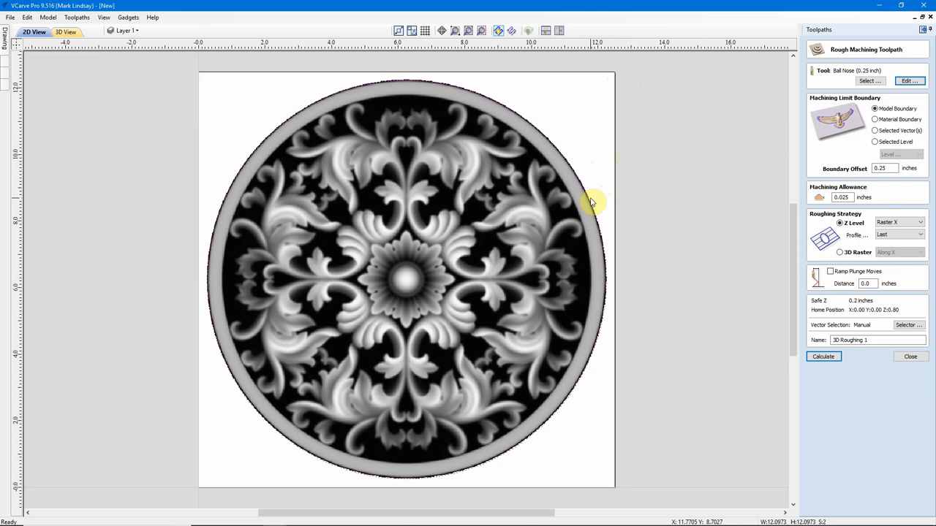
# Switch the machining limit boundary back to Selected Vector(s)
pyautogui.click(876, 130)
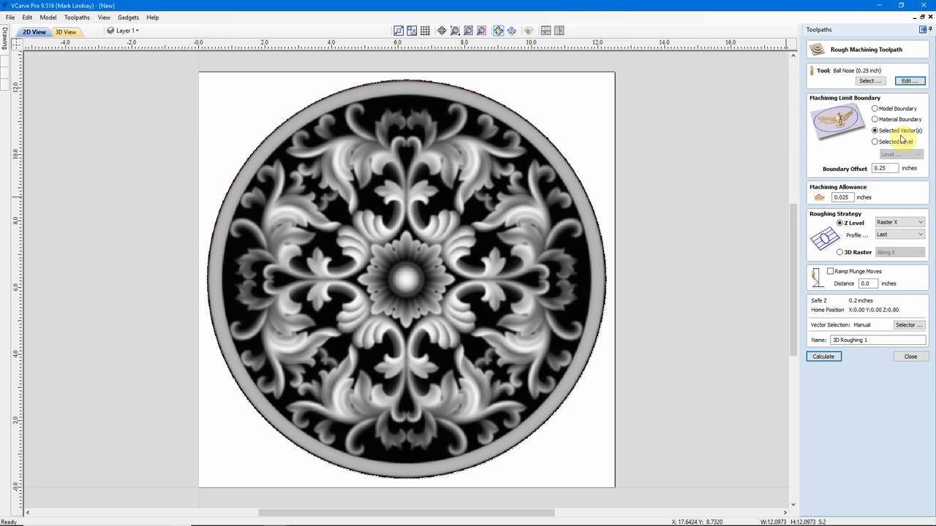
pyautogui.moveTo(561, 162)
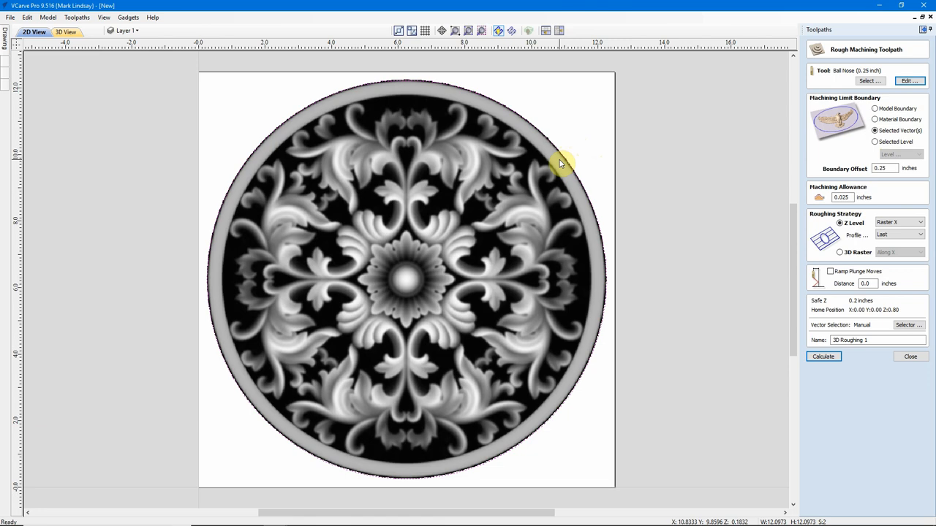
pyautogui.moveTo(567, 166)
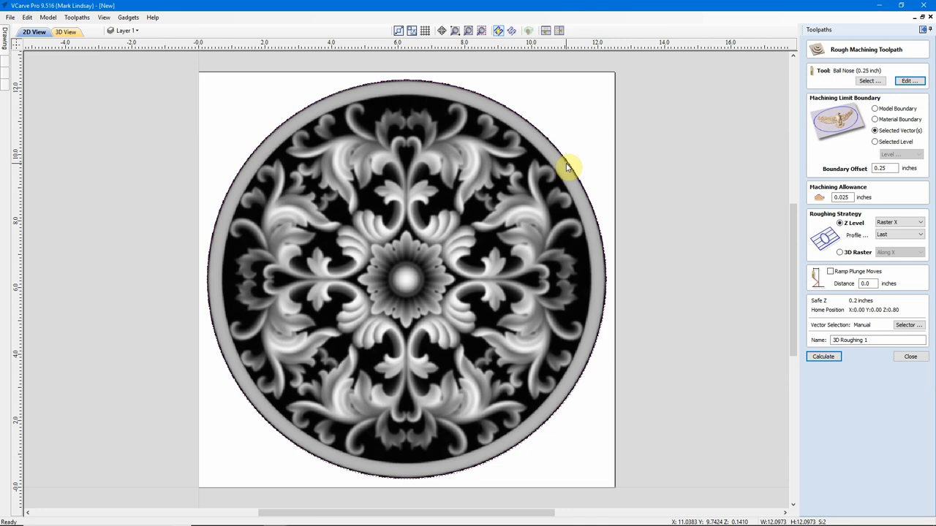
pyautogui.moveTo(799, 201)
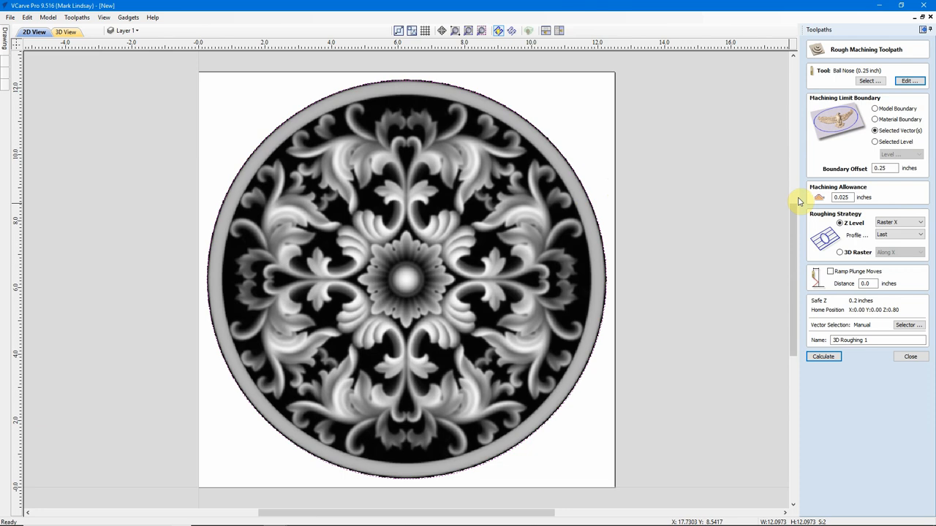
pyautogui.moveTo(598, 207)
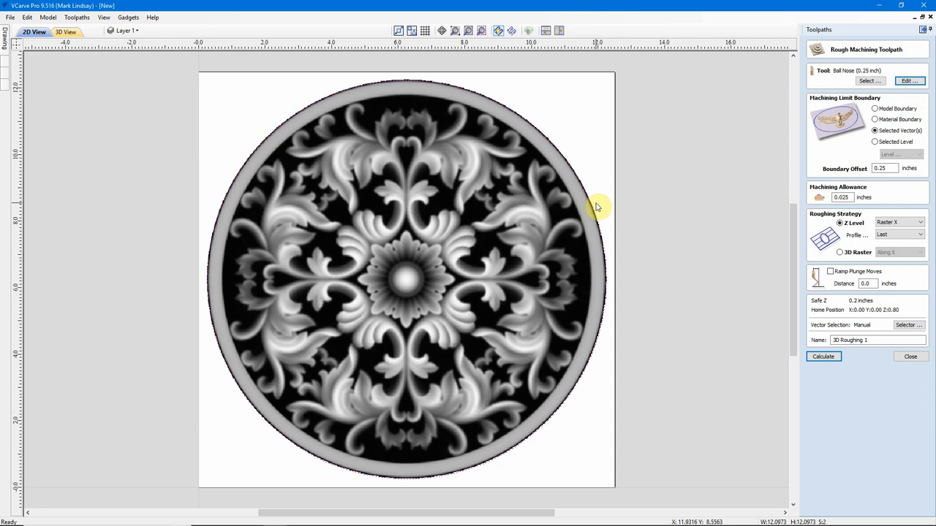
pyautogui.moveTo(807, 221)
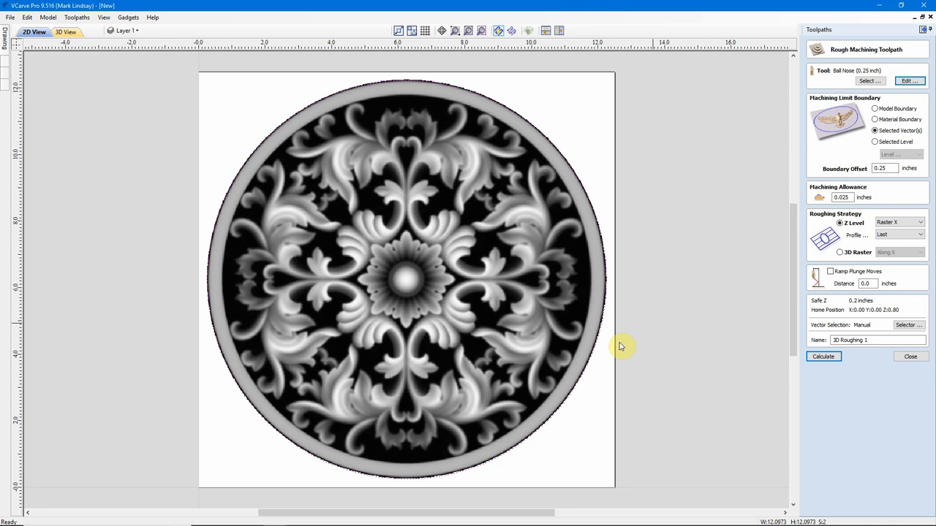
pyautogui.moveTo(607, 261)
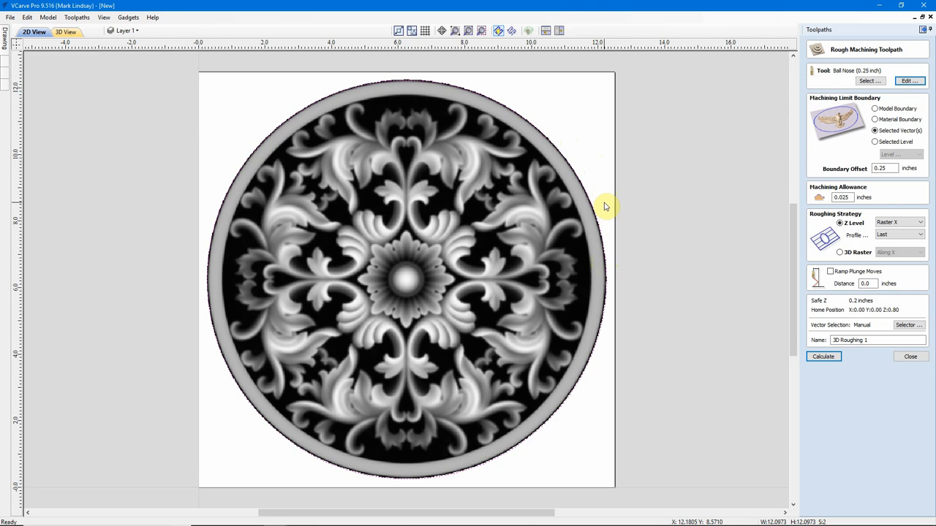
pyautogui.moveTo(605, 228)
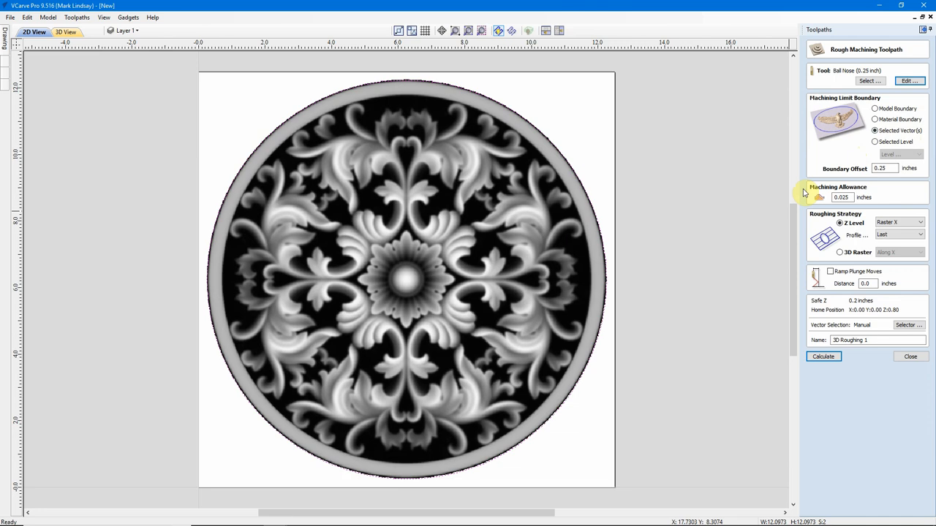
pyautogui.moveTo(779, 325)
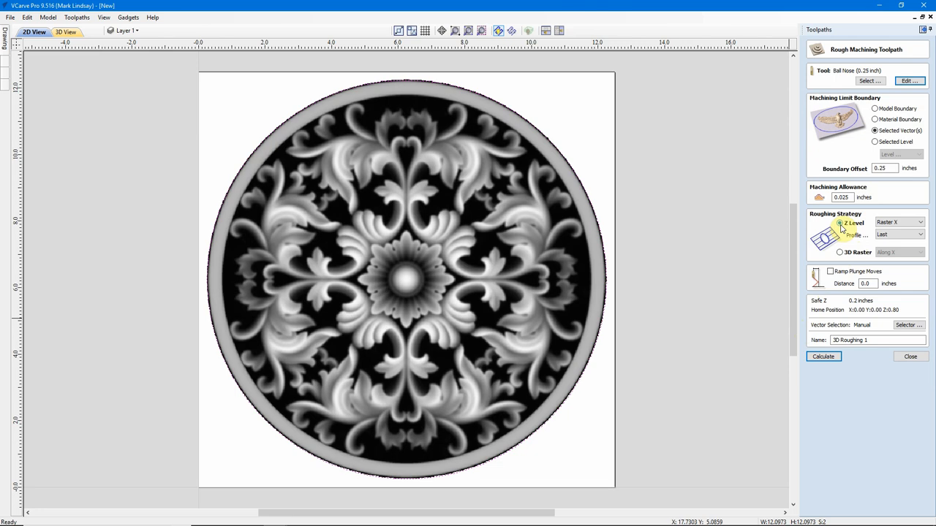
pyautogui.moveTo(784, 242)
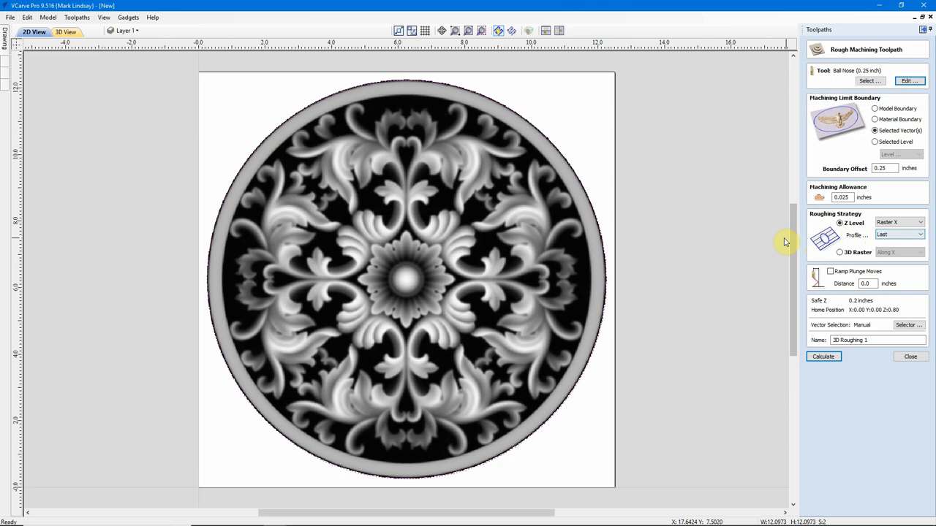
pyautogui.moveTo(583, 288)
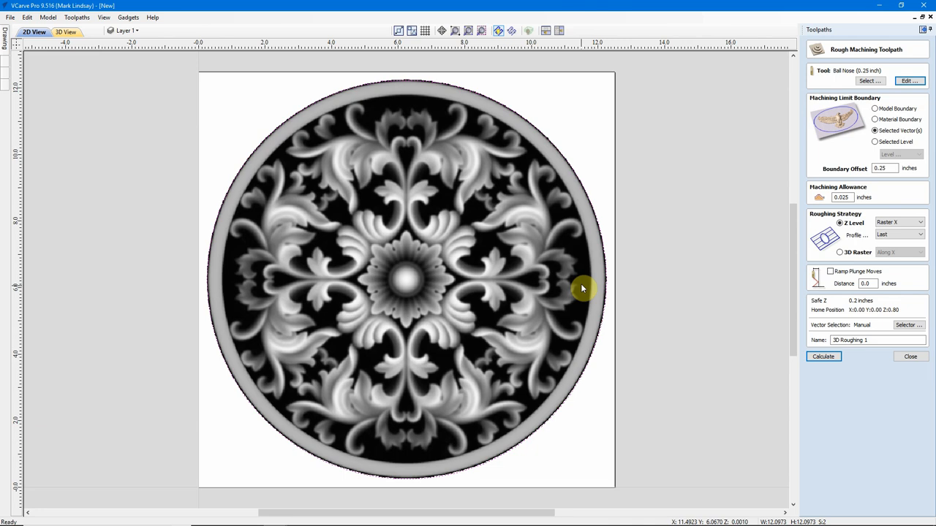
pyautogui.moveTo(510, 205)
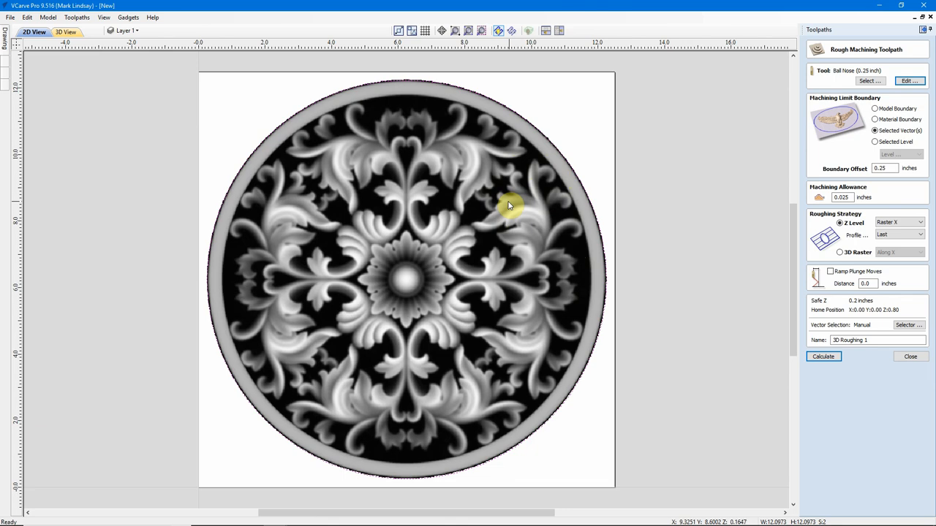
pyautogui.moveTo(424, 123)
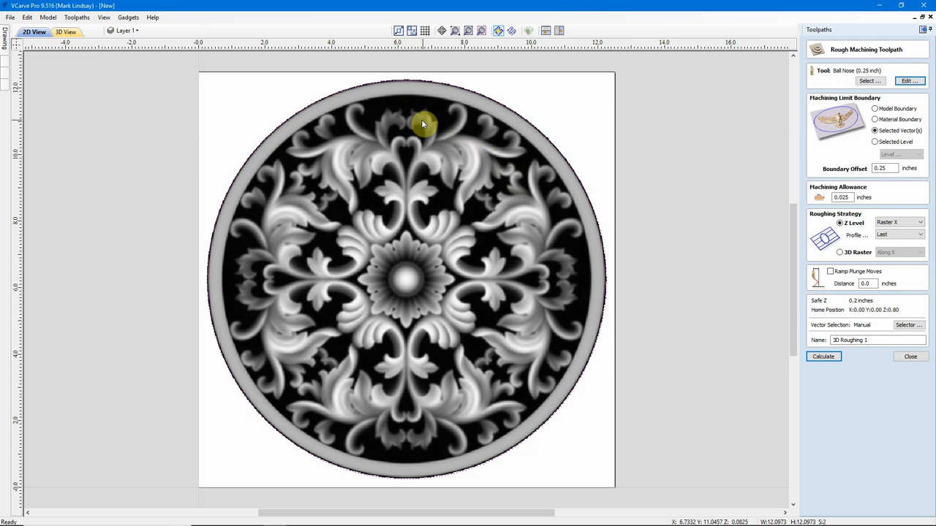
pyautogui.moveTo(534, 158)
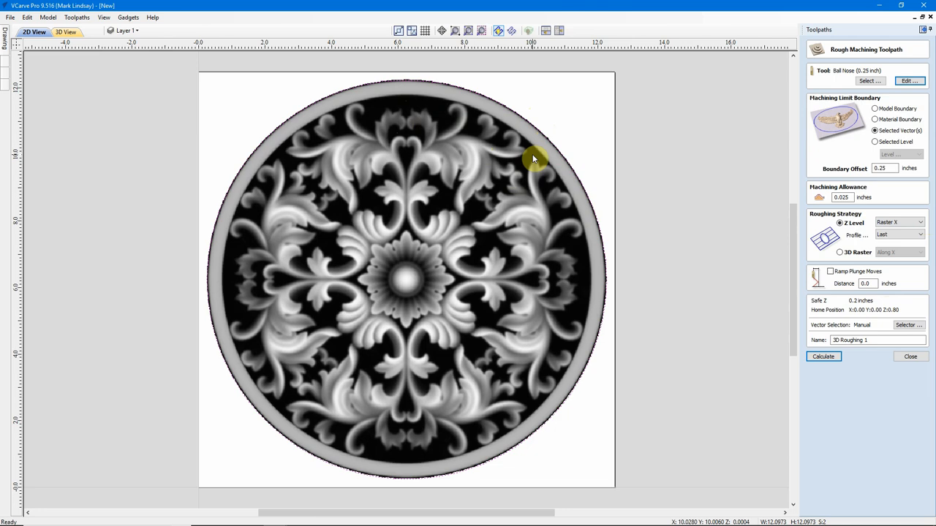
pyautogui.moveTo(510, 373)
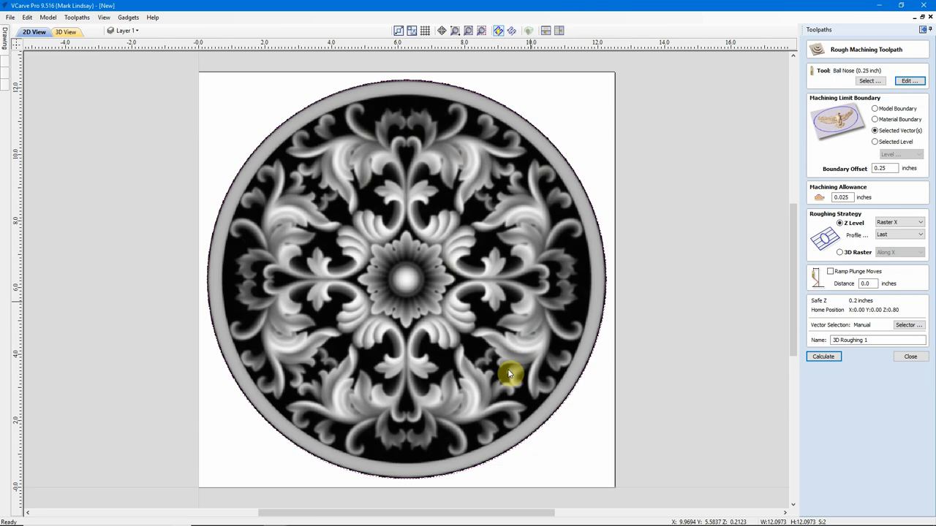
pyautogui.moveTo(368, 446)
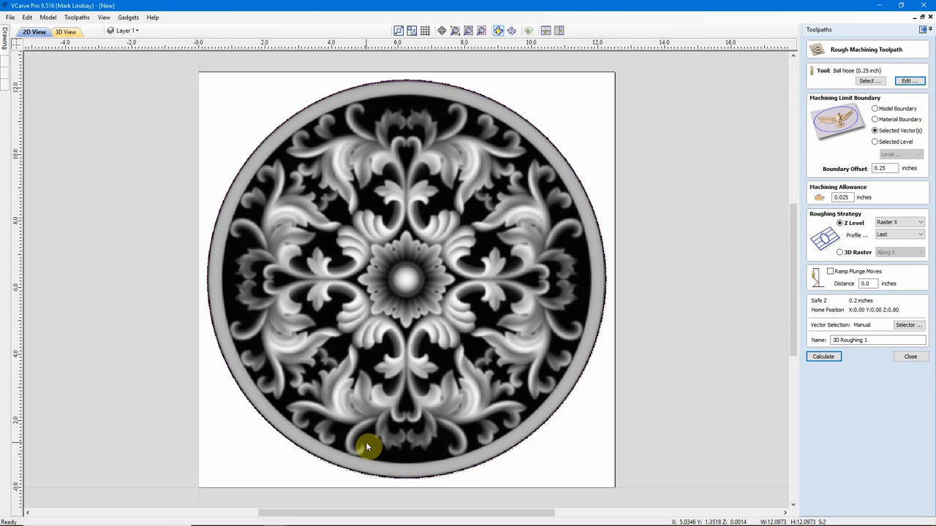
pyautogui.moveTo(435, 400)
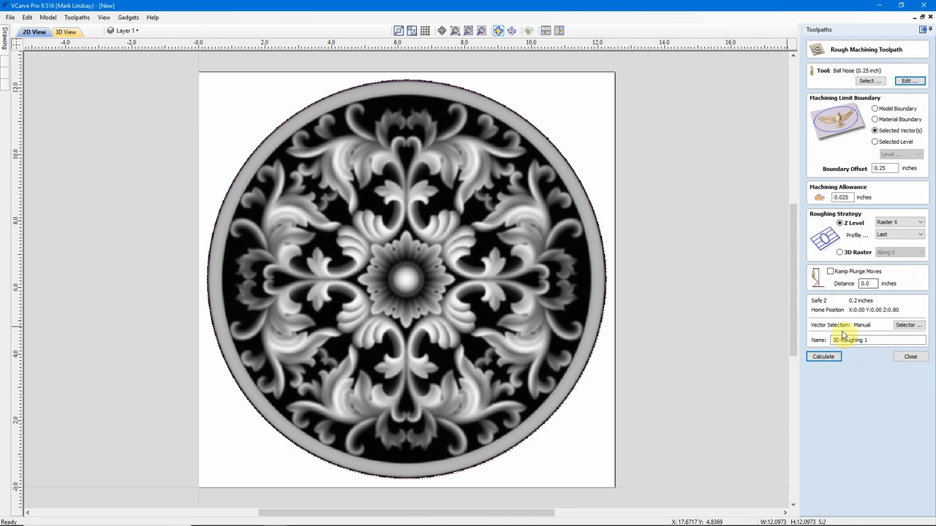
# Calculate the 3D Roughing 1 toolpath
pyautogui.click(823, 357)
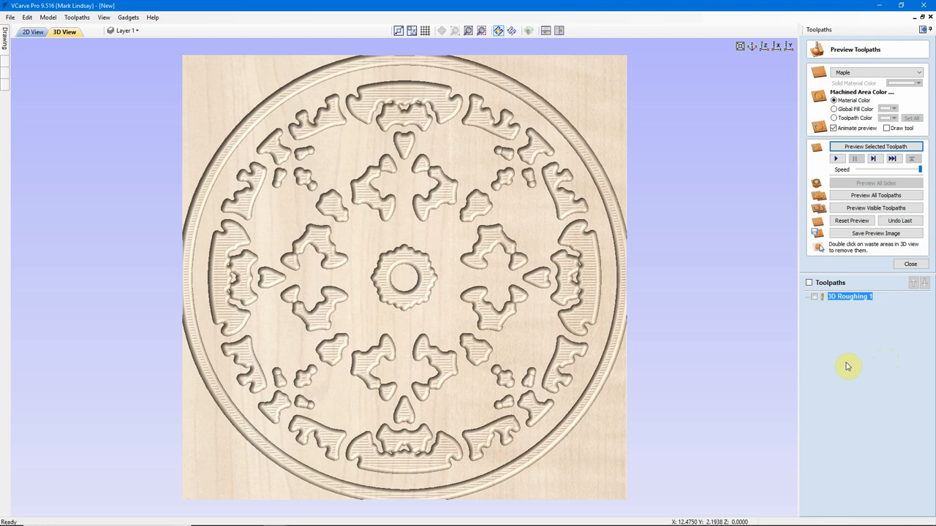
pyautogui.moveTo(567, 407)
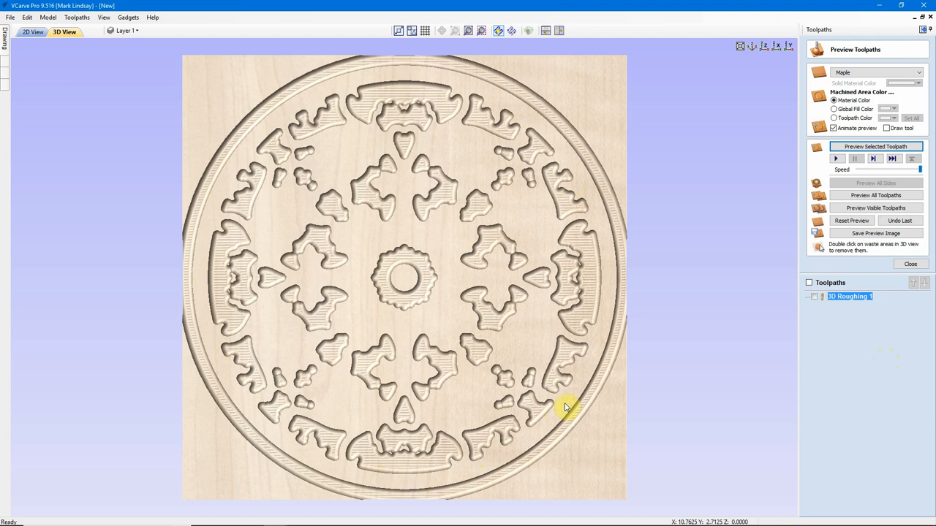
pyautogui.moveTo(446, 287)
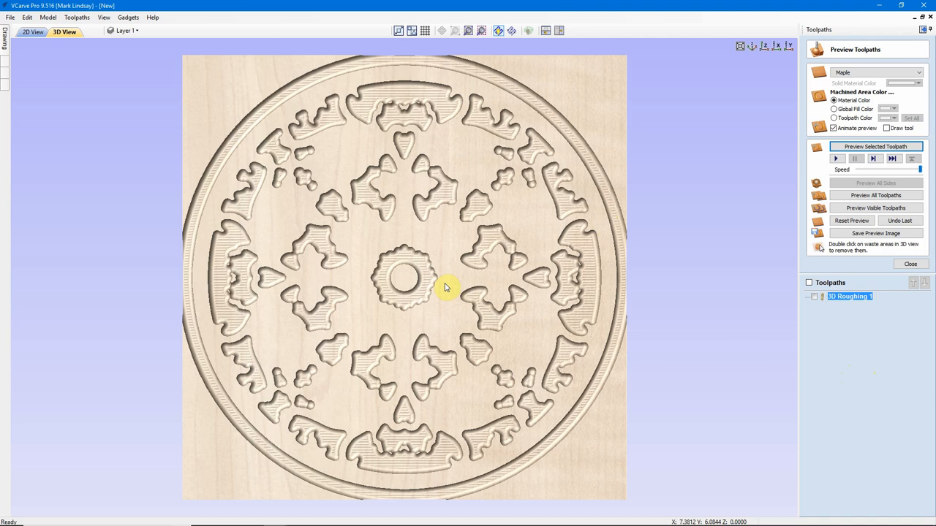
pyautogui.moveTo(277, 160)
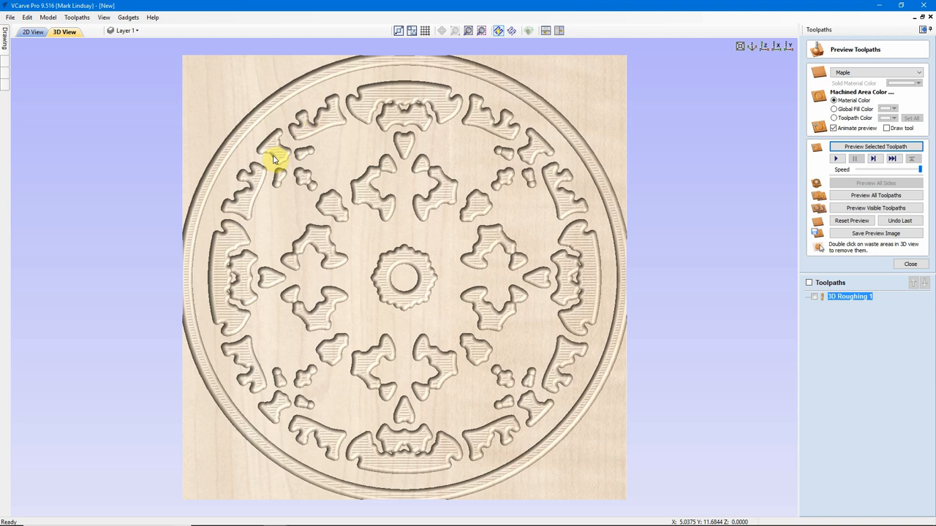
pyautogui.moveTo(360, 95)
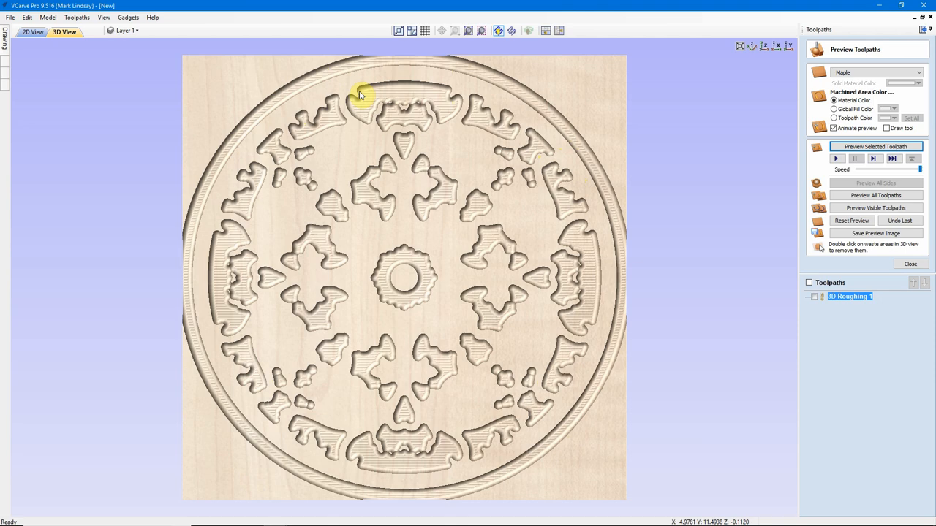
# Close the preview and check the 00:21:00 machining estimate in Toolpath Summary
pyautogui.click(910, 264)
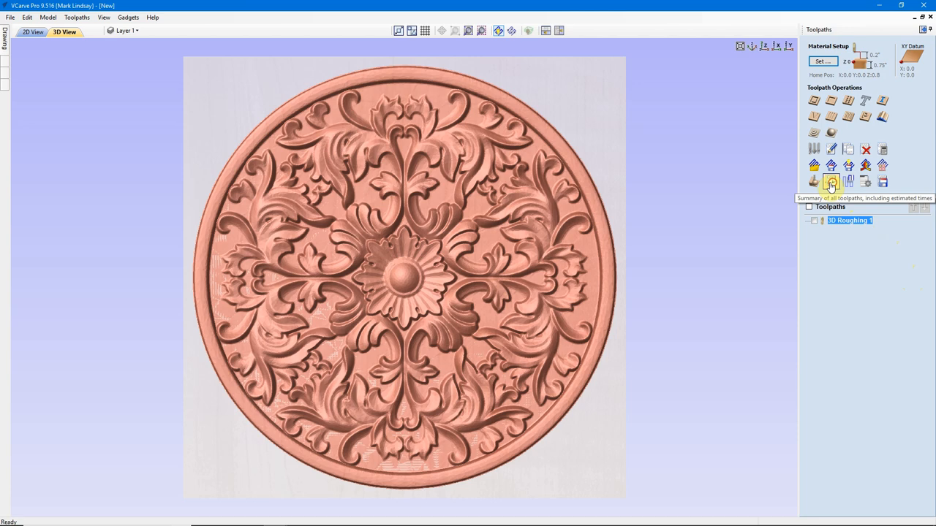
pyautogui.click(831, 182)
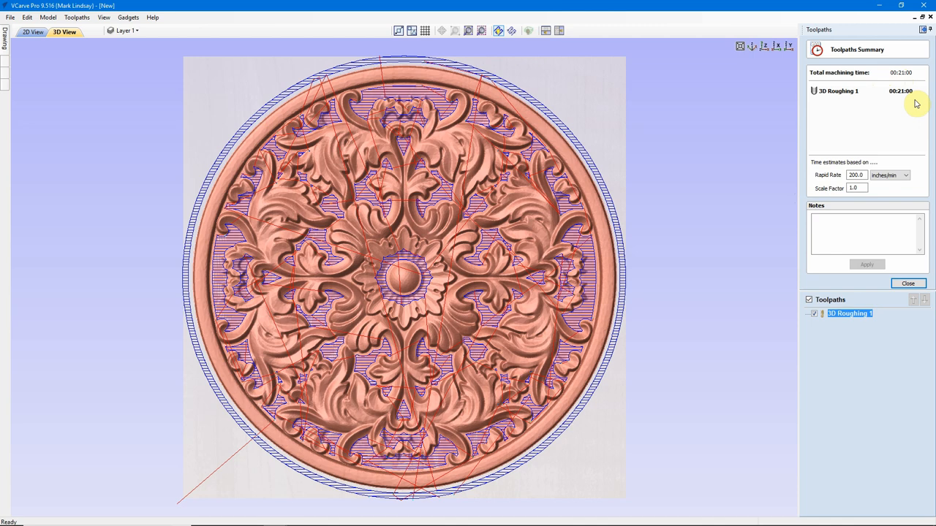
pyautogui.click(908, 284)
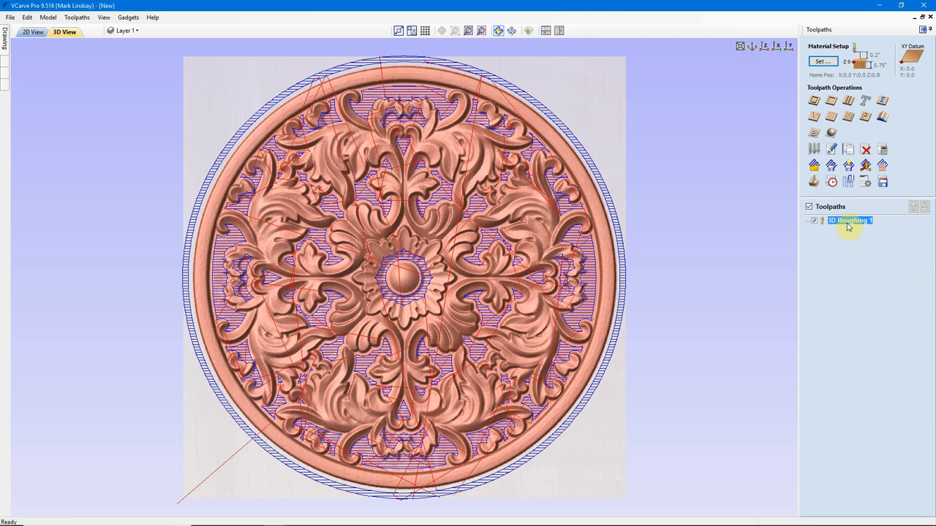
# Reopen 3D Roughing 1 and set its strategy to 3D Raster along X
pyautogui.doubleClick(850, 220)
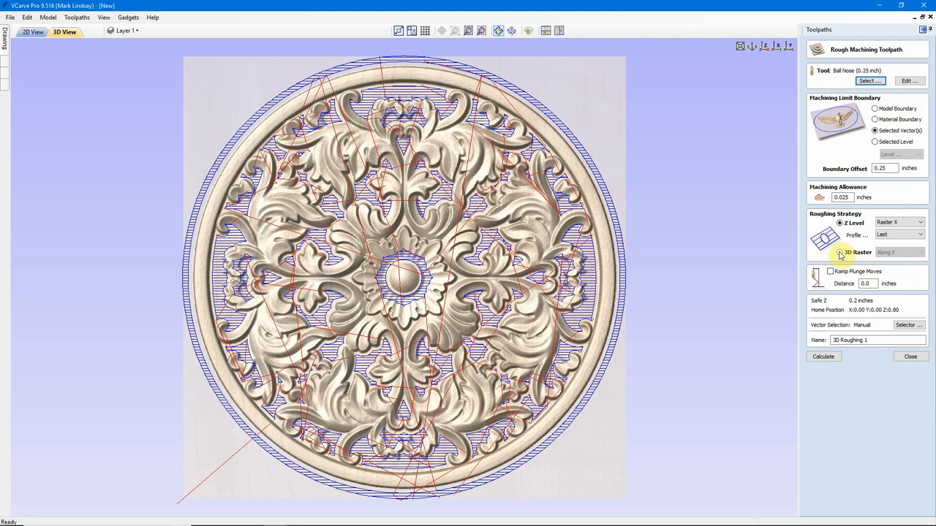
pyautogui.click(839, 252)
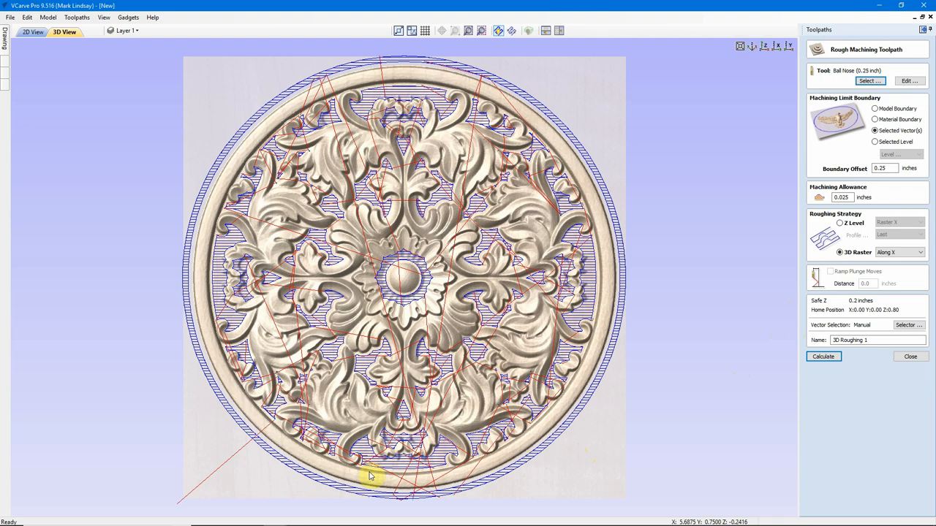
pyautogui.moveTo(380, 264)
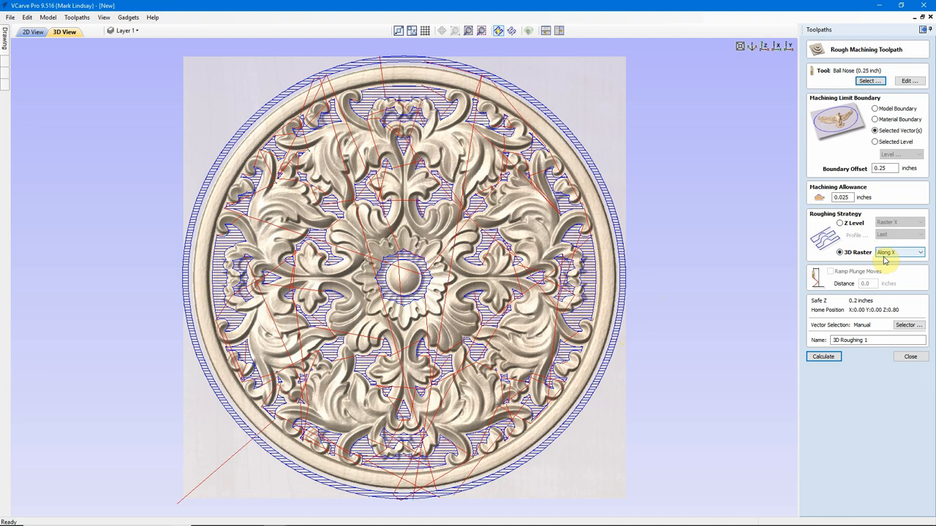
pyautogui.moveTo(793, 415)
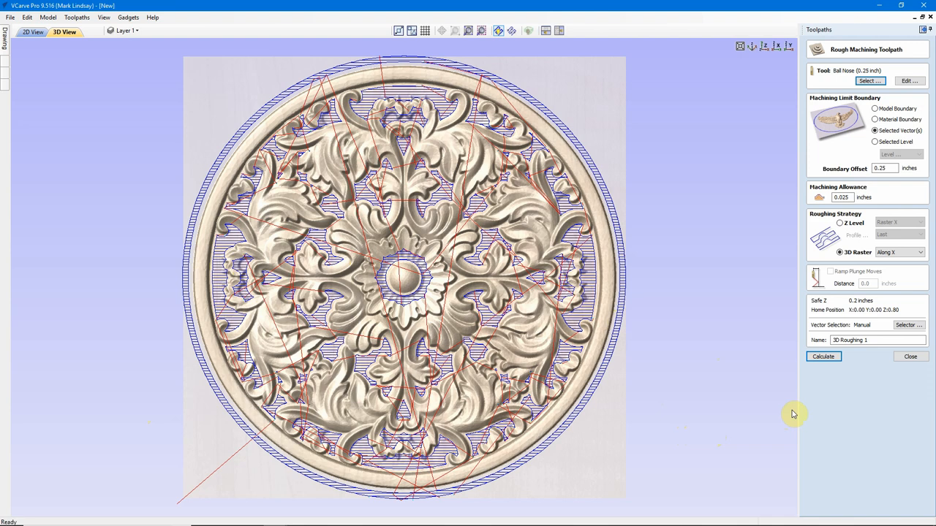
# Recalculate 3D Roughing 1 with raster passes and reset the material preview
pyautogui.click(823, 356)
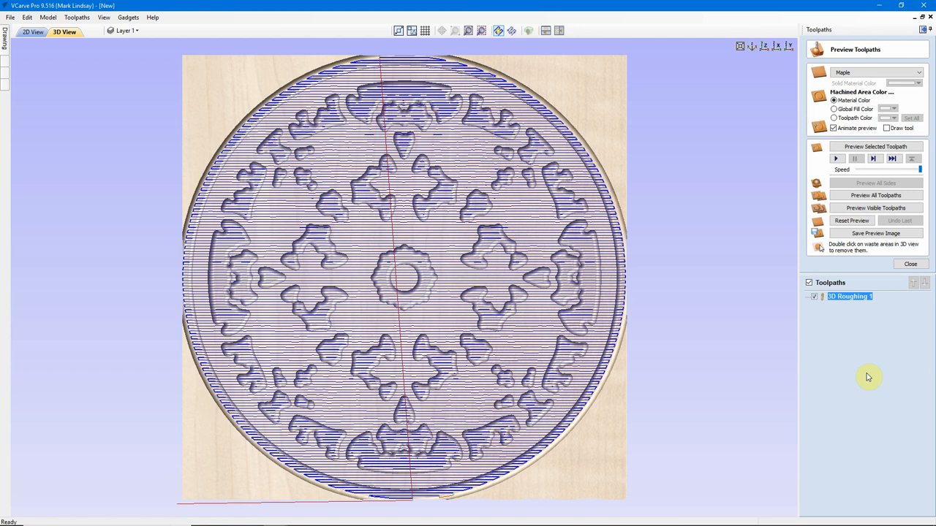
pyautogui.moveTo(852, 220)
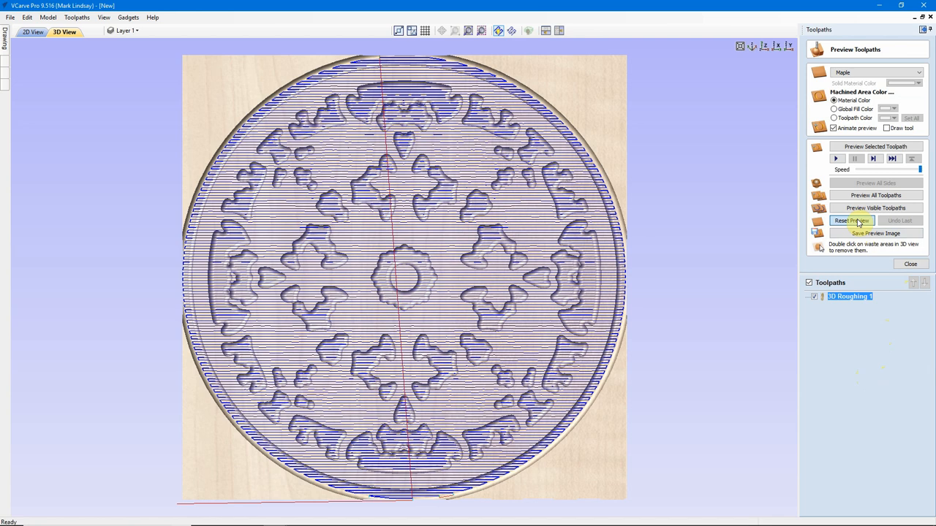
pyautogui.click(852, 221)
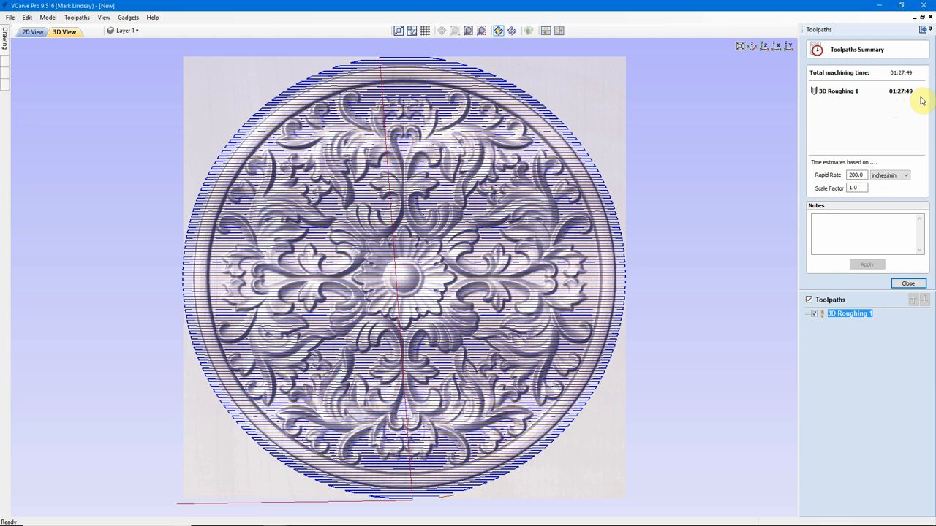
pyautogui.moveTo(467, 440)
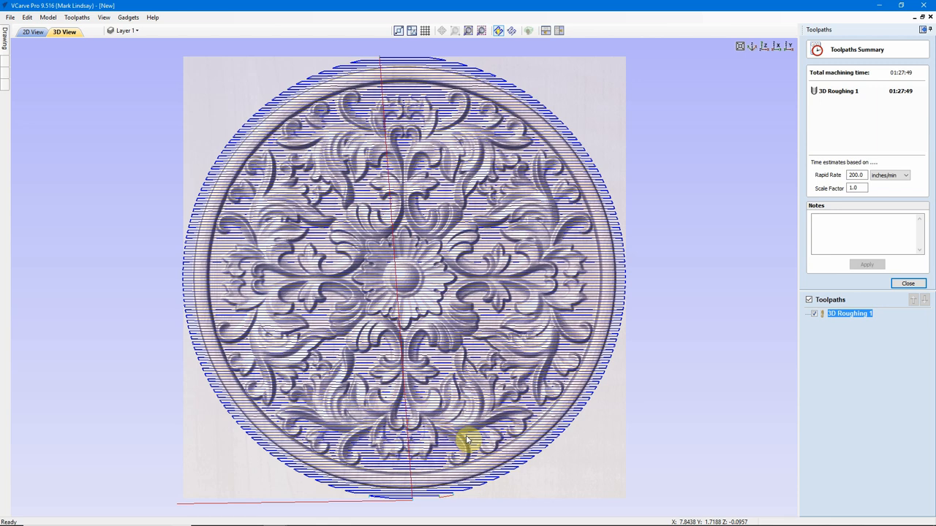
pyautogui.moveTo(325, 120)
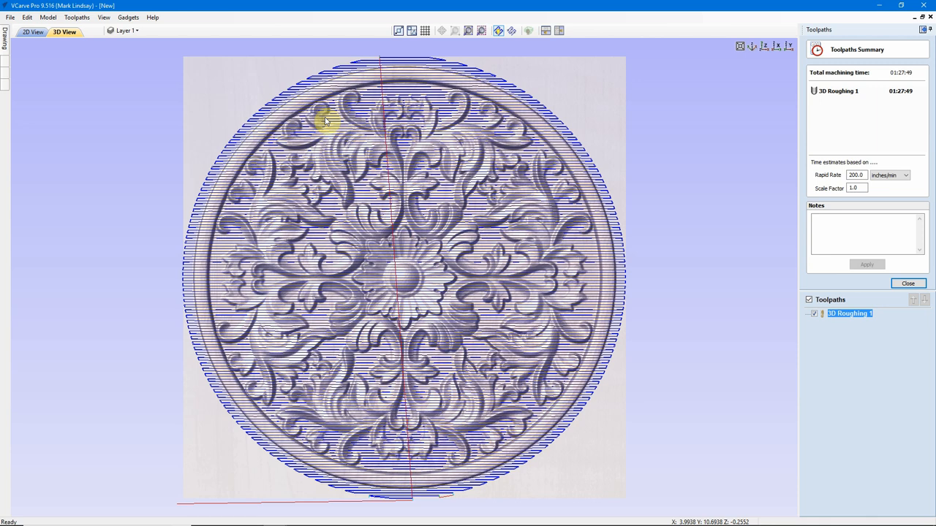
pyautogui.moveTo(444, 196)
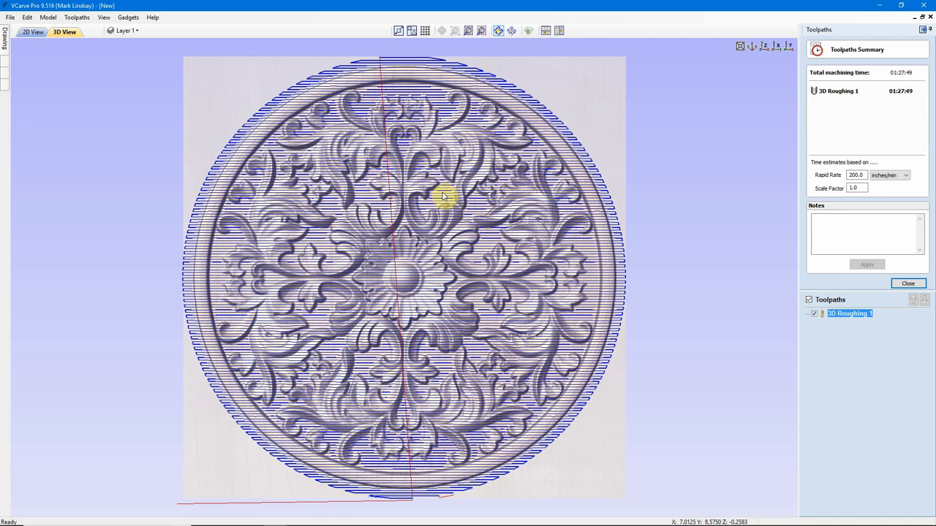
# Close the Toolpath Summary after reading the 01:27:49 machining time
pyautogui.click(907, 284)
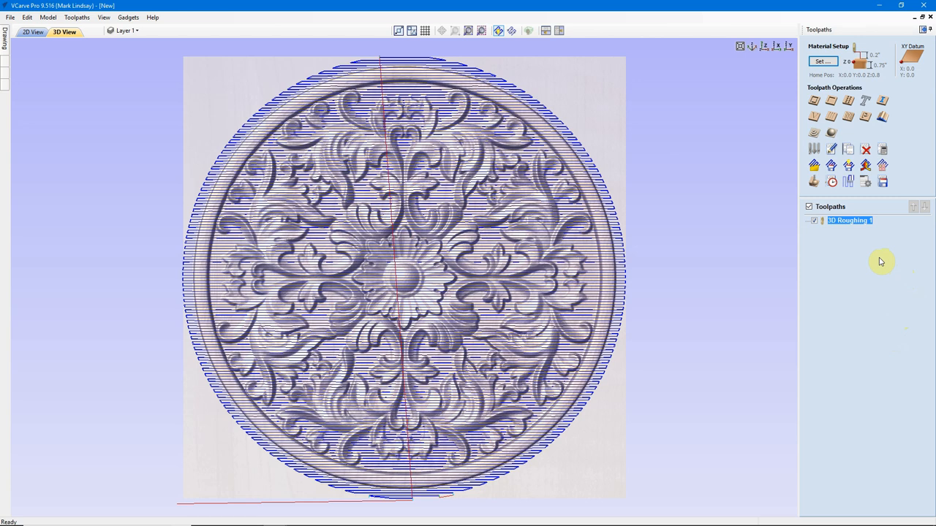
# Switch 3D Roughing 1 back to Z Level roughing and recalculate it (21-minute estimate)
pyautogui.doubleClick(850, 220)
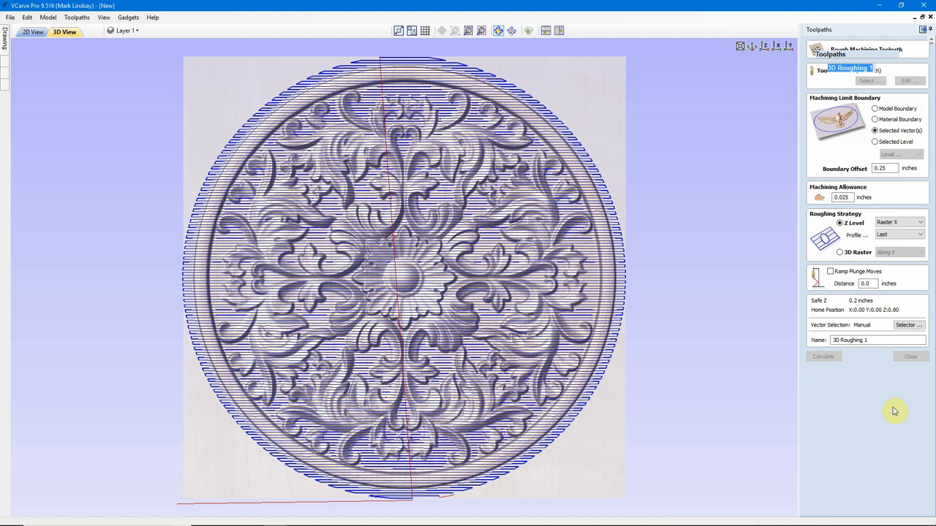
pyautogui.click(823, 357)
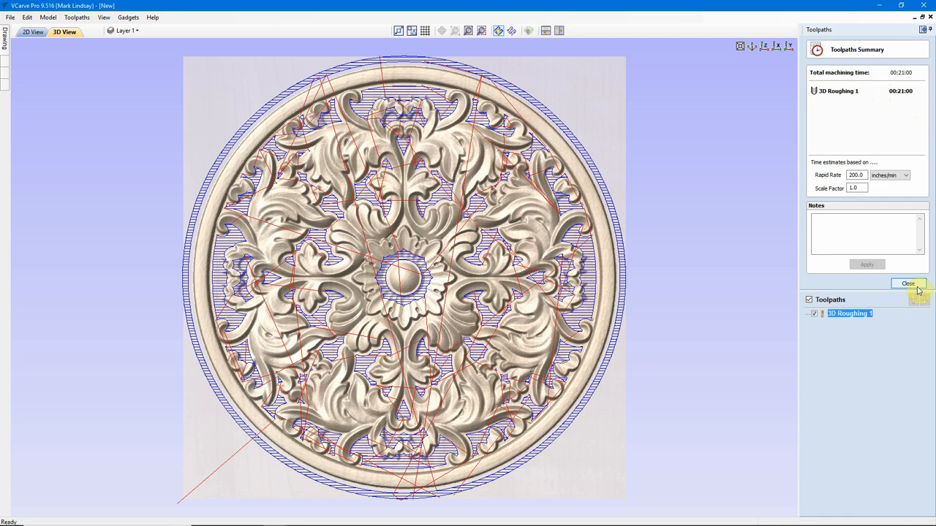
# Dismiss the summary and begin 3D Finish 1 with the 0.0625-inch ball nose tool
pyautogui.click(908, 284)
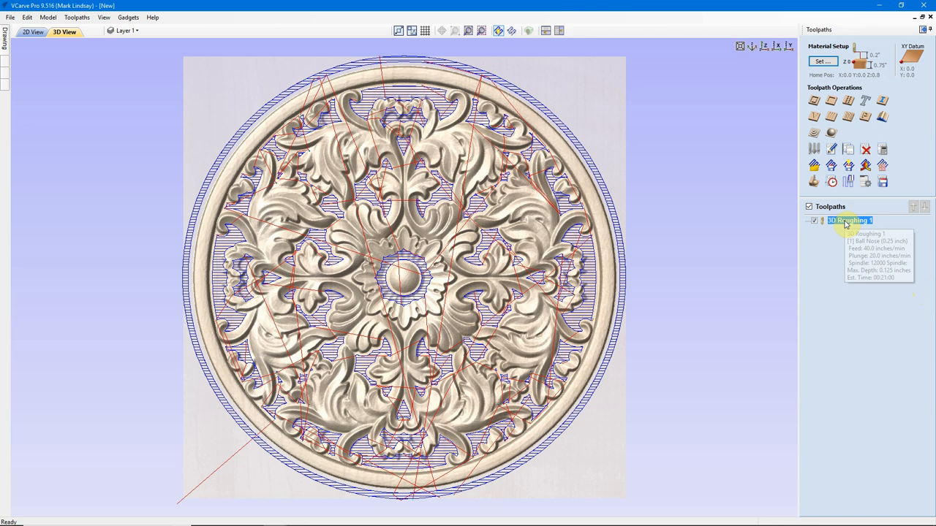
pyautogui.click(33, 31)
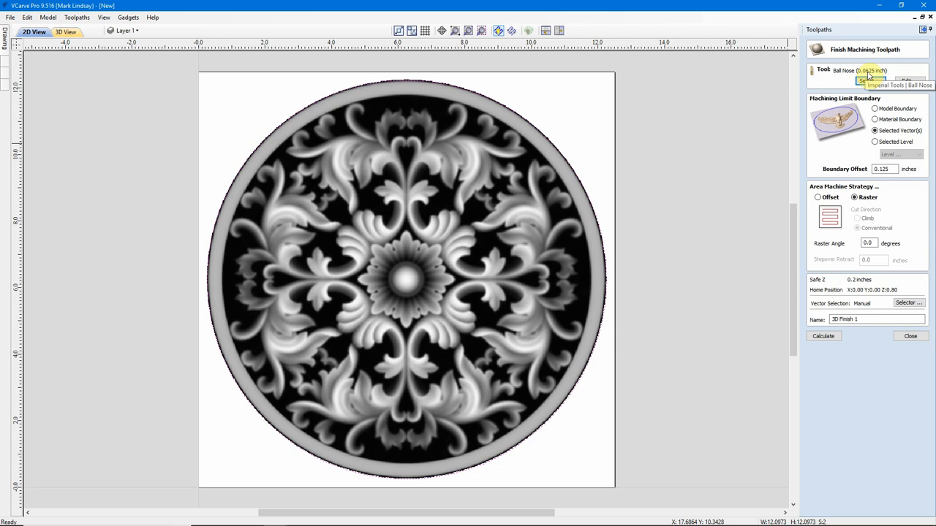
# Edit the 0.0625-inch ball nose tool's plunge rate to 20 inches per minute
pyautogui.click(906, 81)
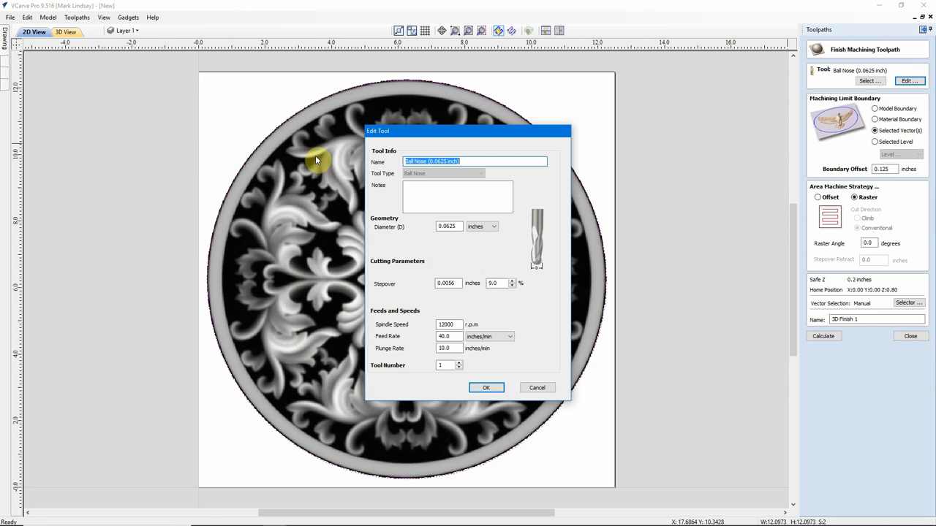
pyautogui.moveTo(499, 299)
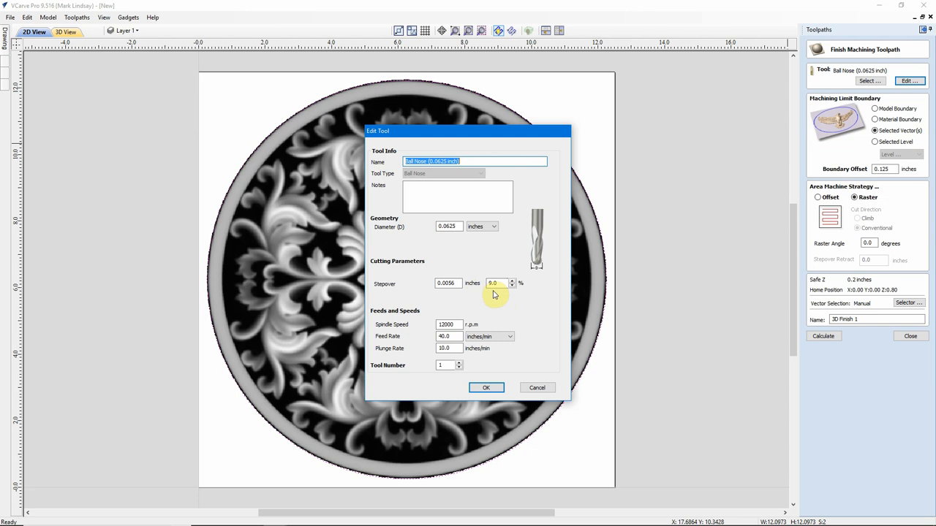
pyautogui.moveTo(280, 378)
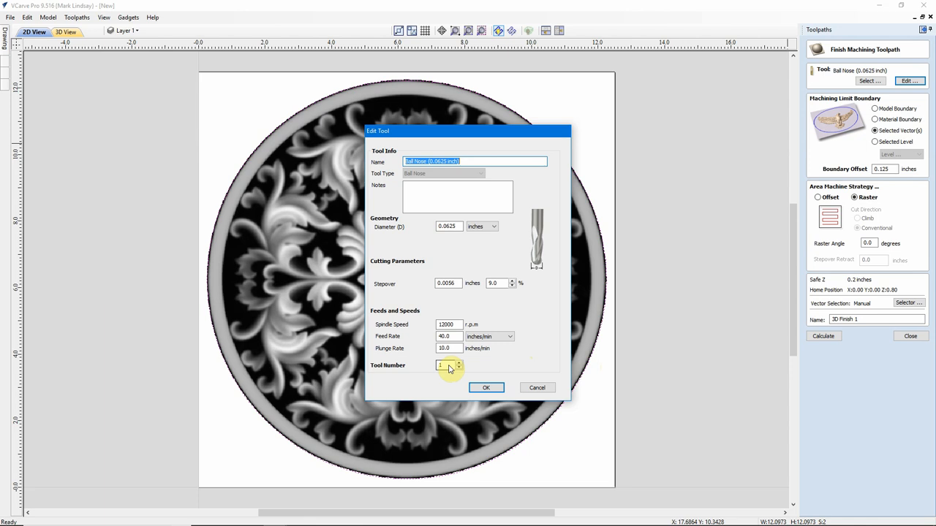
pyautogui.moveTo(307, 272)
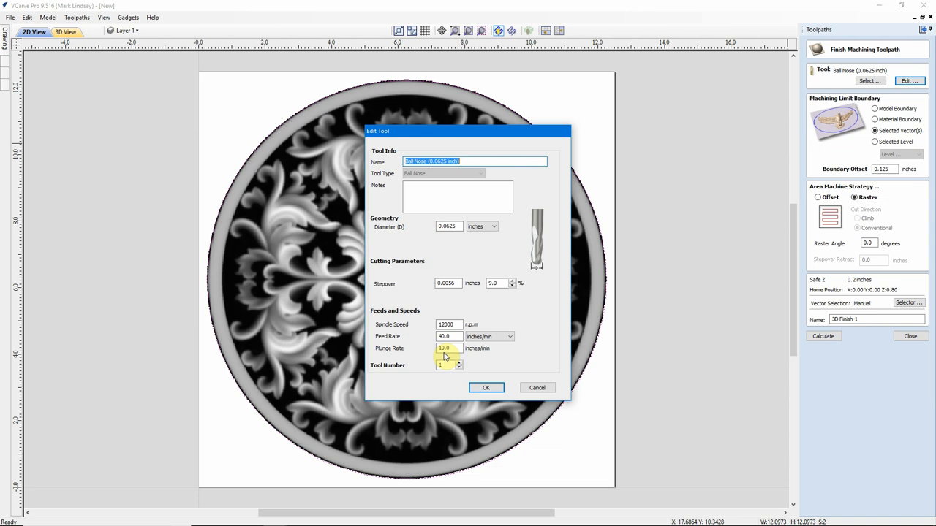
pyautogui.tripleClick(447, 337)
pyautogui.write('20')
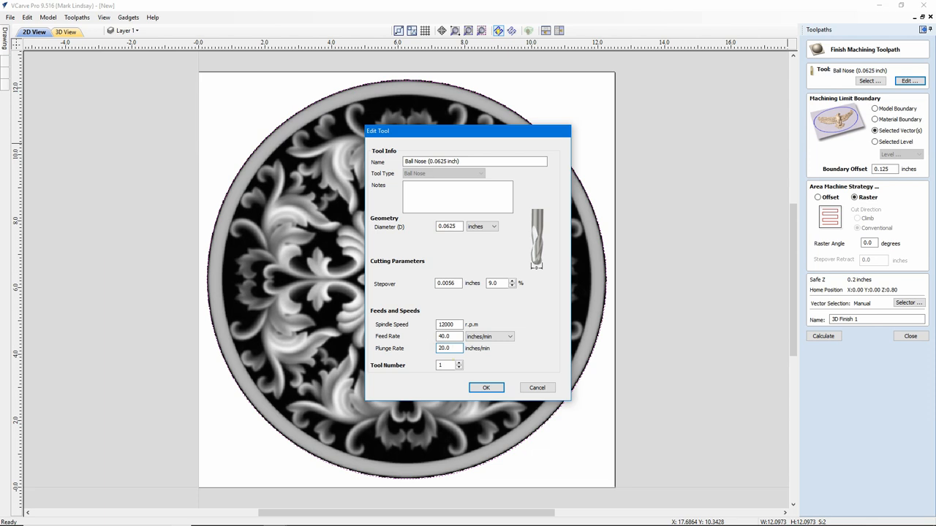
pyautogui.click(485, 387)
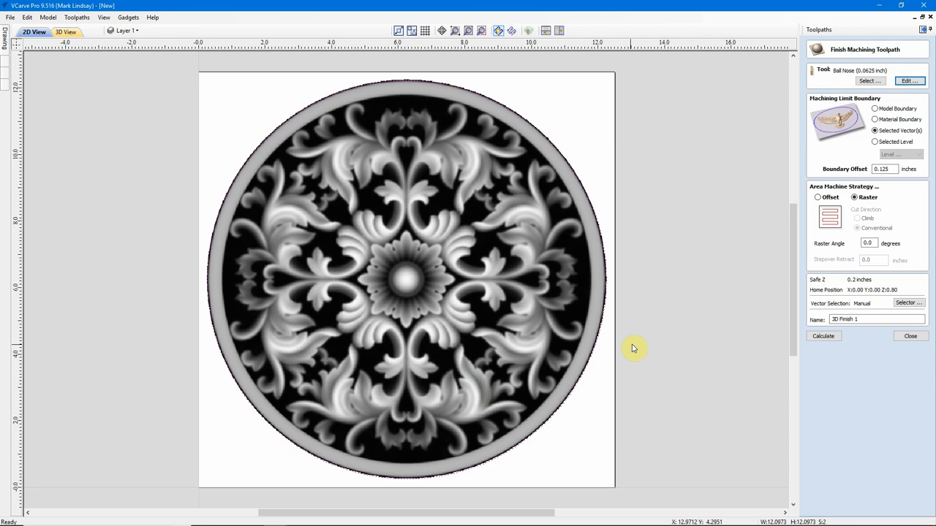
pyautogui.moveTo(416, 352)
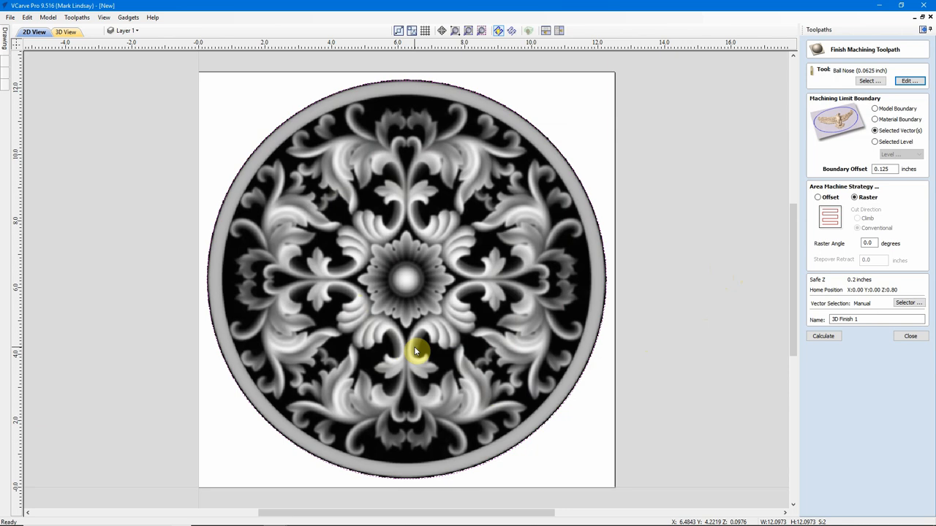
pyautogui.moveTo(484, 318)
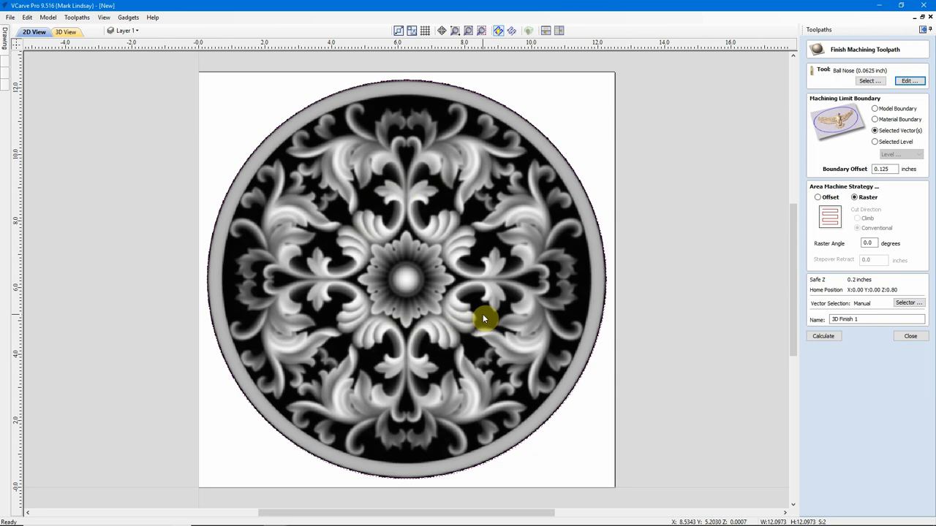
pyautogui.moveTo(485, 222)
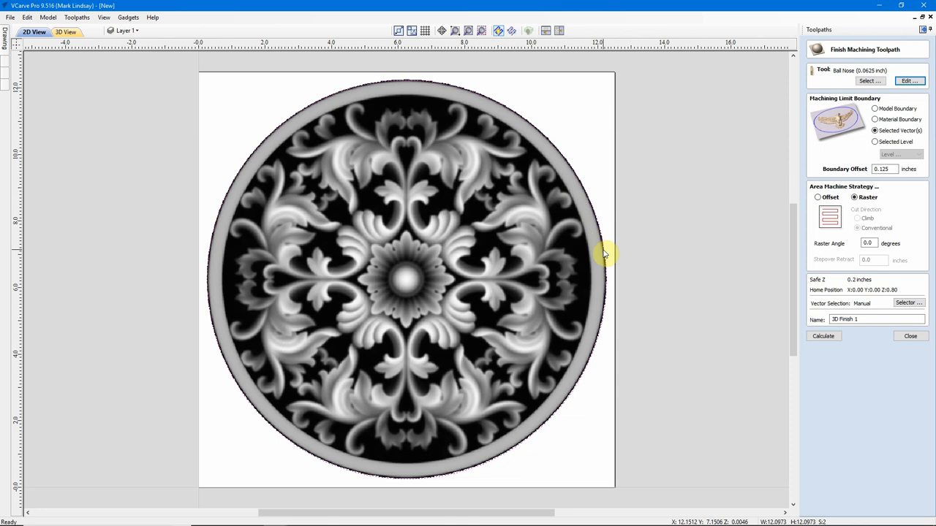
# Calculate 3D Finish 1 with Raster strategy inside the selected vector boundary
pyautogui.tripleClick(883, 169)
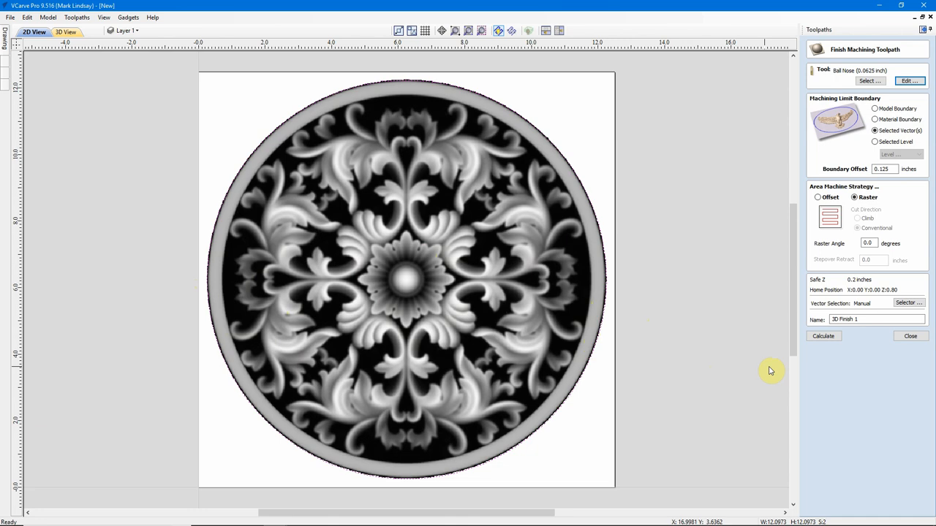
pyautogui.click(823, 336)
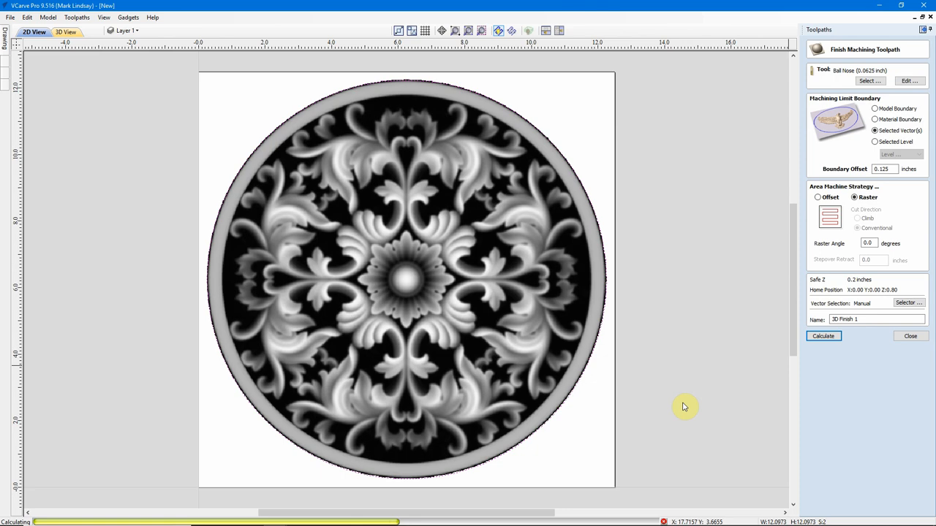
# Inspect the dense raster finish passes over the rosette, then view the whole disc
pyautogui.click(824, 336)
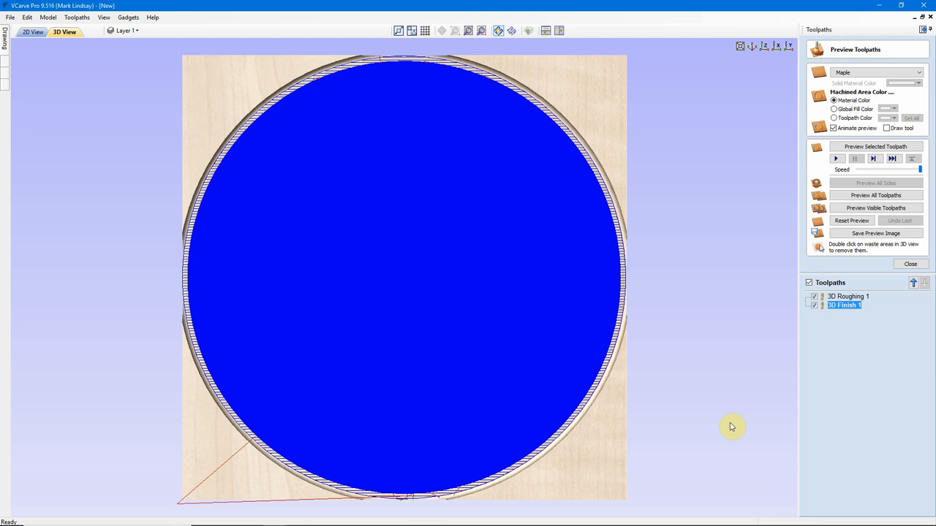
pyautogui.moveTo(214, 218)
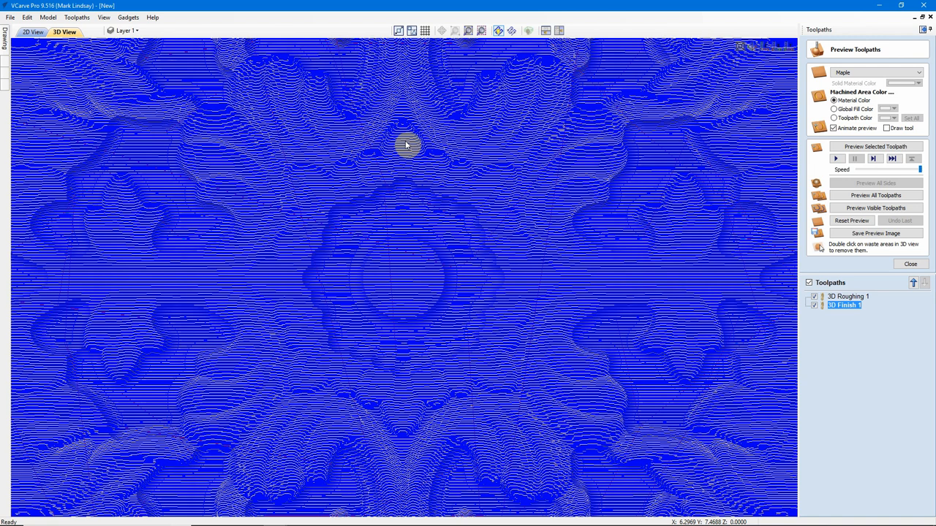
pyautogui.click(875, 208)
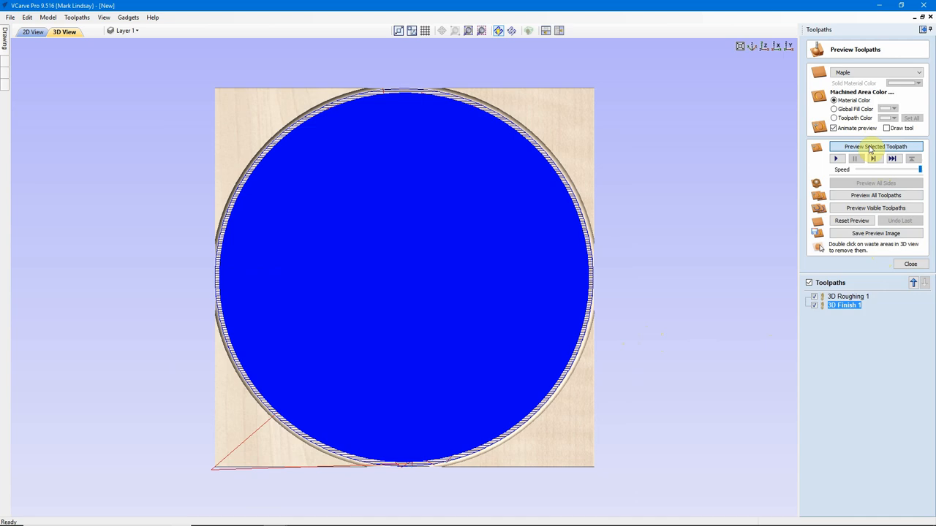
# Simulate the finish cut of the floral medallion in maple, then close the preview
pyautogui.click(876, 146)
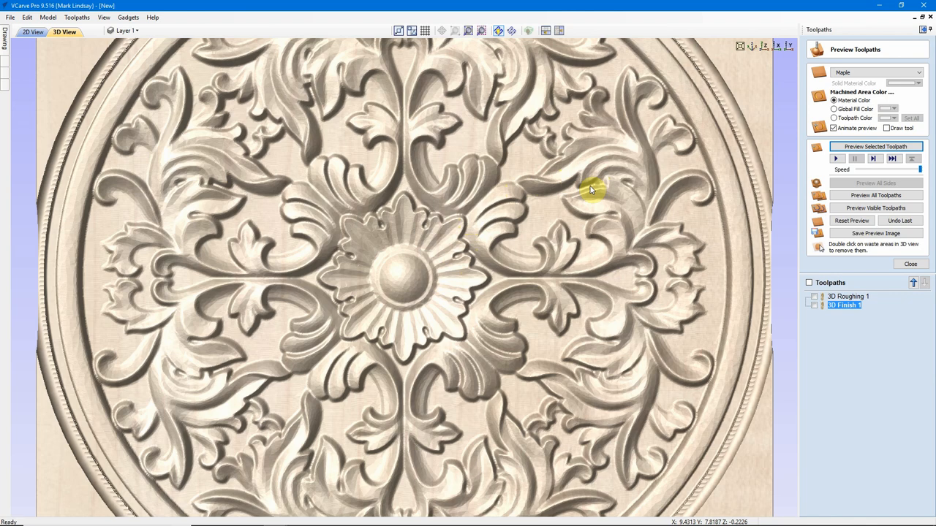
pyautogui.moveTo(363, 212)
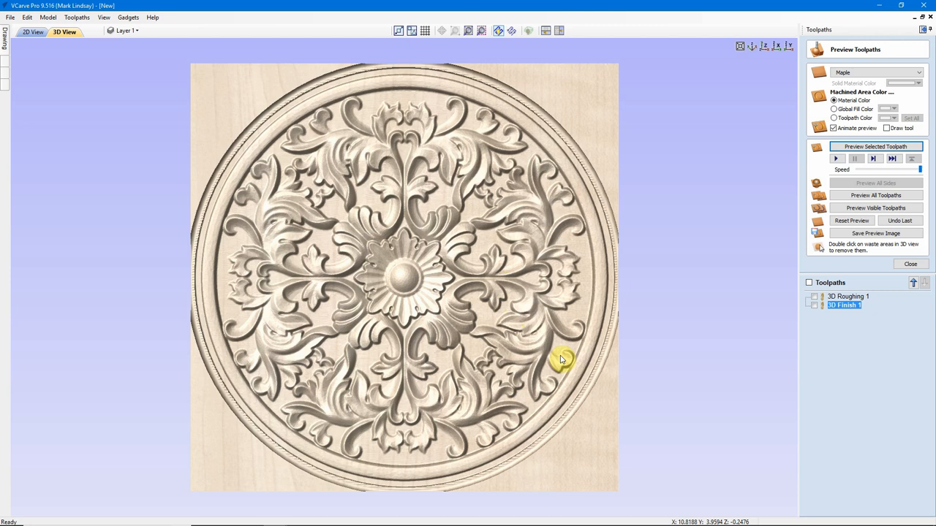
pyautogui.moveTo(911, 264)
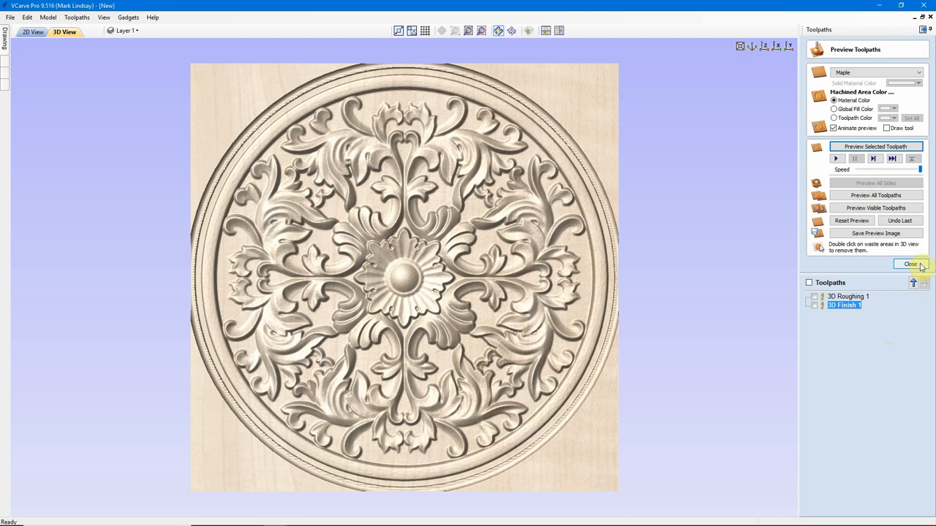
pyautogui.click(911, 264)
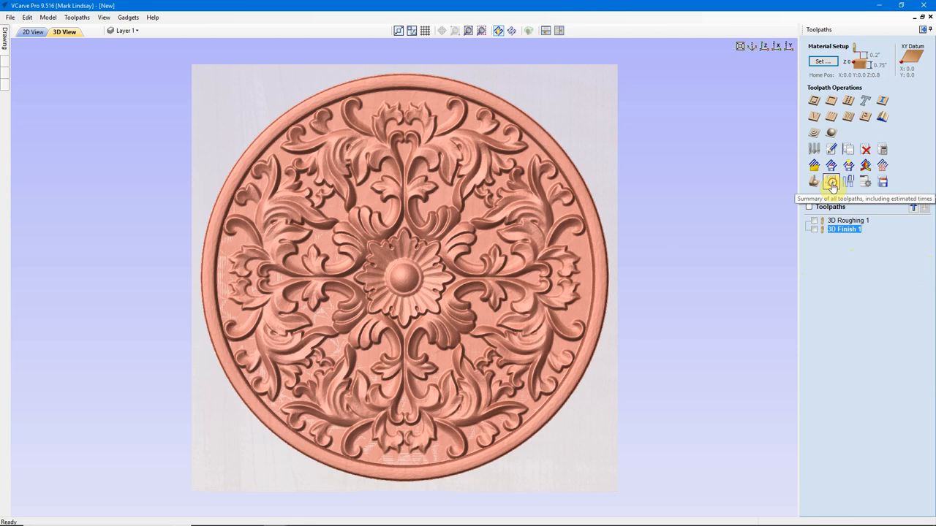
# Review machining times: 3D Finish 1 at 9:59:54, about ten hours total
pyautogui.click(831, 181)
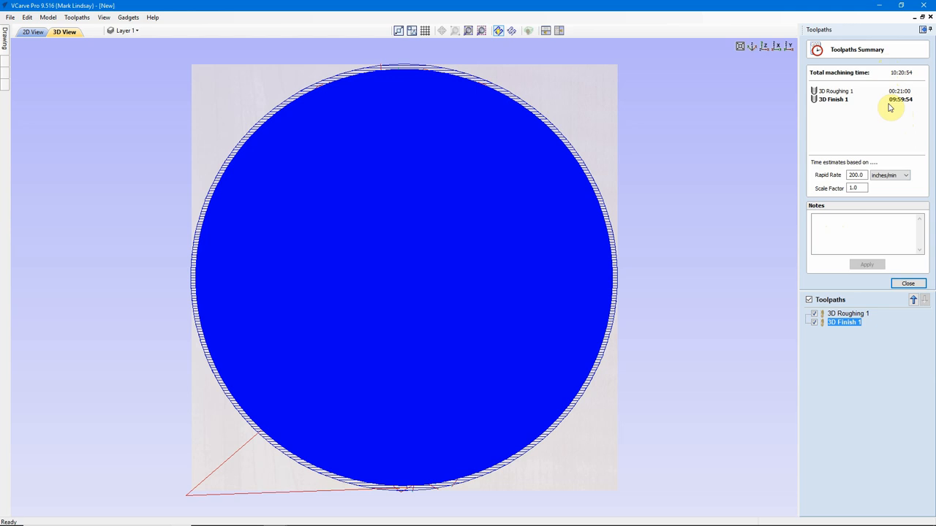
pyautogui.moveTo(905, 108)
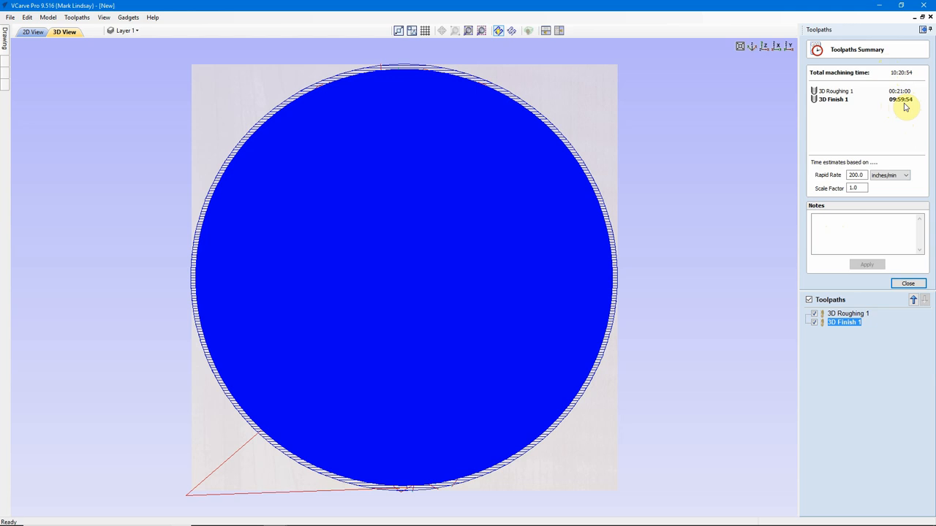
pyautogui.moveTo(570, 220)
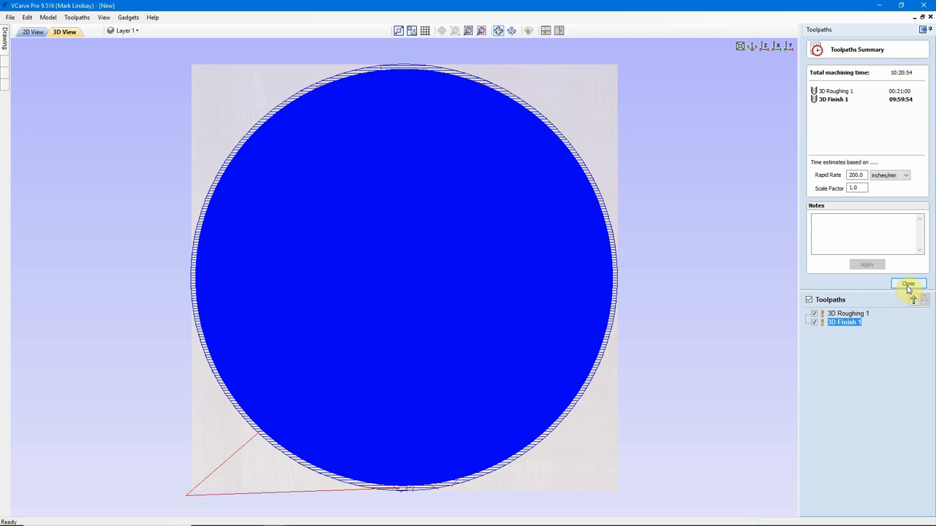
pyautogui.click(908, 283)
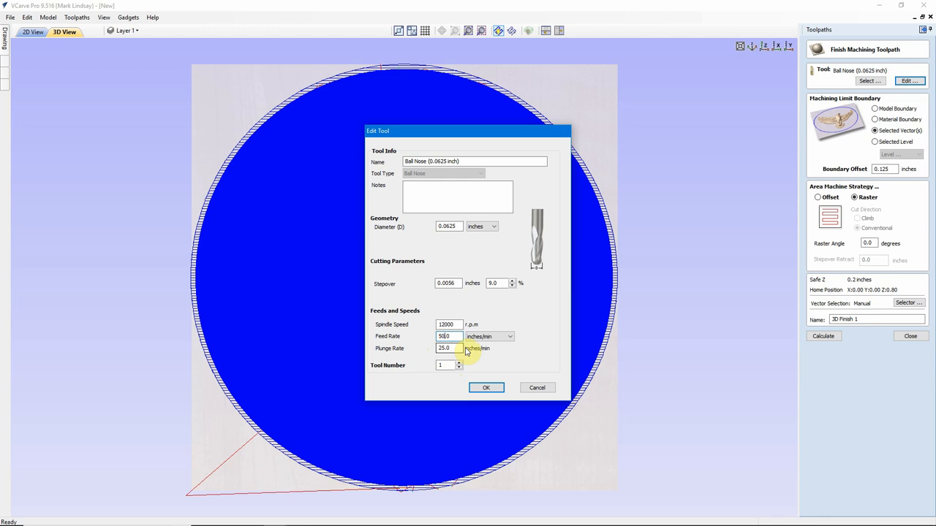
pyautogui.moveTo(319, 151)
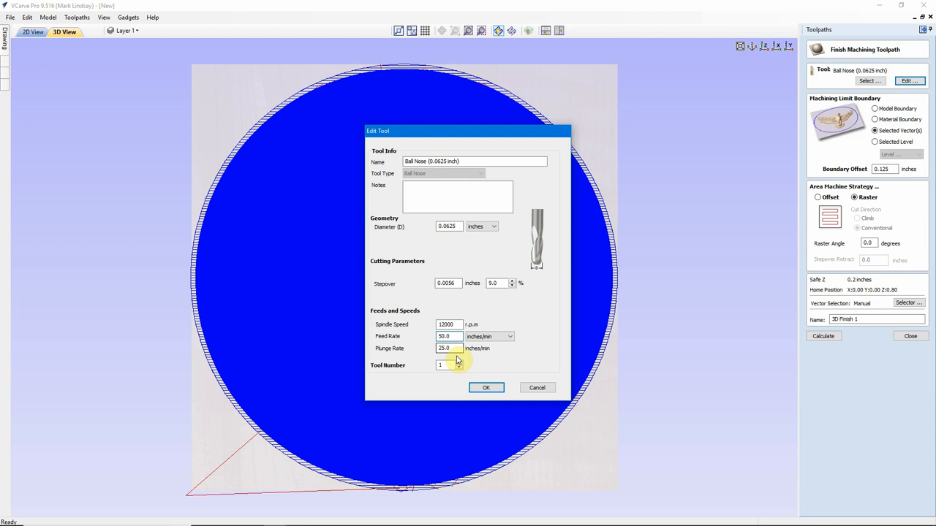
# Change the finishing ball nose tool's feed rate to 50 inches per minute
pyautogui.click(485, 387)
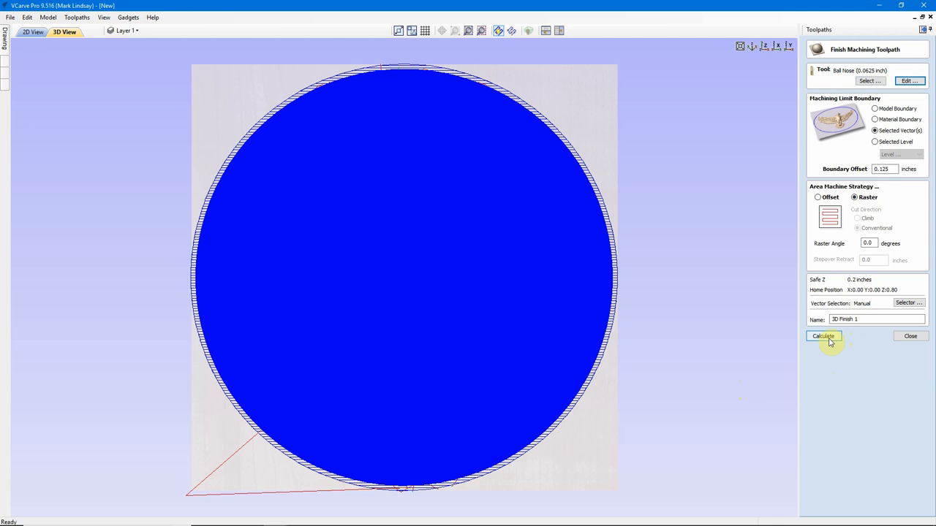
# Recalculate 3D Finish 1 with the 50 inches/min feed rate
pyautogui.click(824, 336)
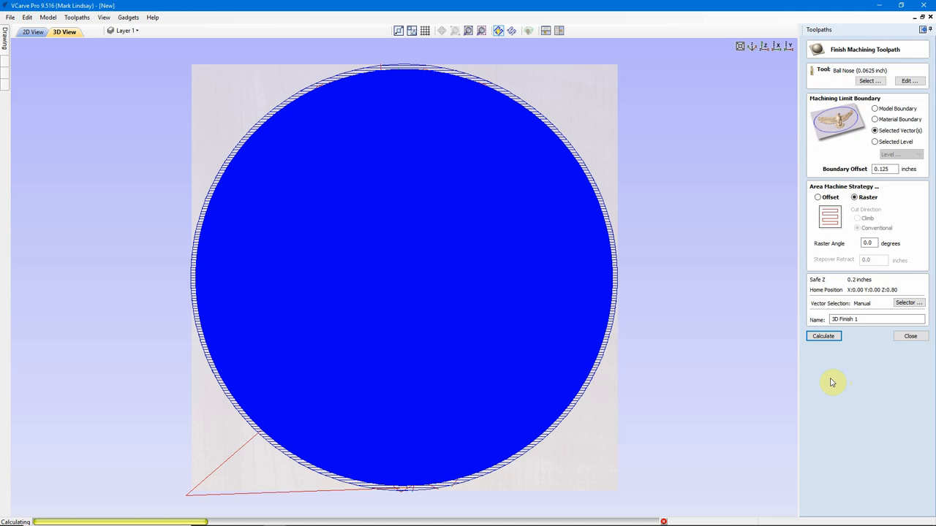
pyautogui.moveTo(261, 136)
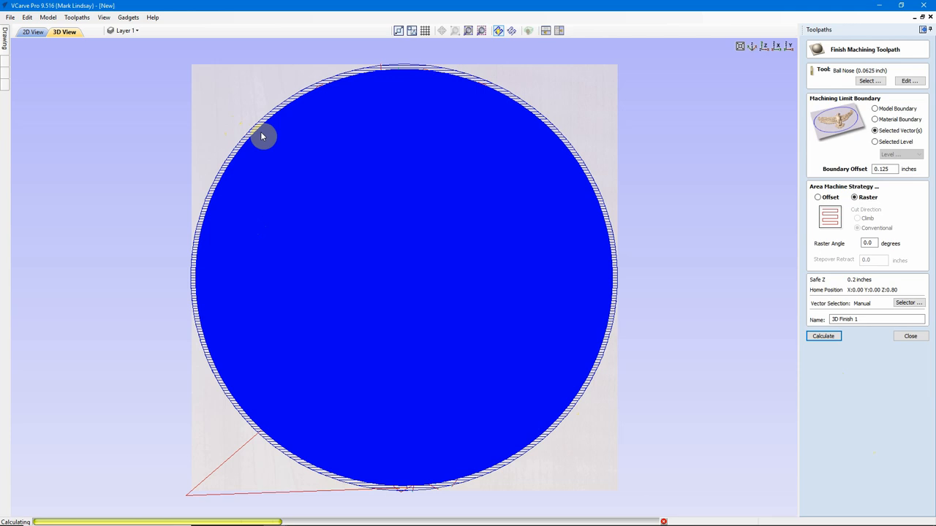
pyautogui.moveTo(323, 126)
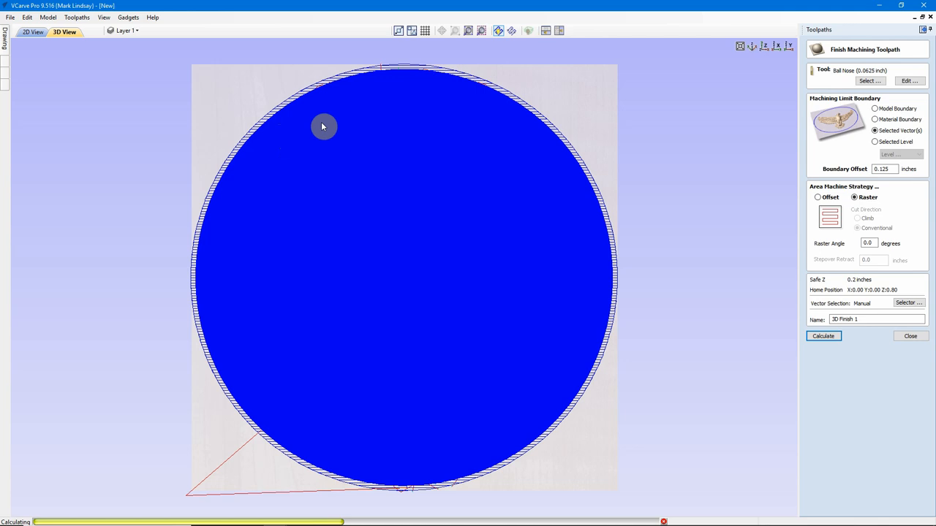
pyautogui.moveTo(416, 154)
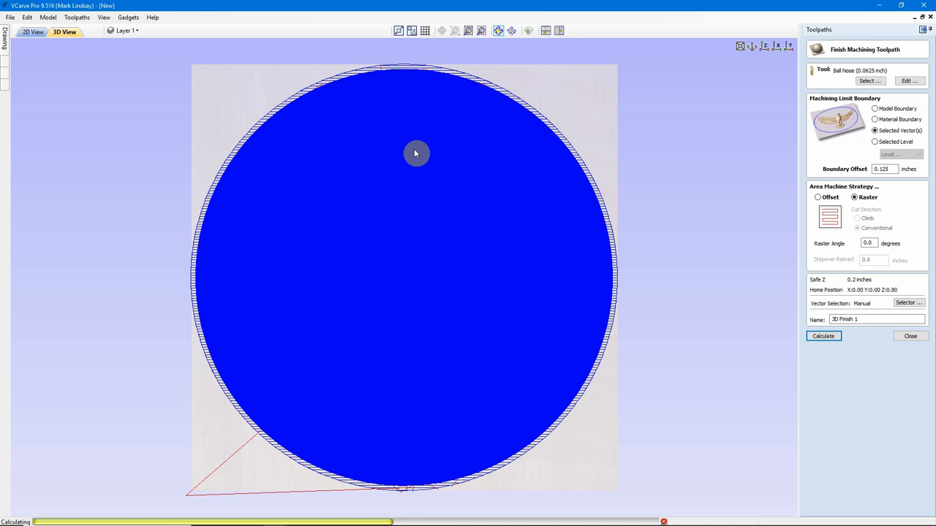
pyautogui.moveTo(306, 138)
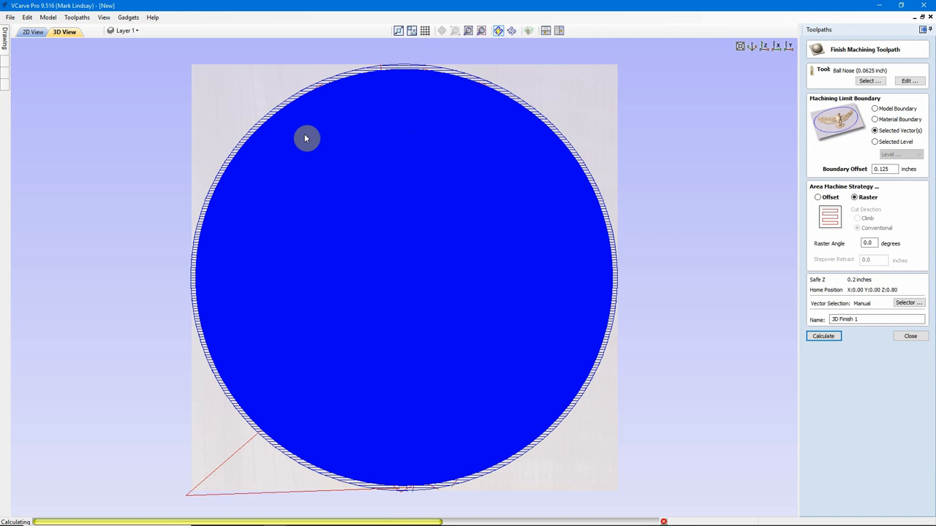
pyautogui.moveTo(469, 152)
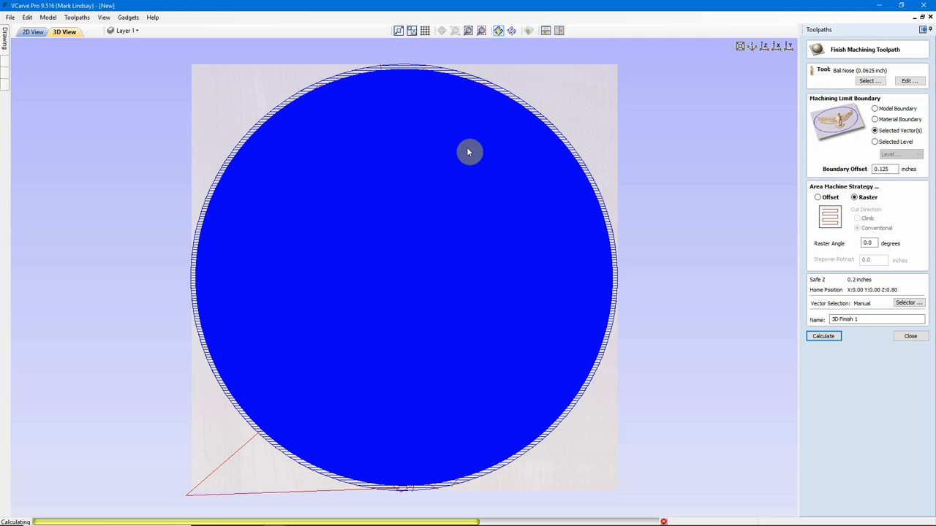
pyautogui.moveTo(360, 145)
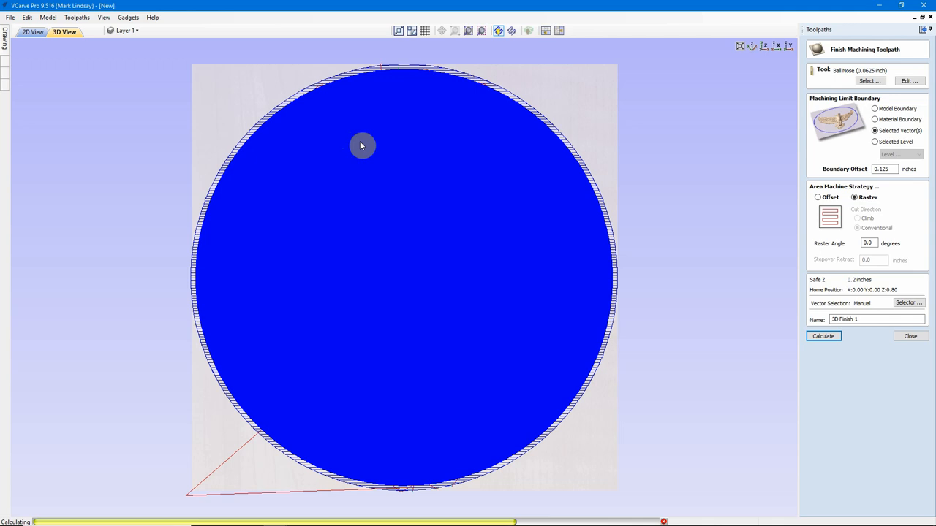
pyautogui.moveTo(450, 182)
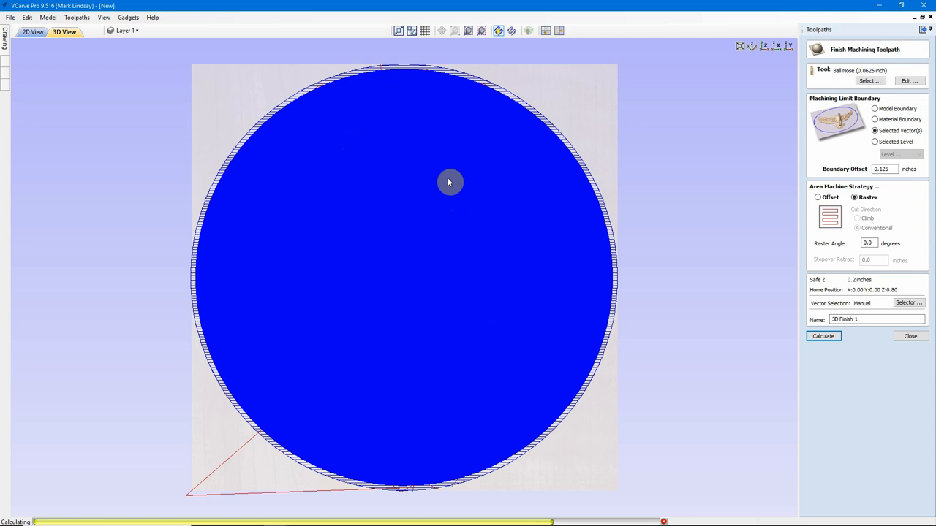
pyautogui.moveTo(415, 170)
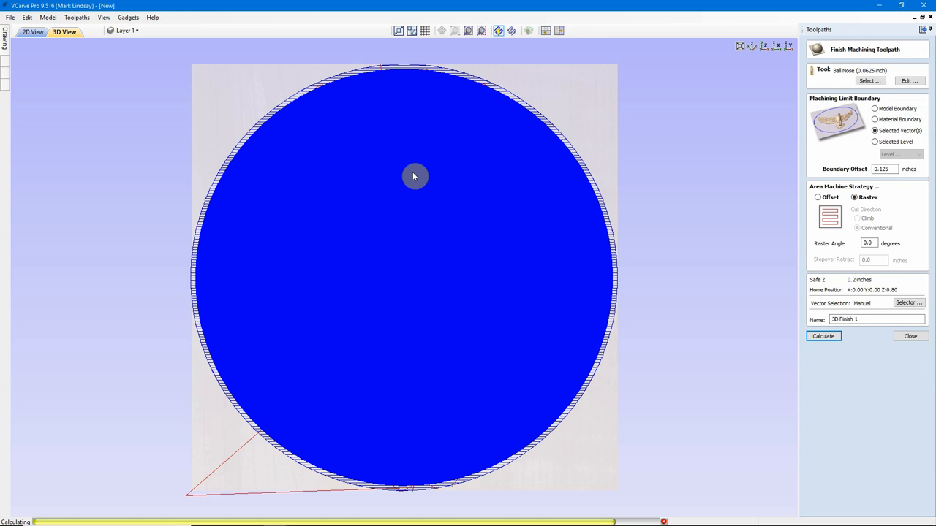
pyautogui.moveTo(418, 221)
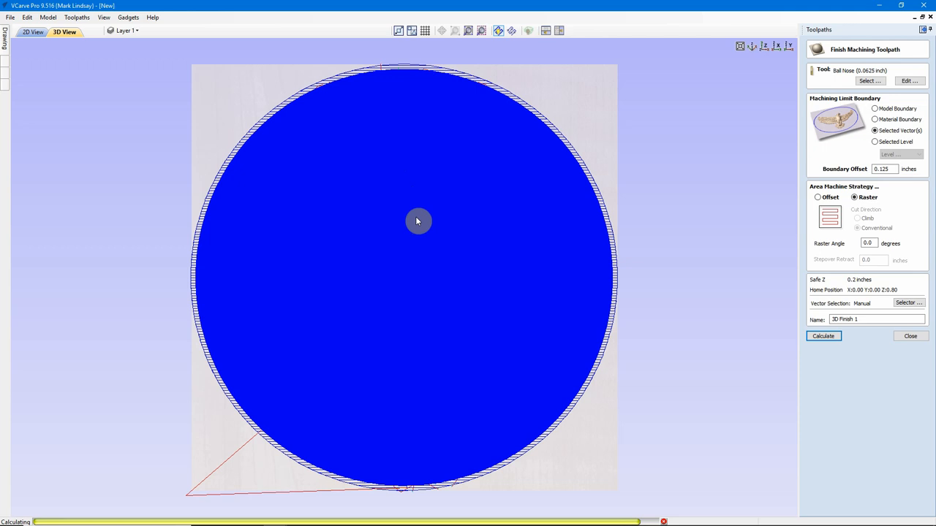
pyautogui.moveTo(422, 225)
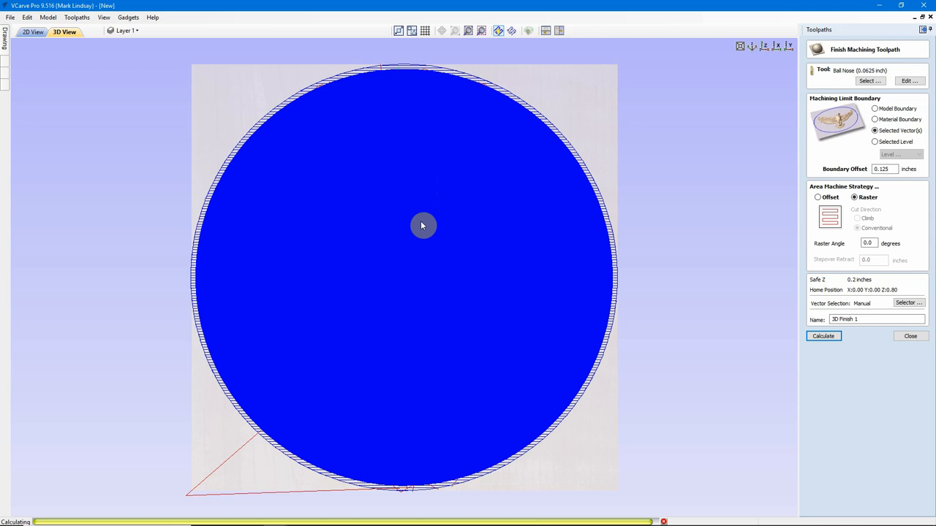
pyautogui.click(822, 336)
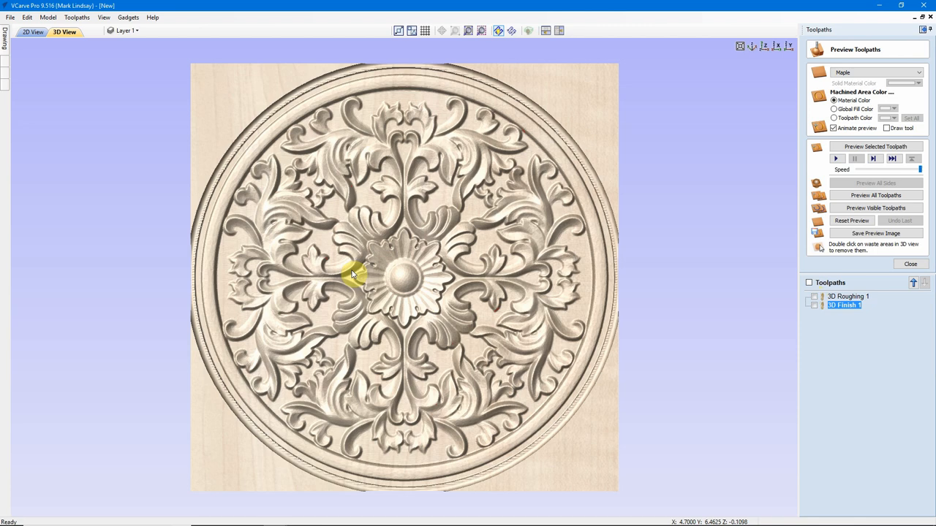
pyautogui.moveTo(911, 265)
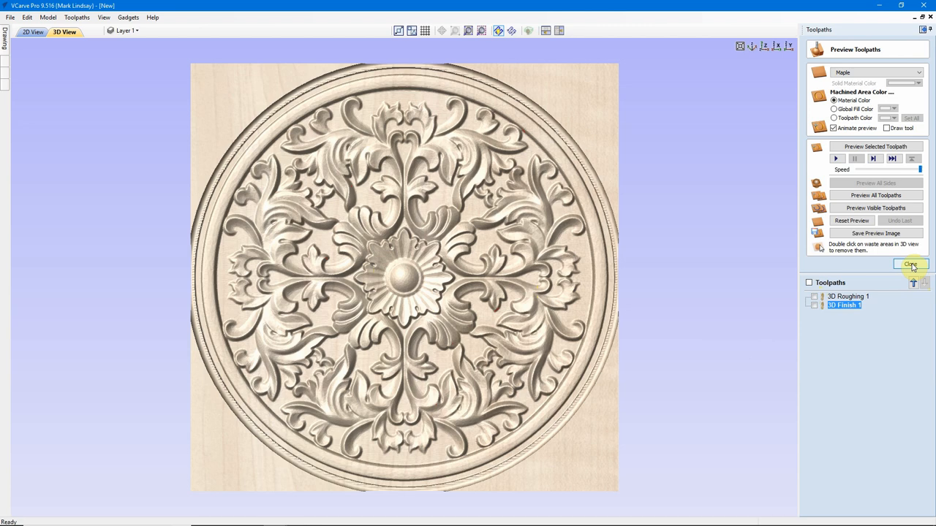
# Close the preview of the roughed and finished maple medallion
pyautogui.click(910, 264)
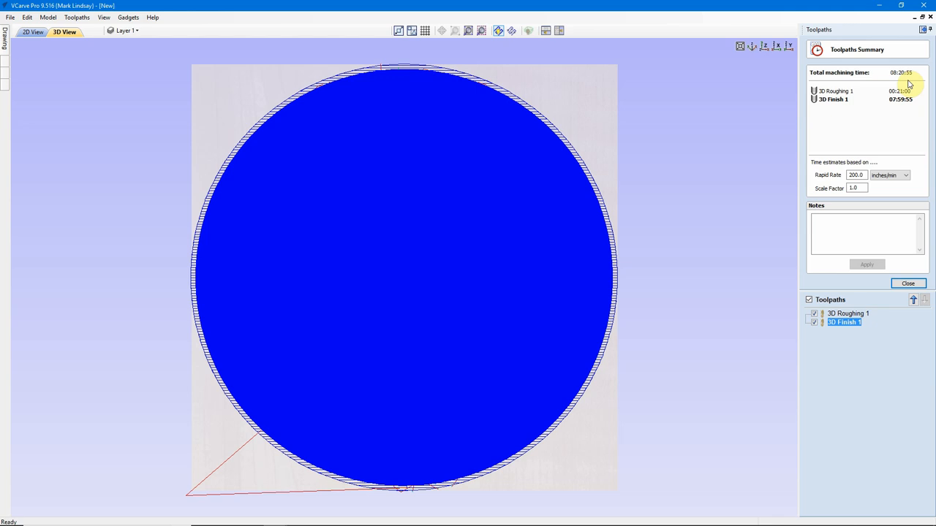
pyautogui.moveTo(898, 134)
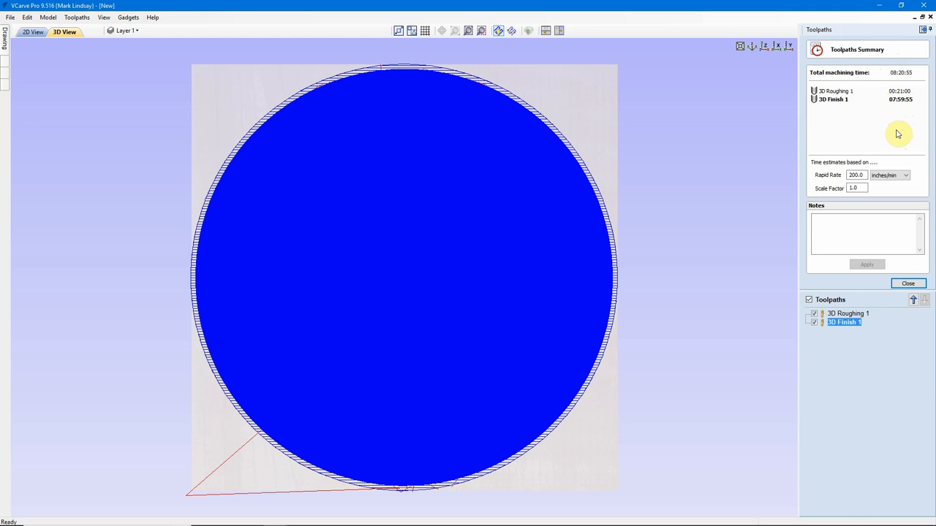
pyautogui.moveTo(426, 396)
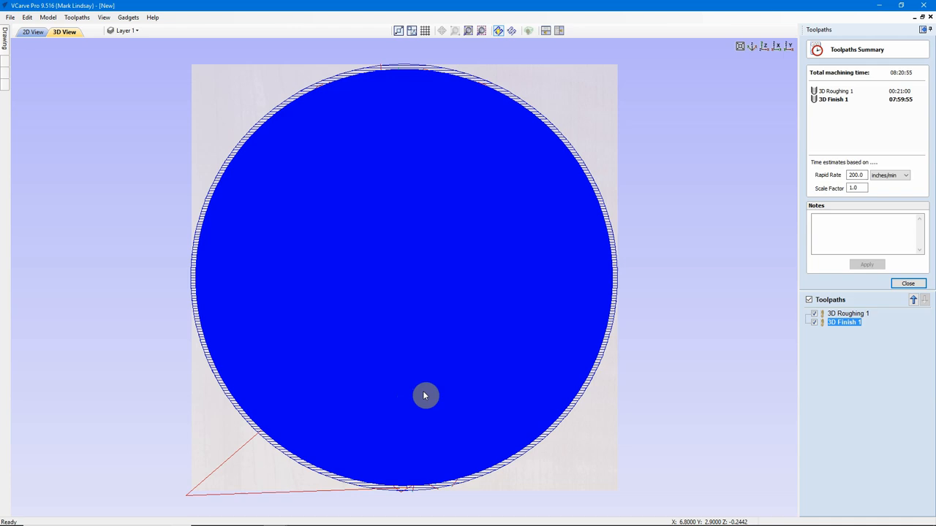
# Hide the 3D Finish 1 and 3D Roughing 1 toolpaths, then close the time summary
pyautogui.click(813, 322)
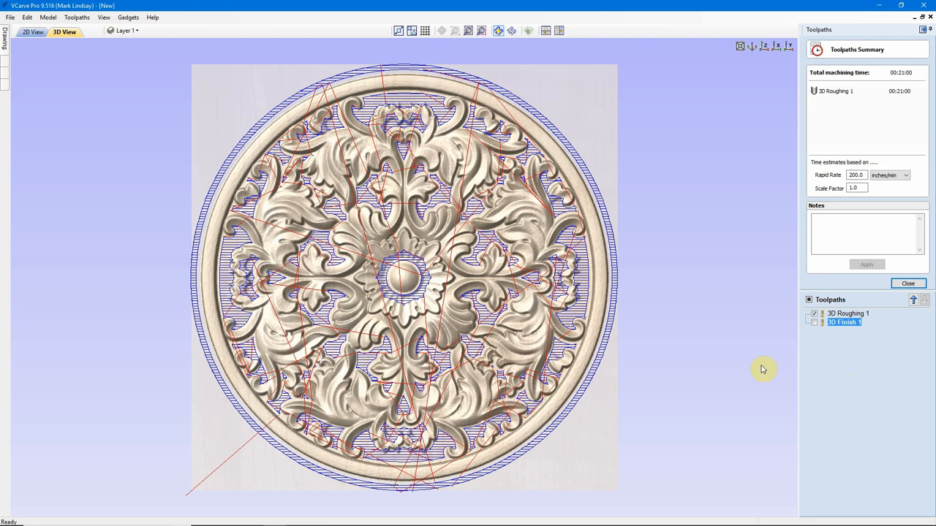
pyautogui.click(814, 313)
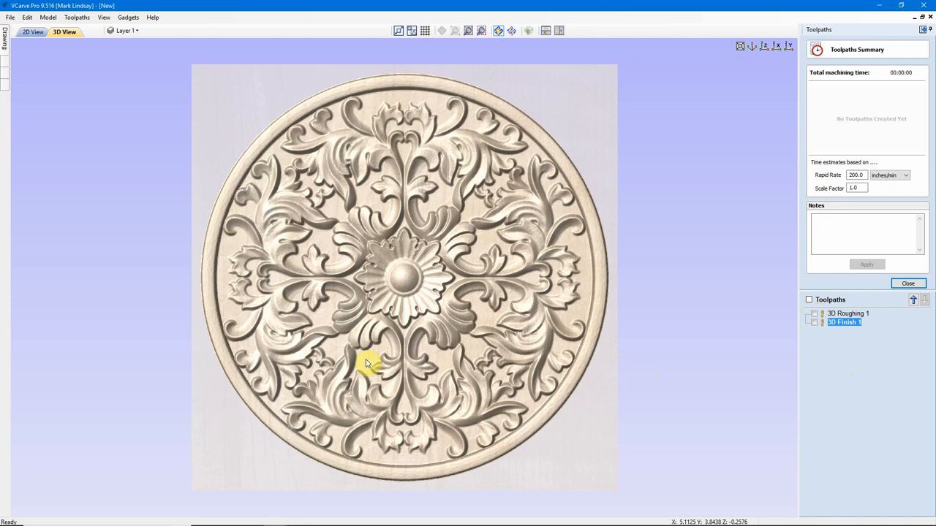
pyautogui.moveTo(437, 361)
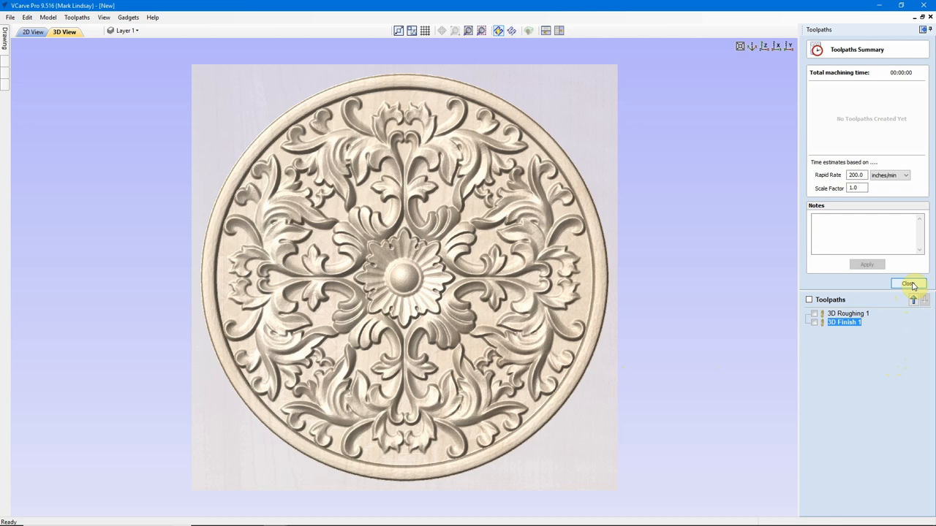
pyautogui.click(909, 284)
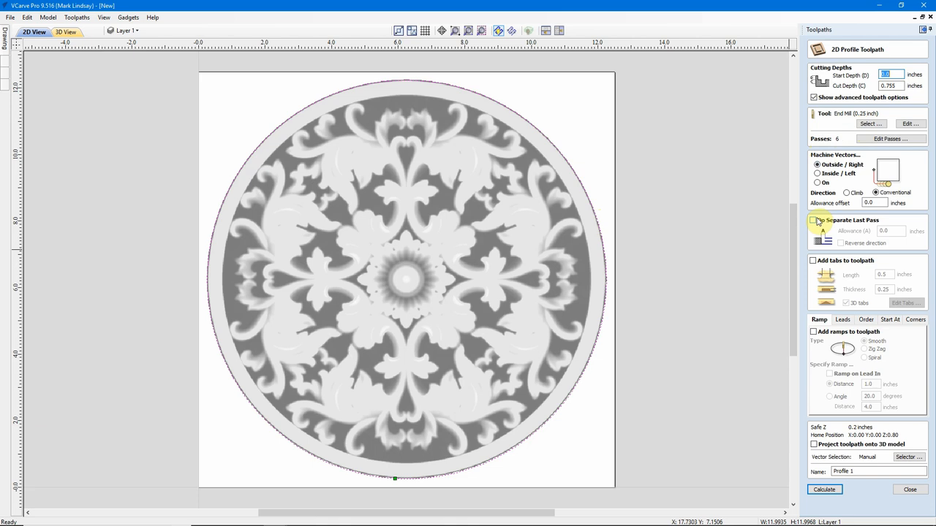
# Enable a 0.01-inch separate last pass and holding tabs on Profile 1, then edit tabs
pyautogui.click(813, 220)
pyautogui.write('1')
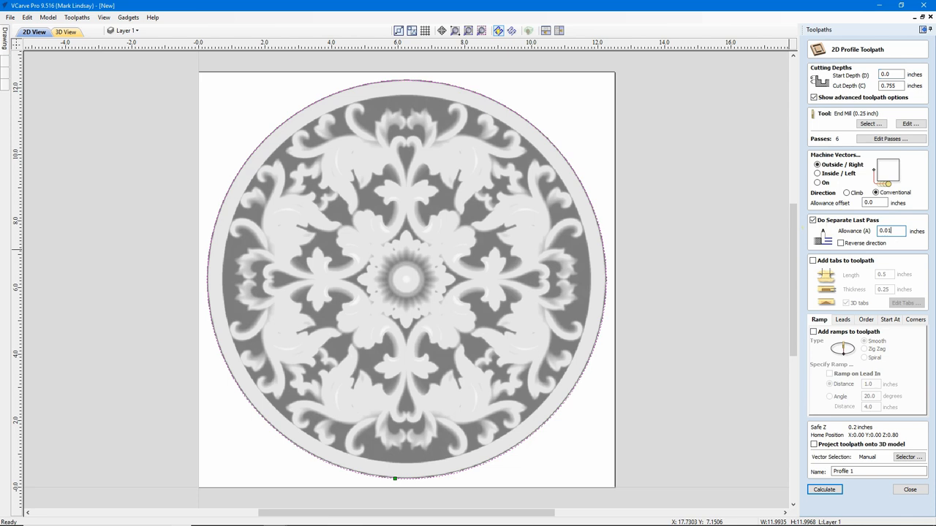
pyautogui.click(813, 260)
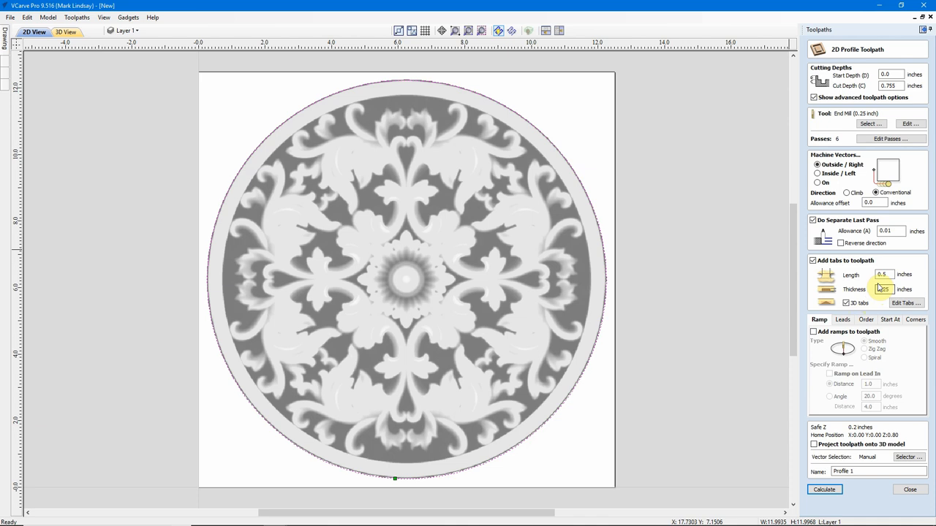
pyautogui.click(906, 303)
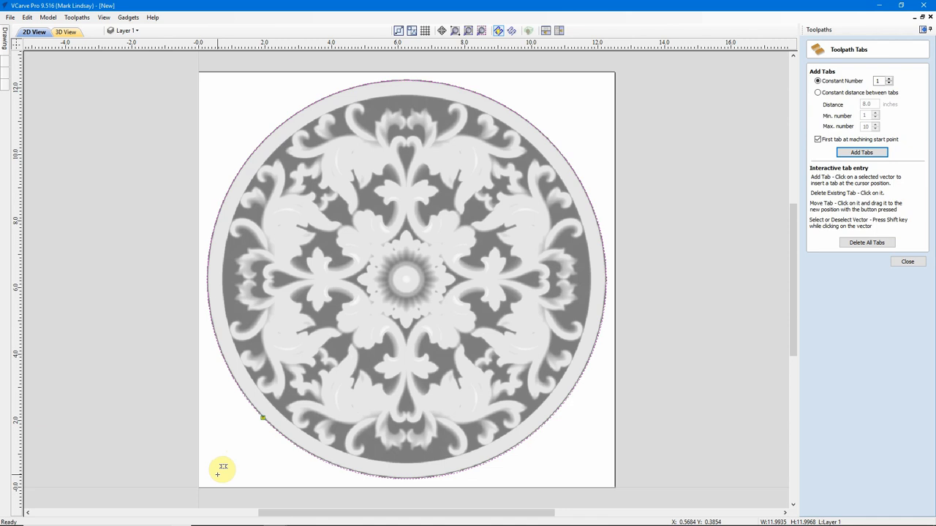
pyautogui.moveTo(276, 127)
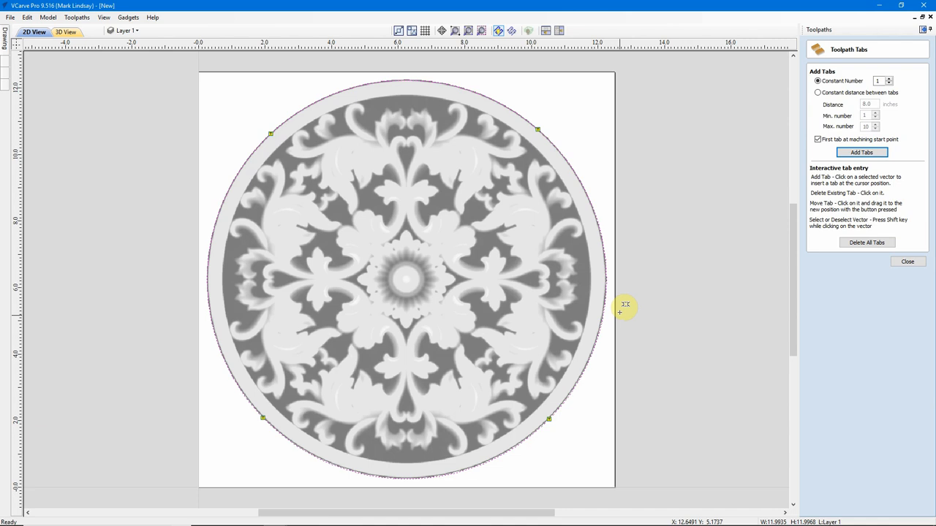
pyautogui.moveTo(400, 82)
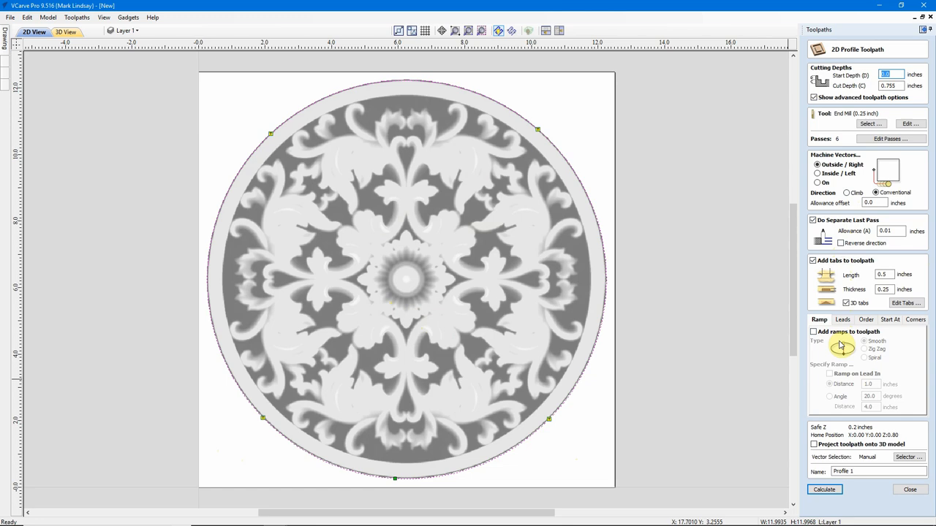
# Close the Toolpath Tabs panel to return to the Profile 1 form
pyautogui.click(824, 489)
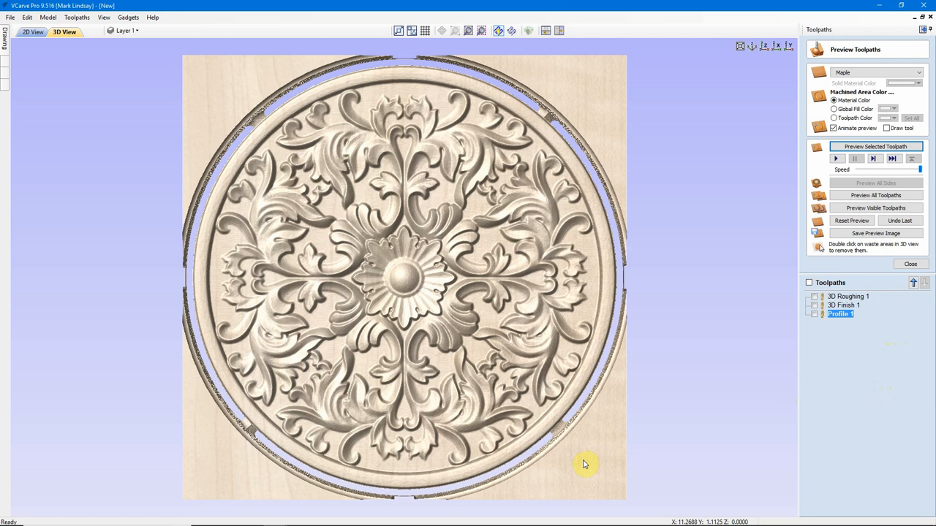
pyautogui.moveTo(214, 476)
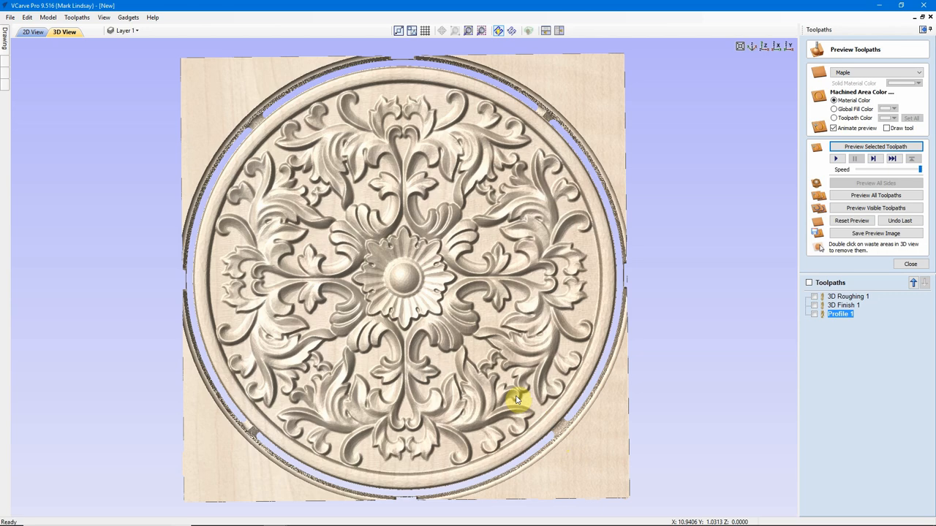
# Rotate the preview to look straight down on the tabbed rosette cut-out
pyautogui.moveTo(517, 400); pyautogui.dragTo(223, 385)
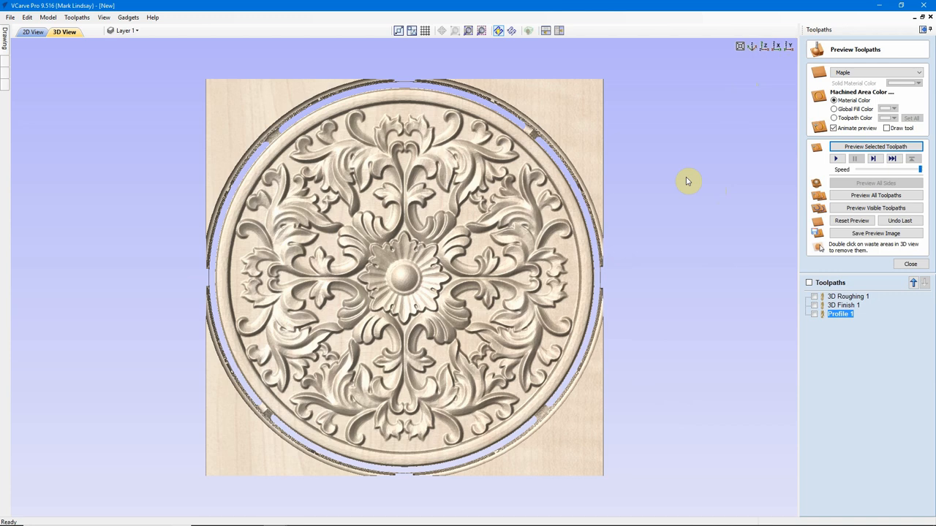
pyautogui.moveTo(647, 137)
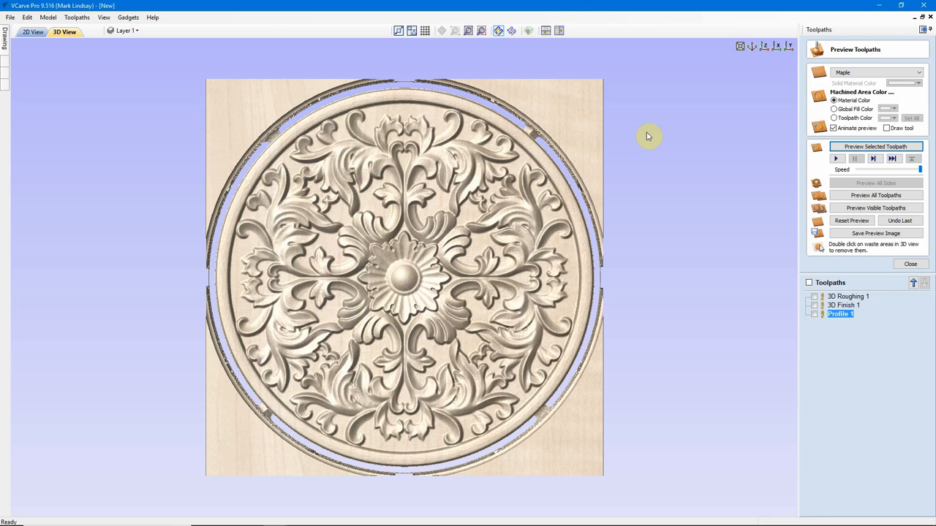